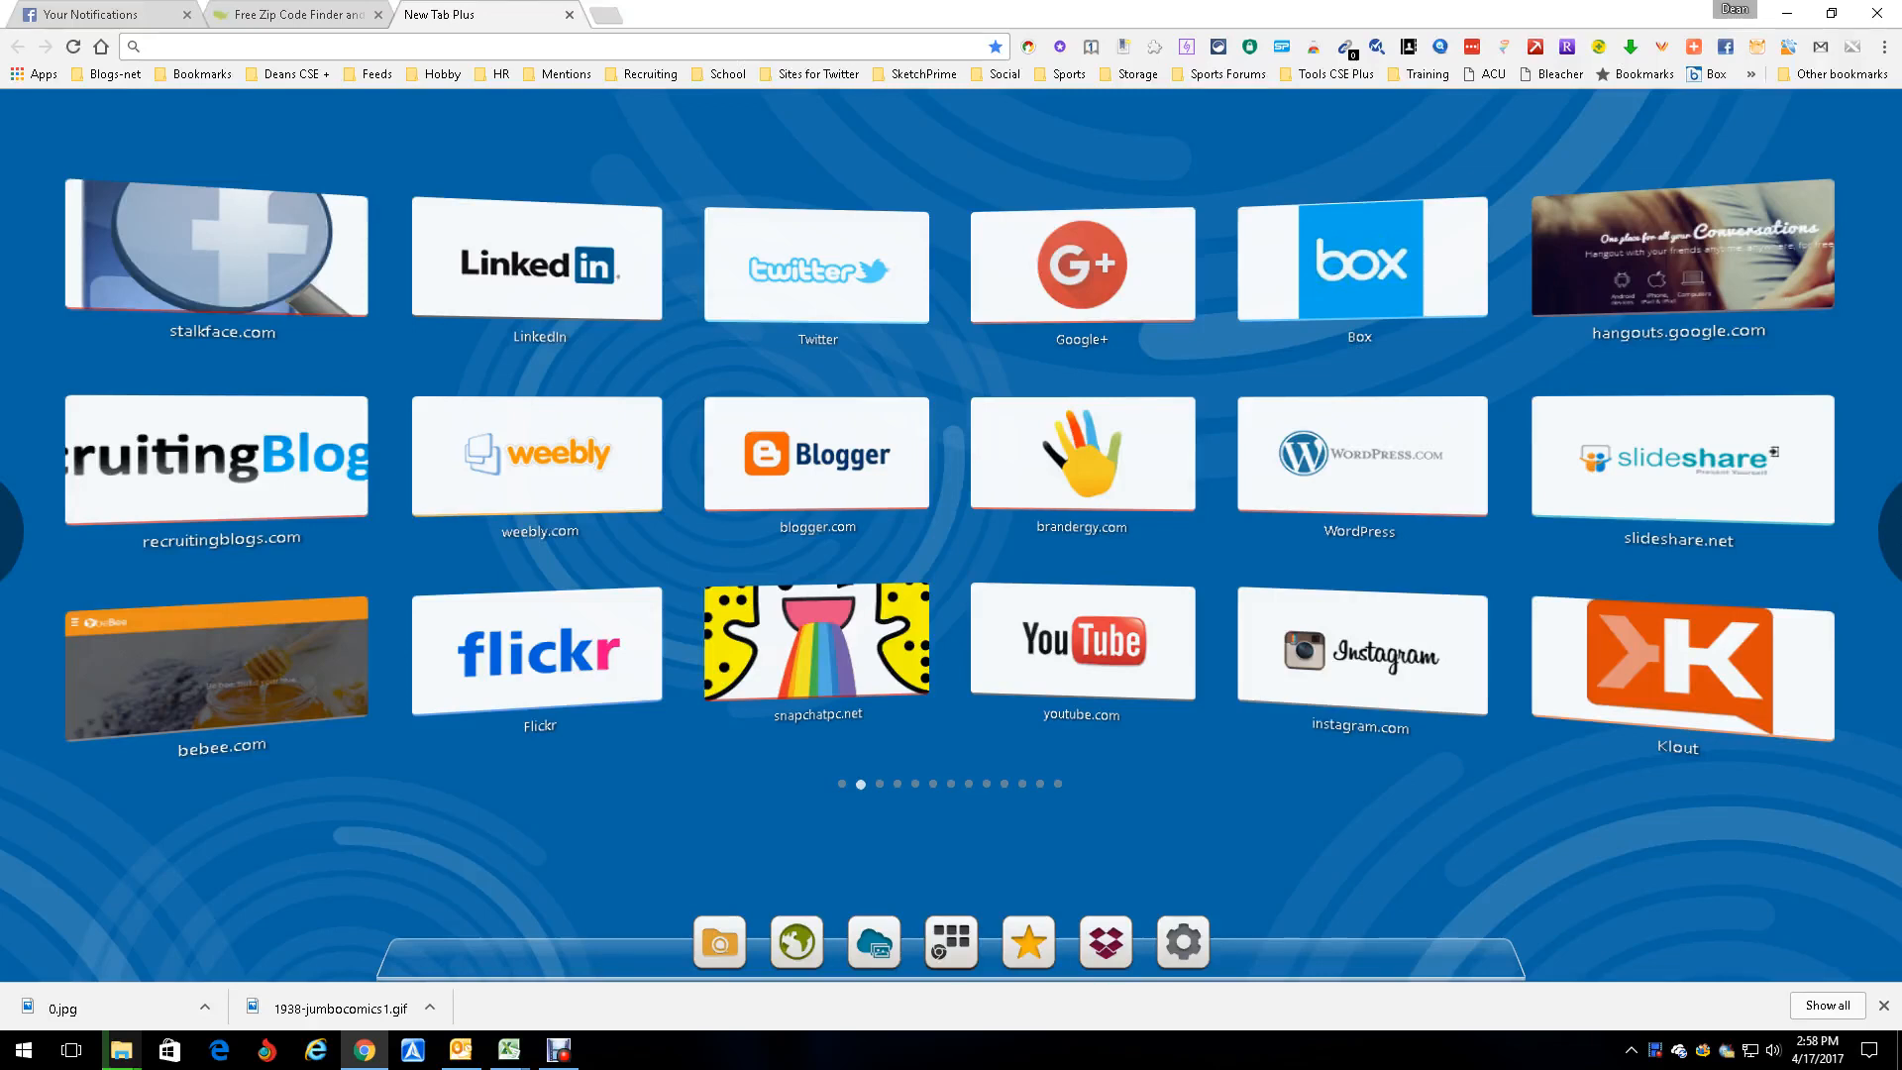
- Open Google's home page from the New Tab Plus search-engine shortcuts page
left_click(841, 782)
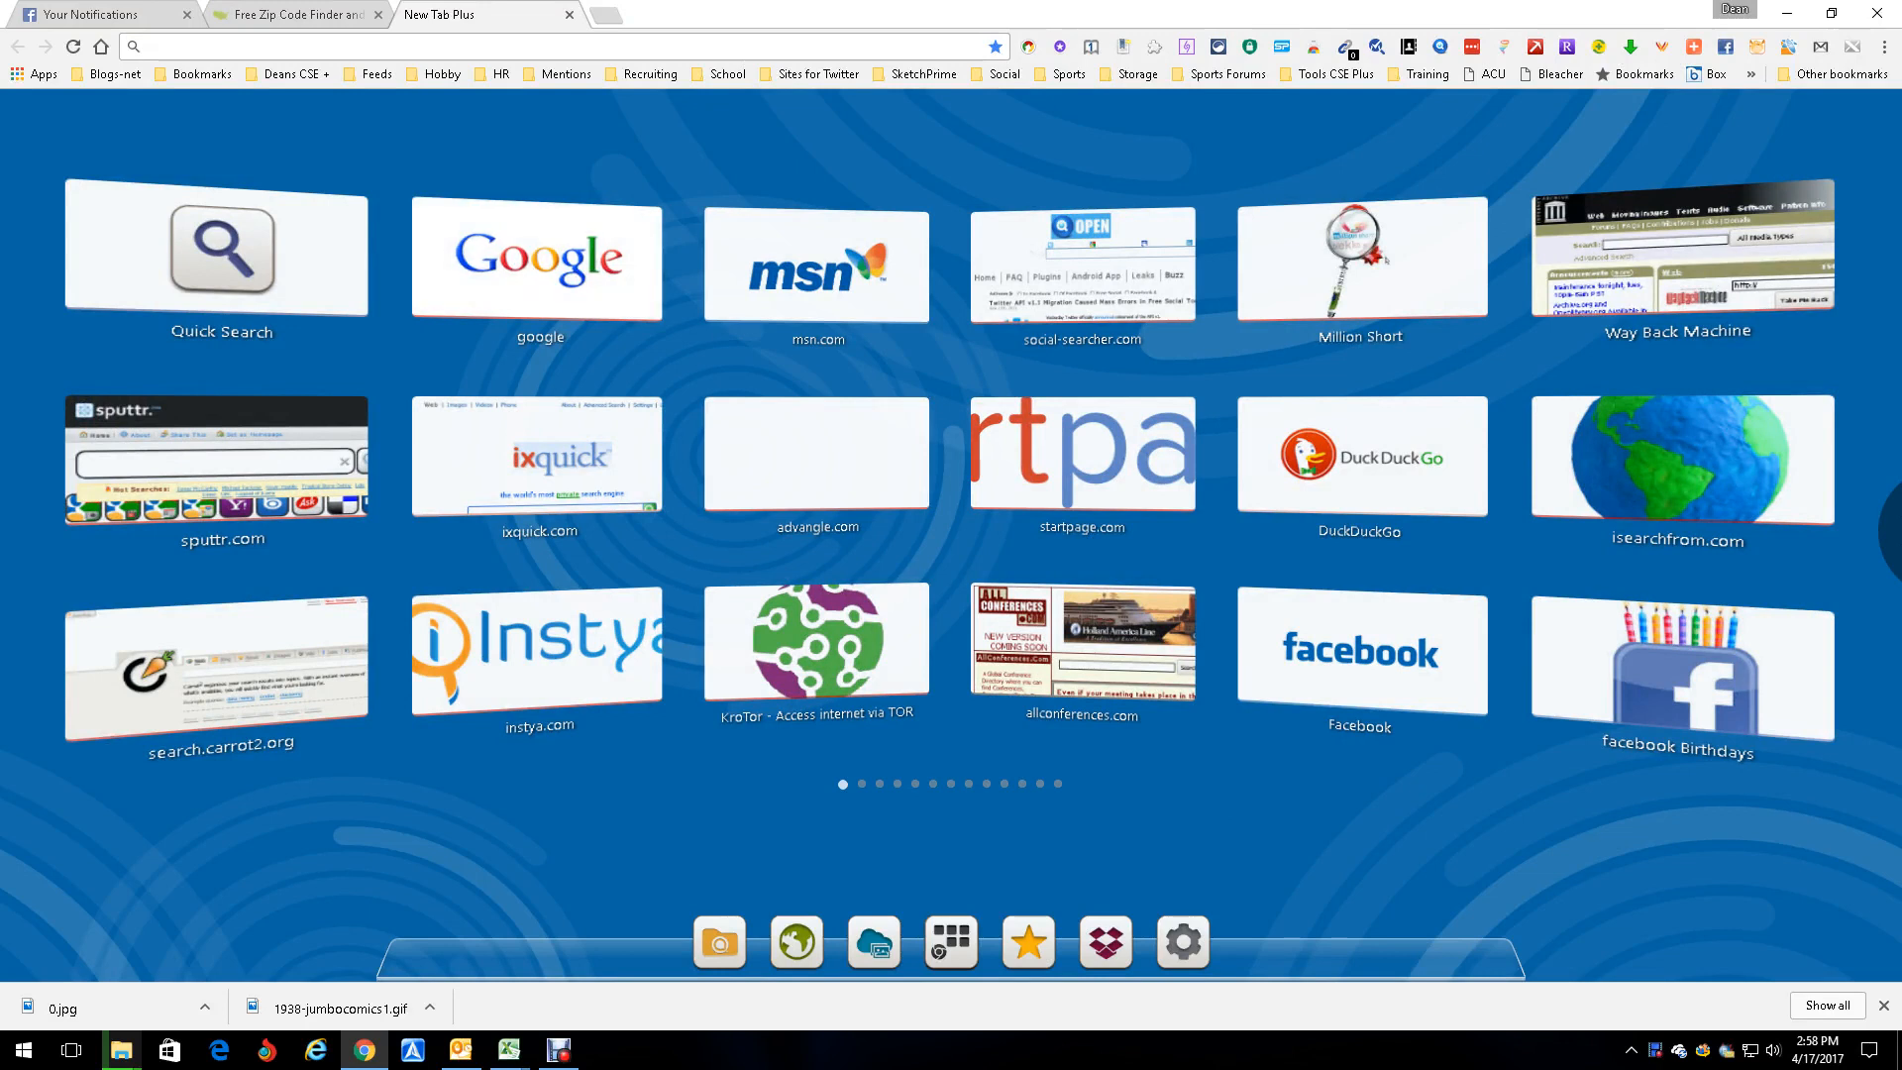
left_click(536, 261)
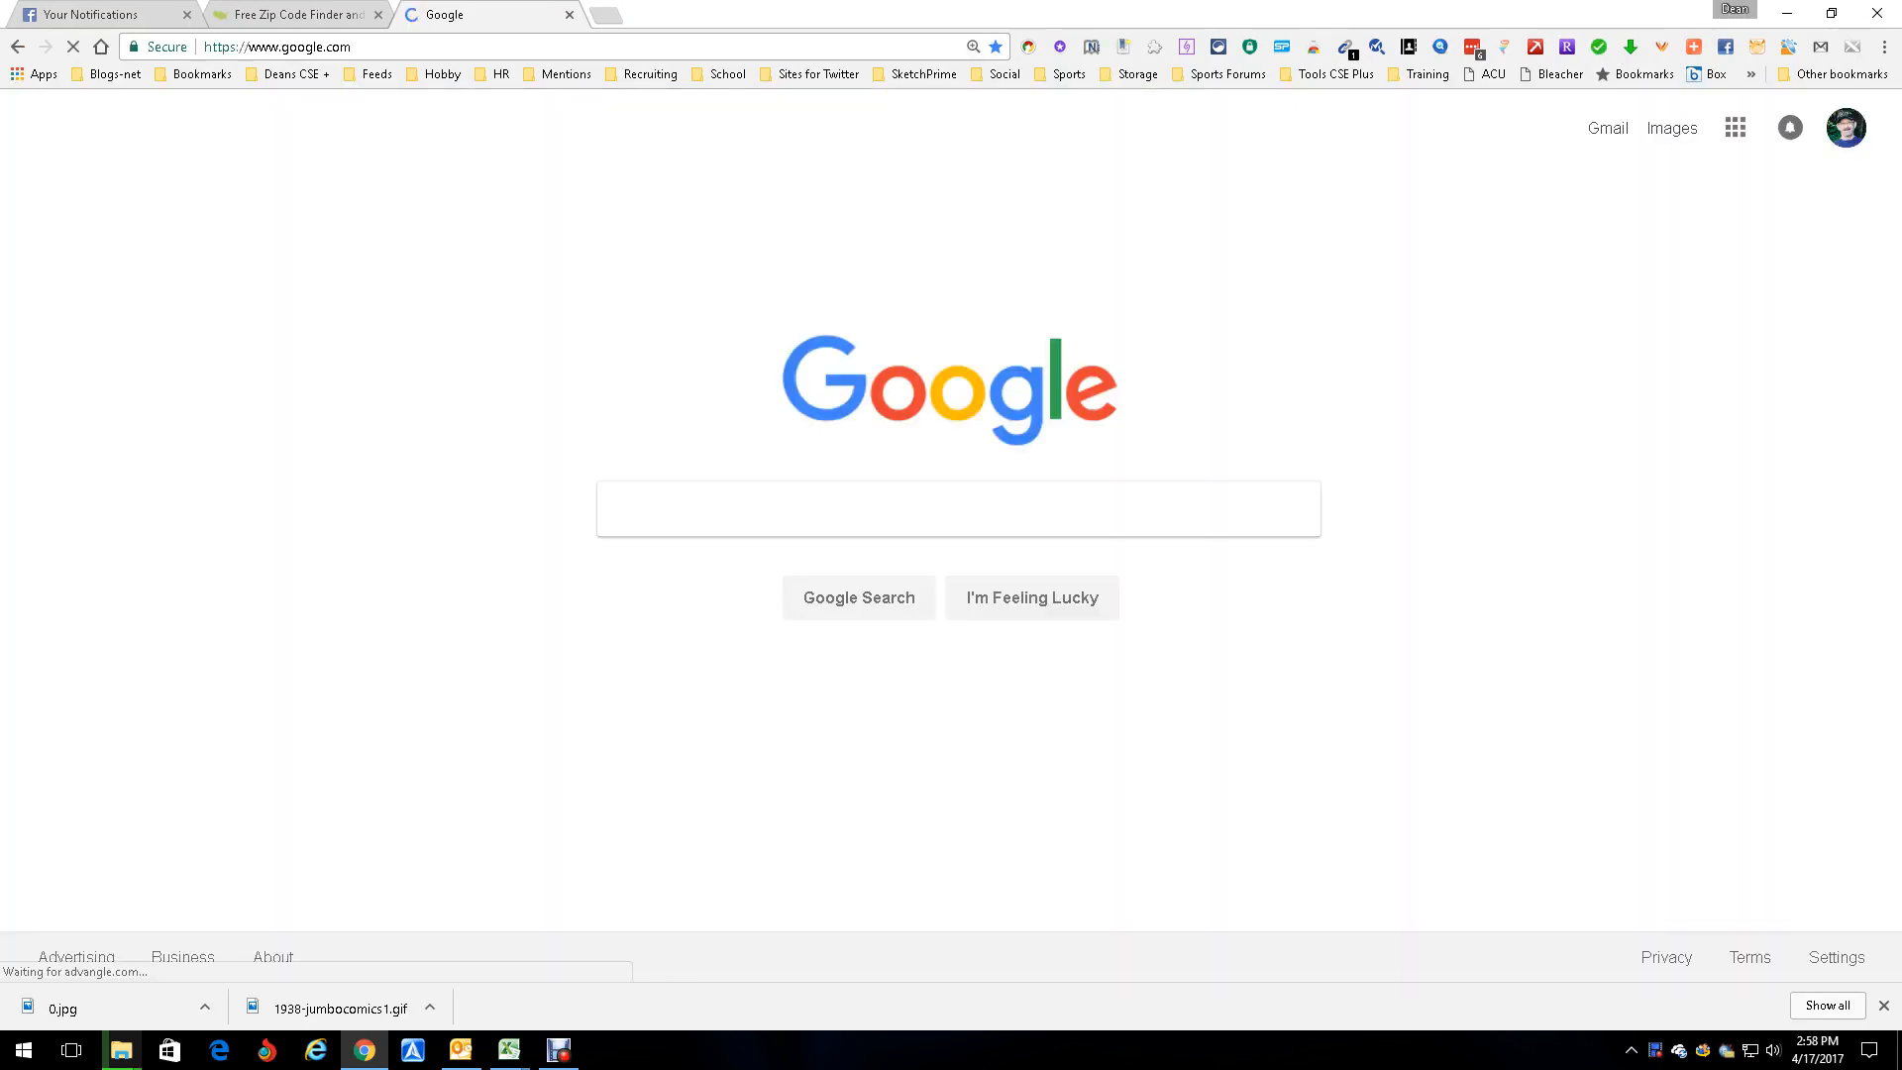
- Enter 'inurl:resume java developer' in the Google search box, then open a new tab
left_click(957, 508)
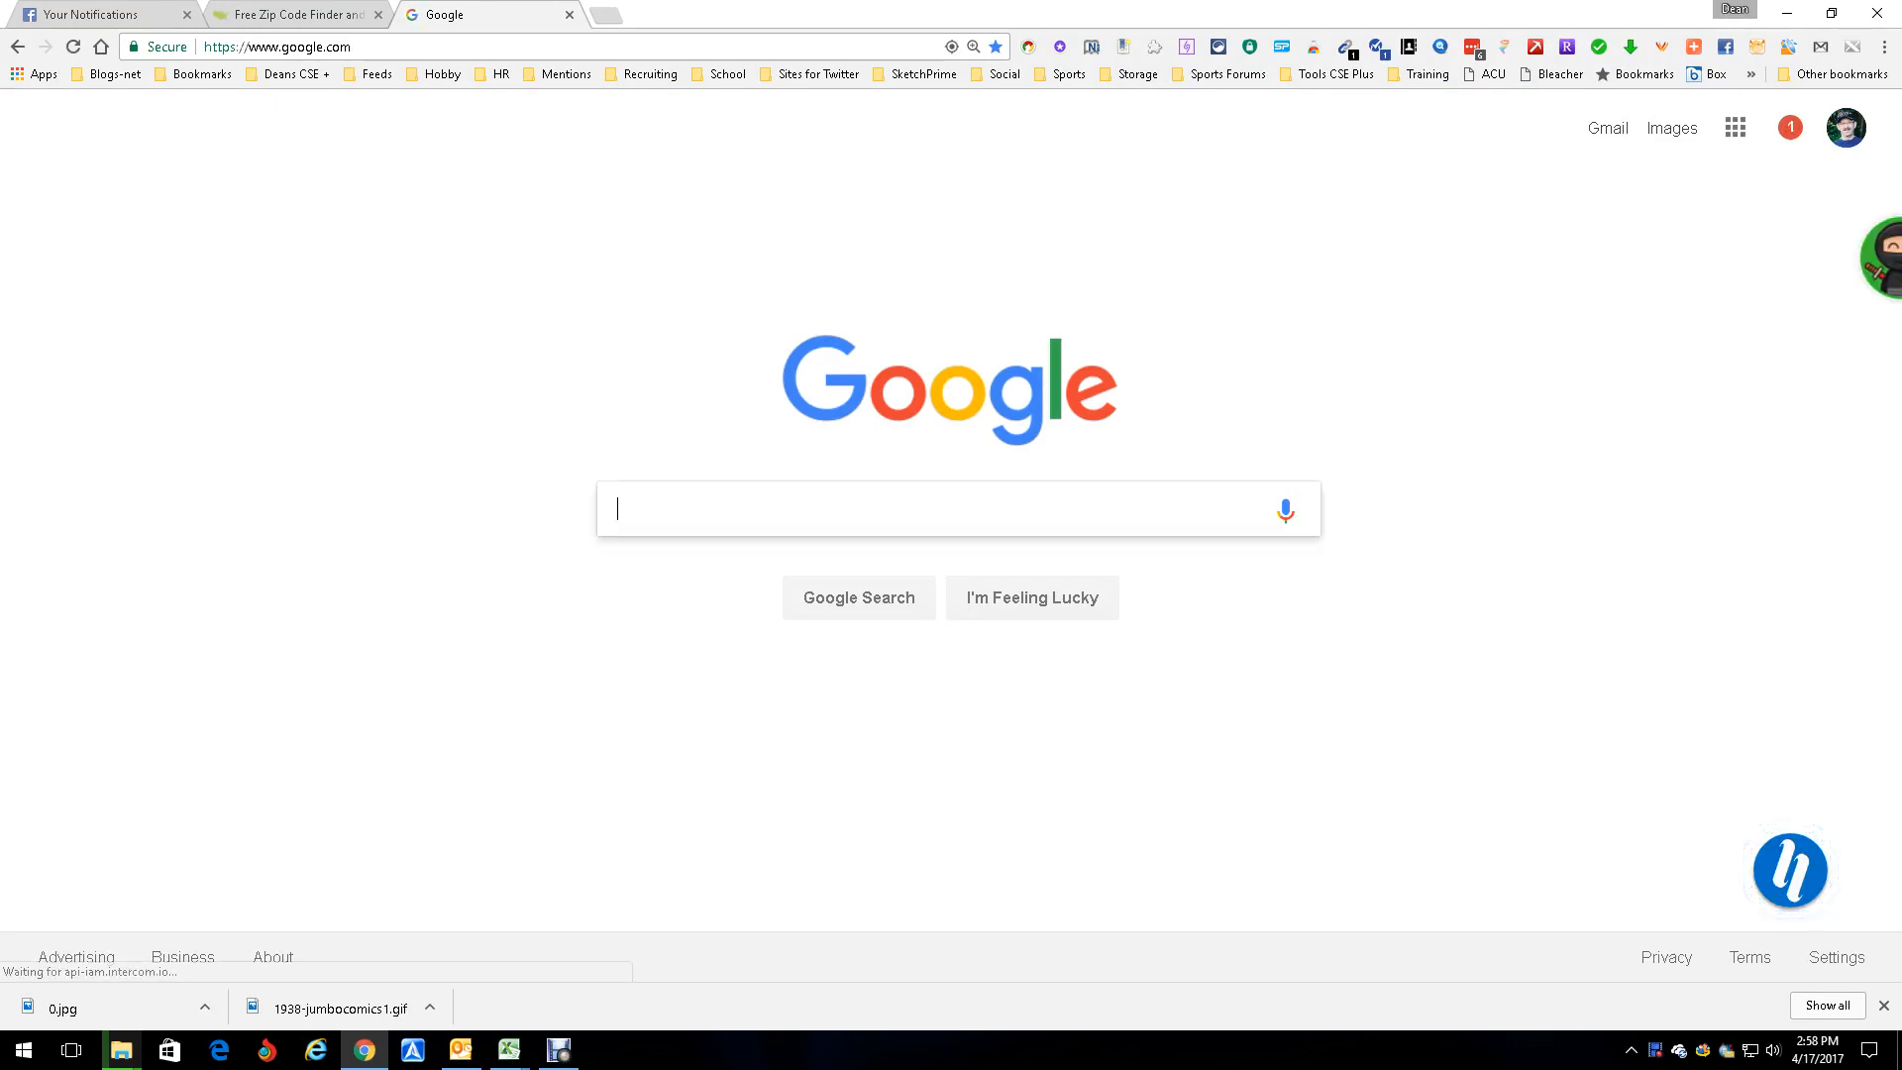
type("i")
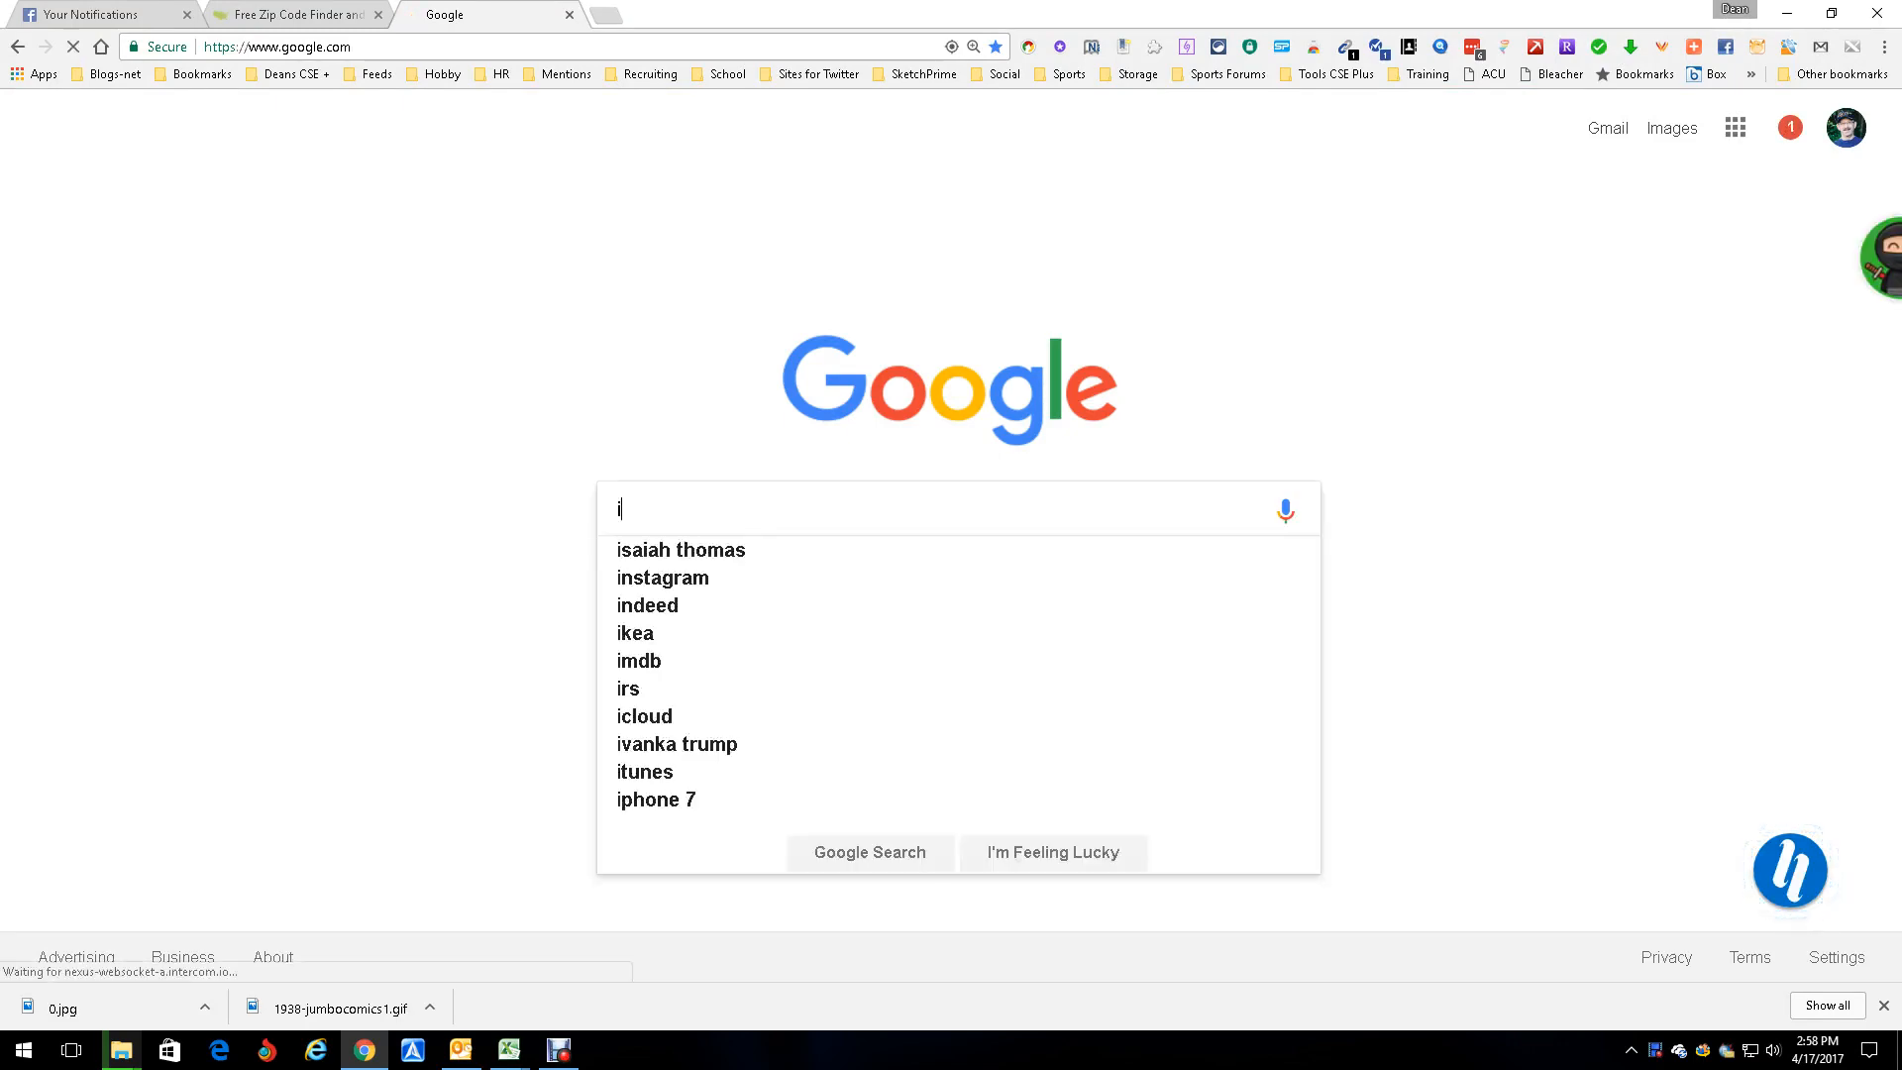
type("nurk:")
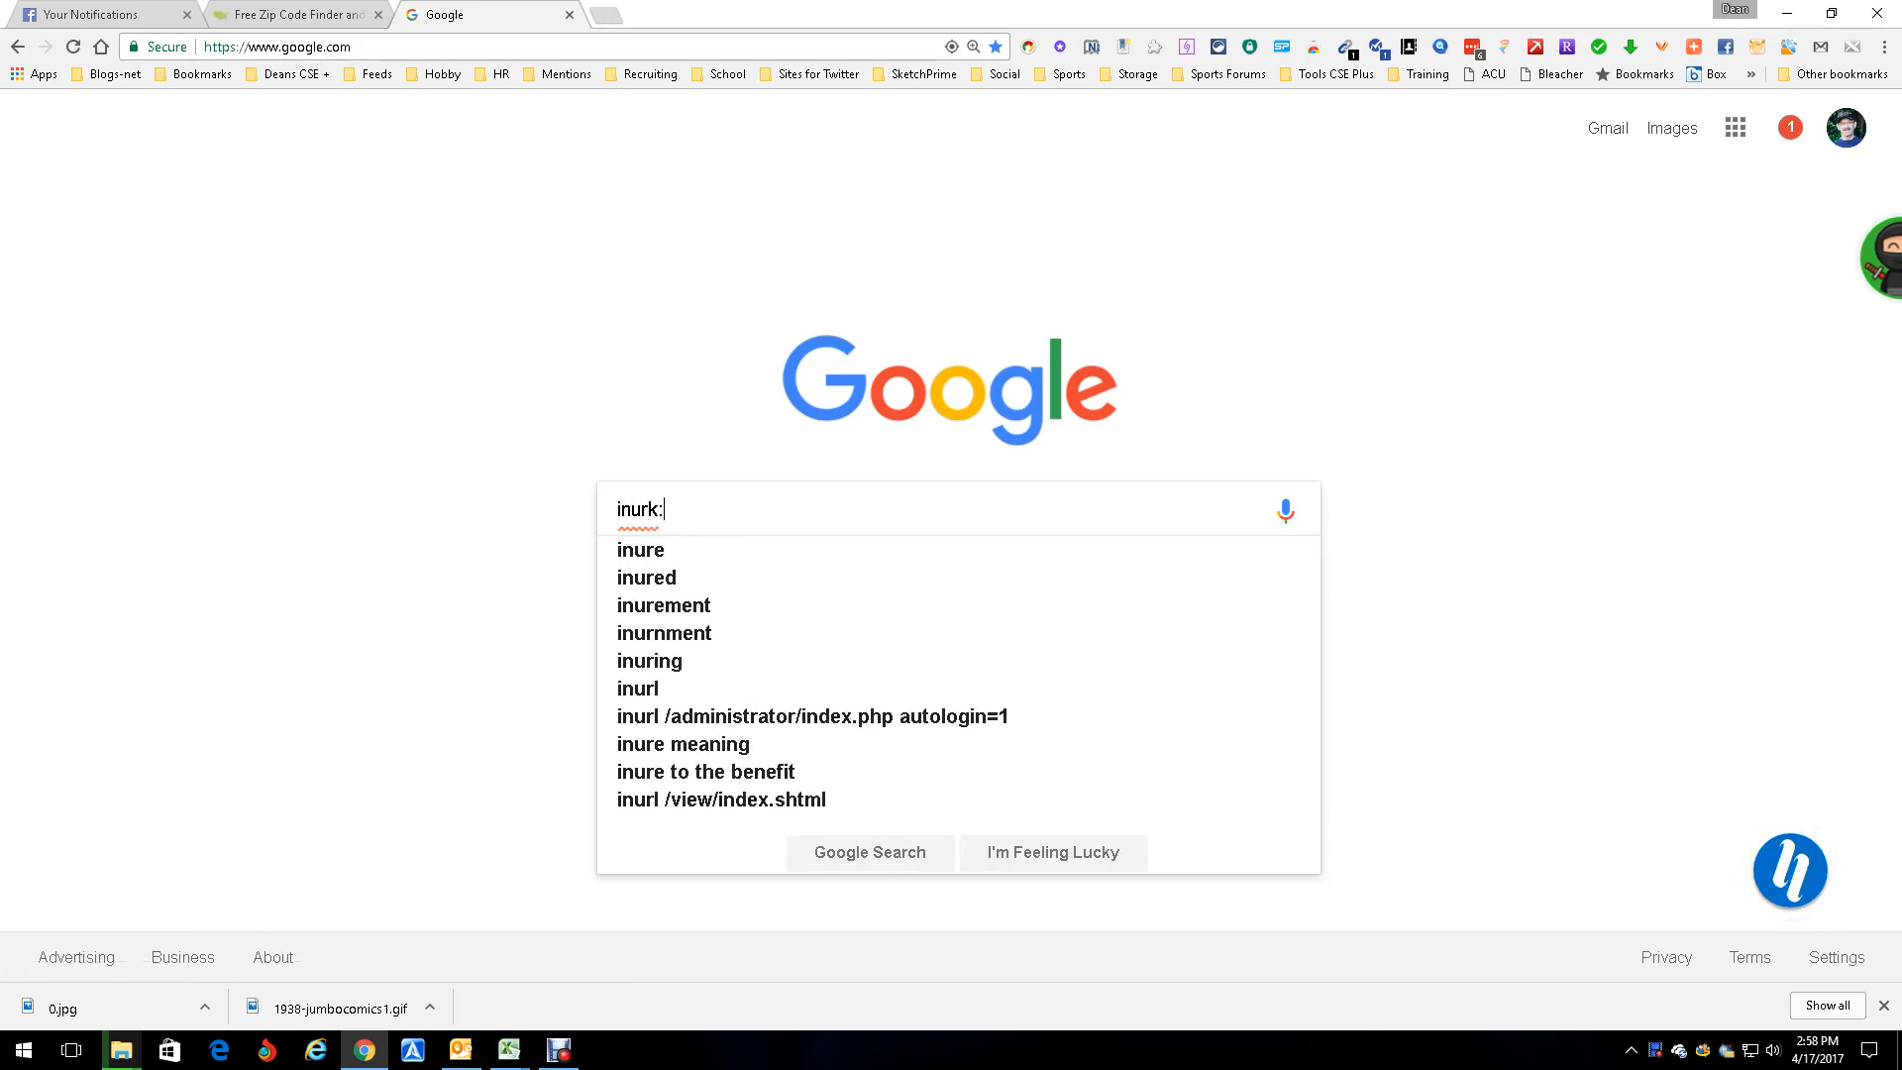
key("BackSpace")
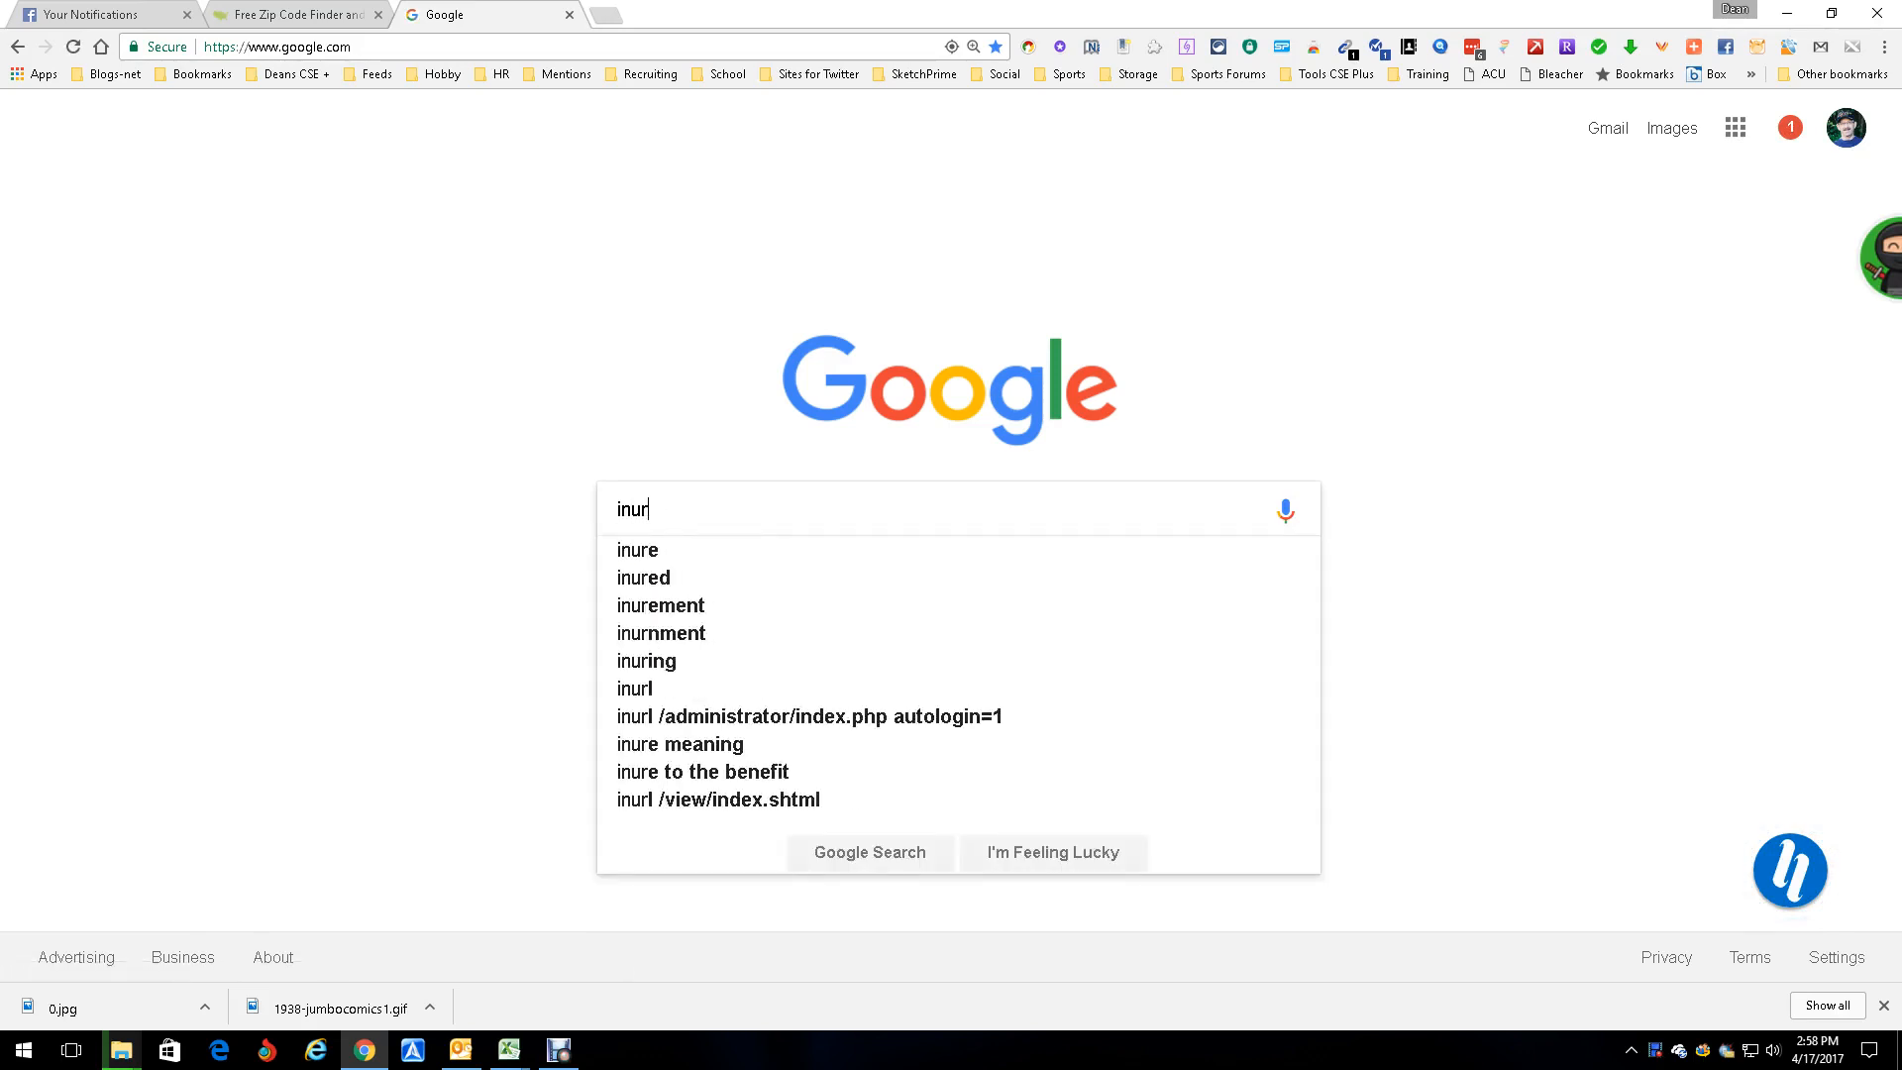
type("l:res")
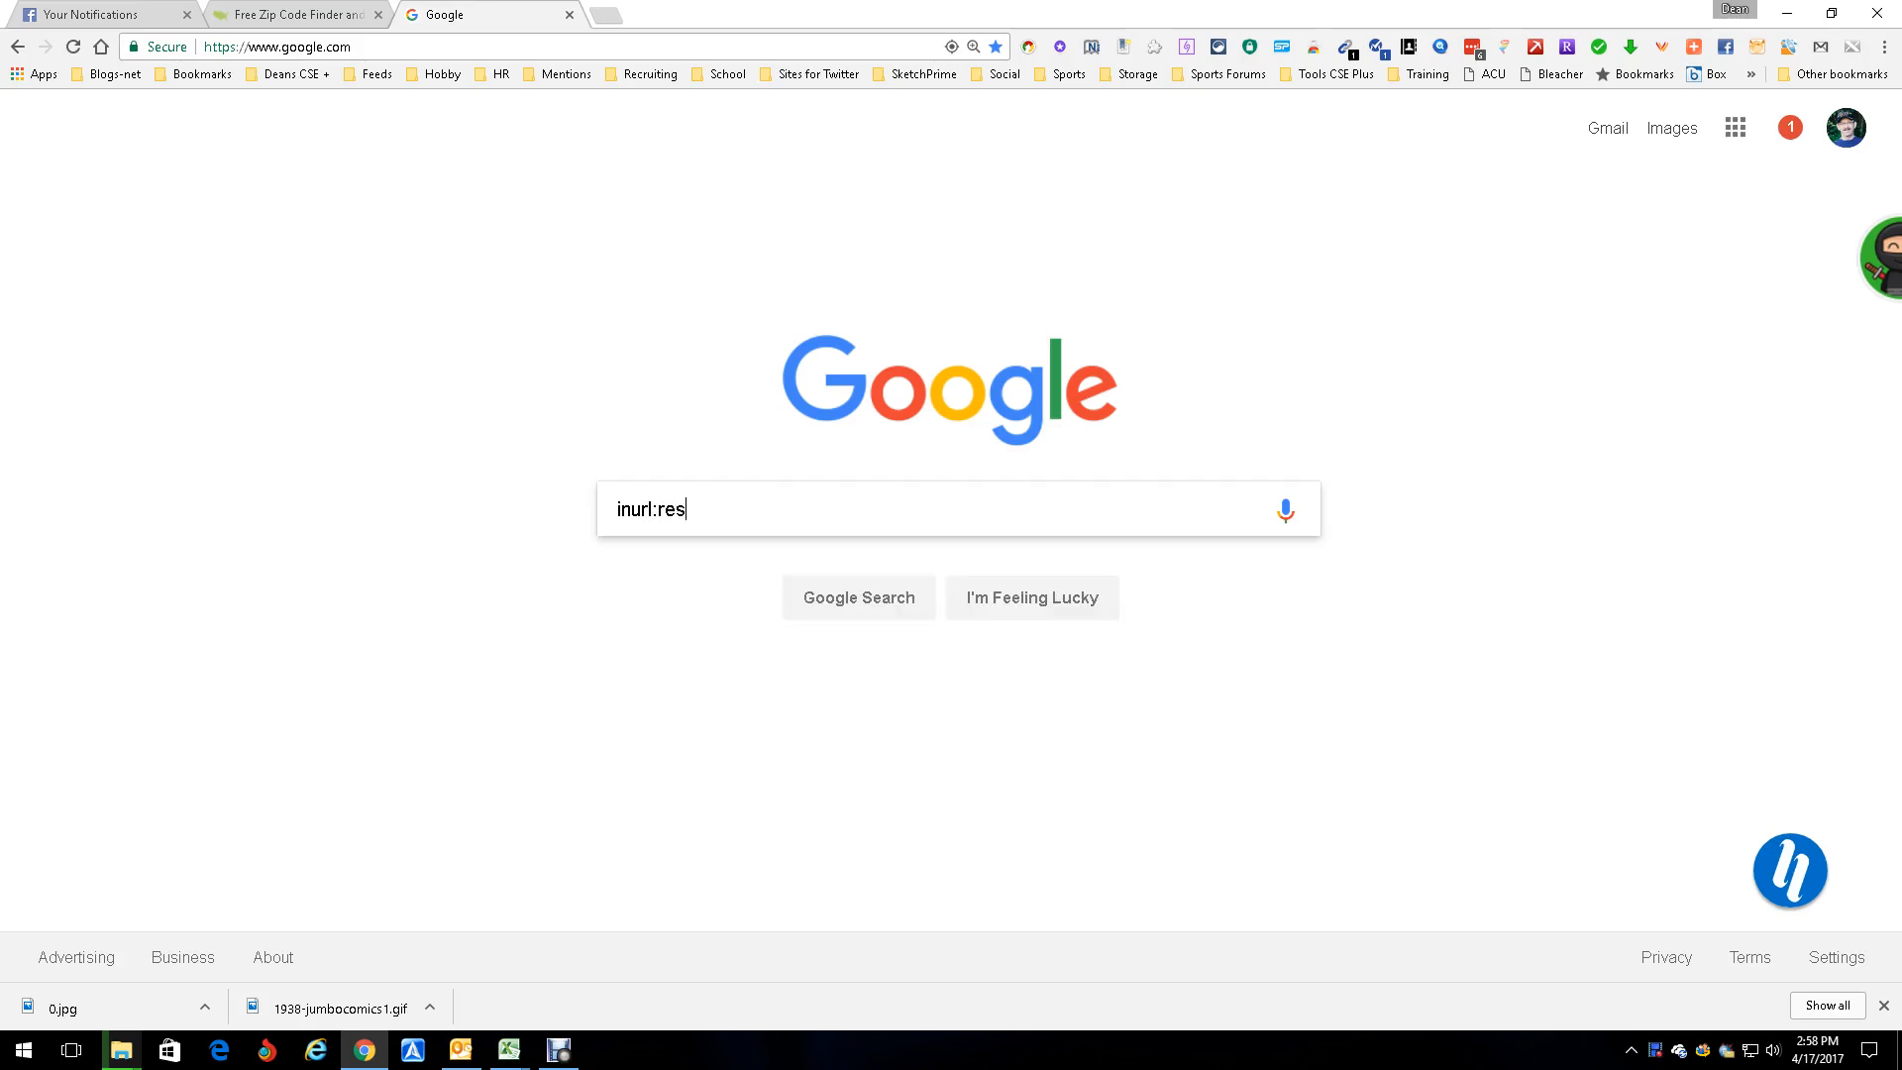
type("ume j")
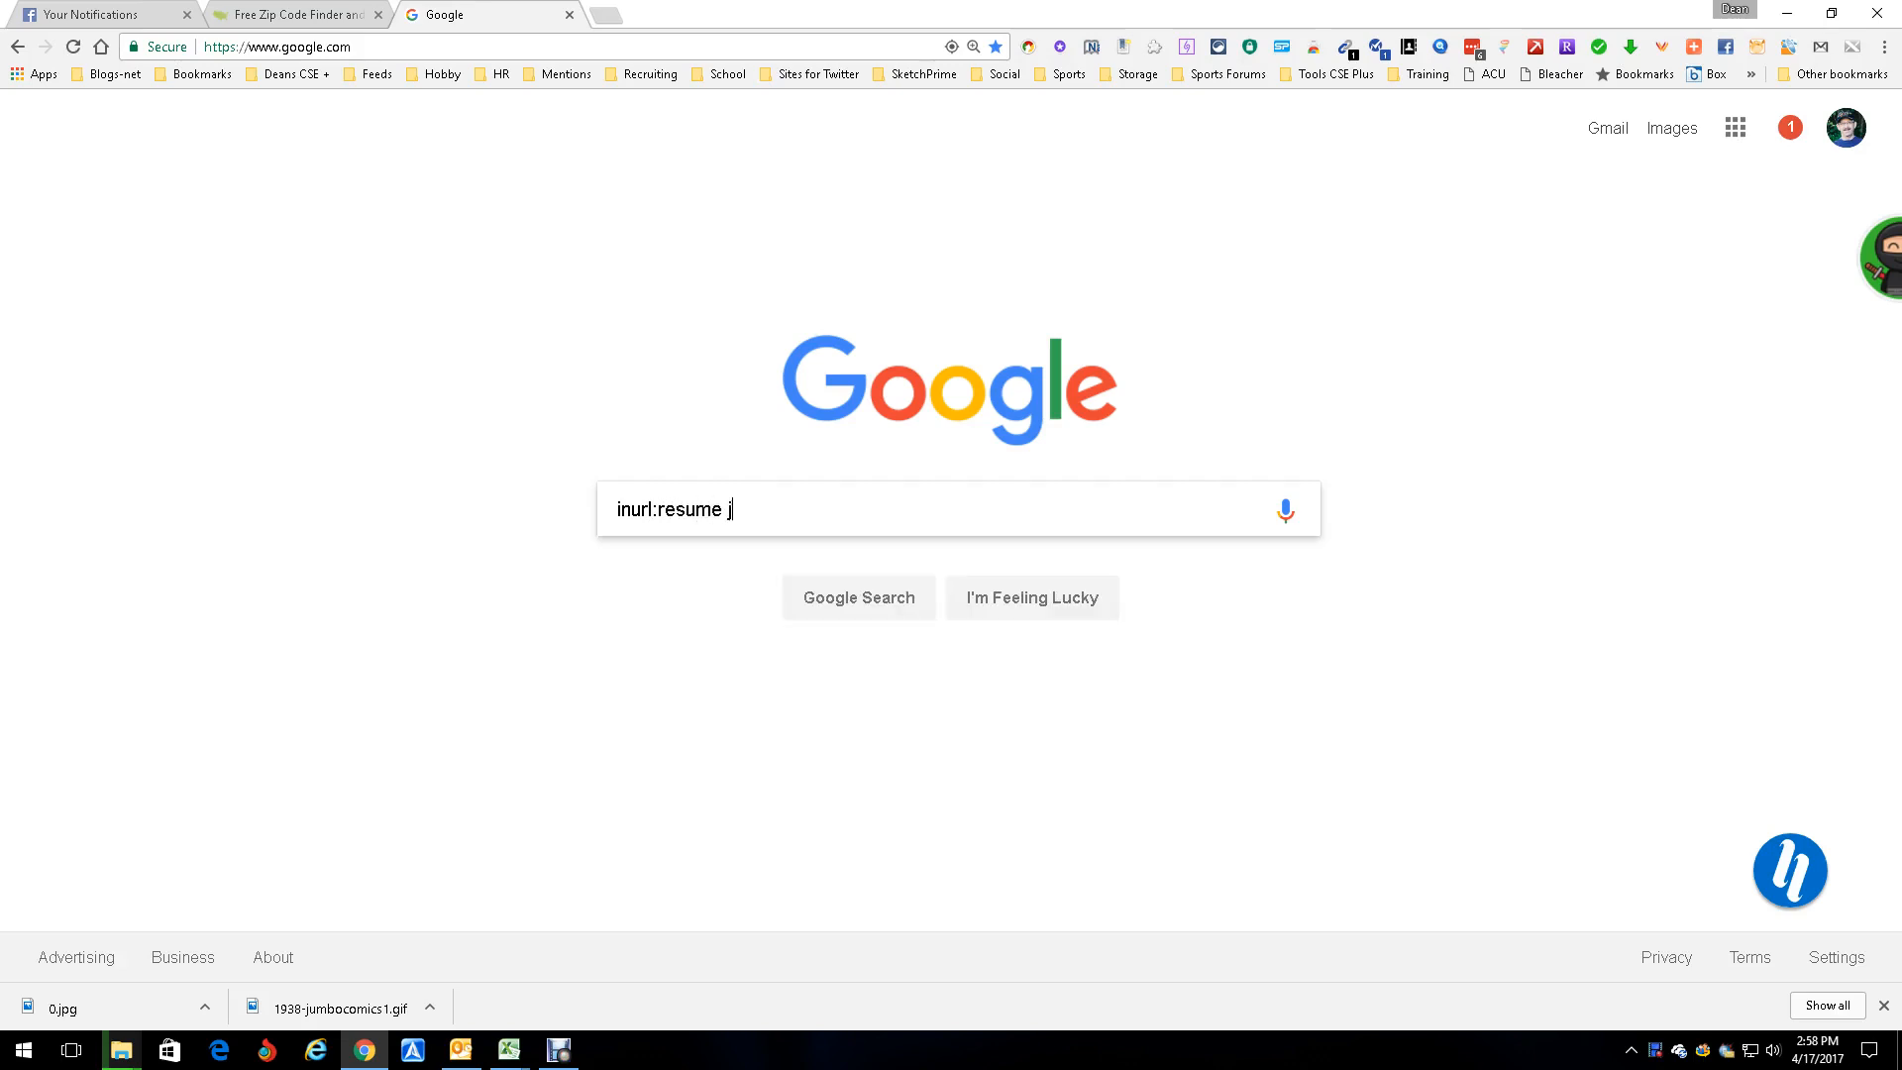
type("ava developer")
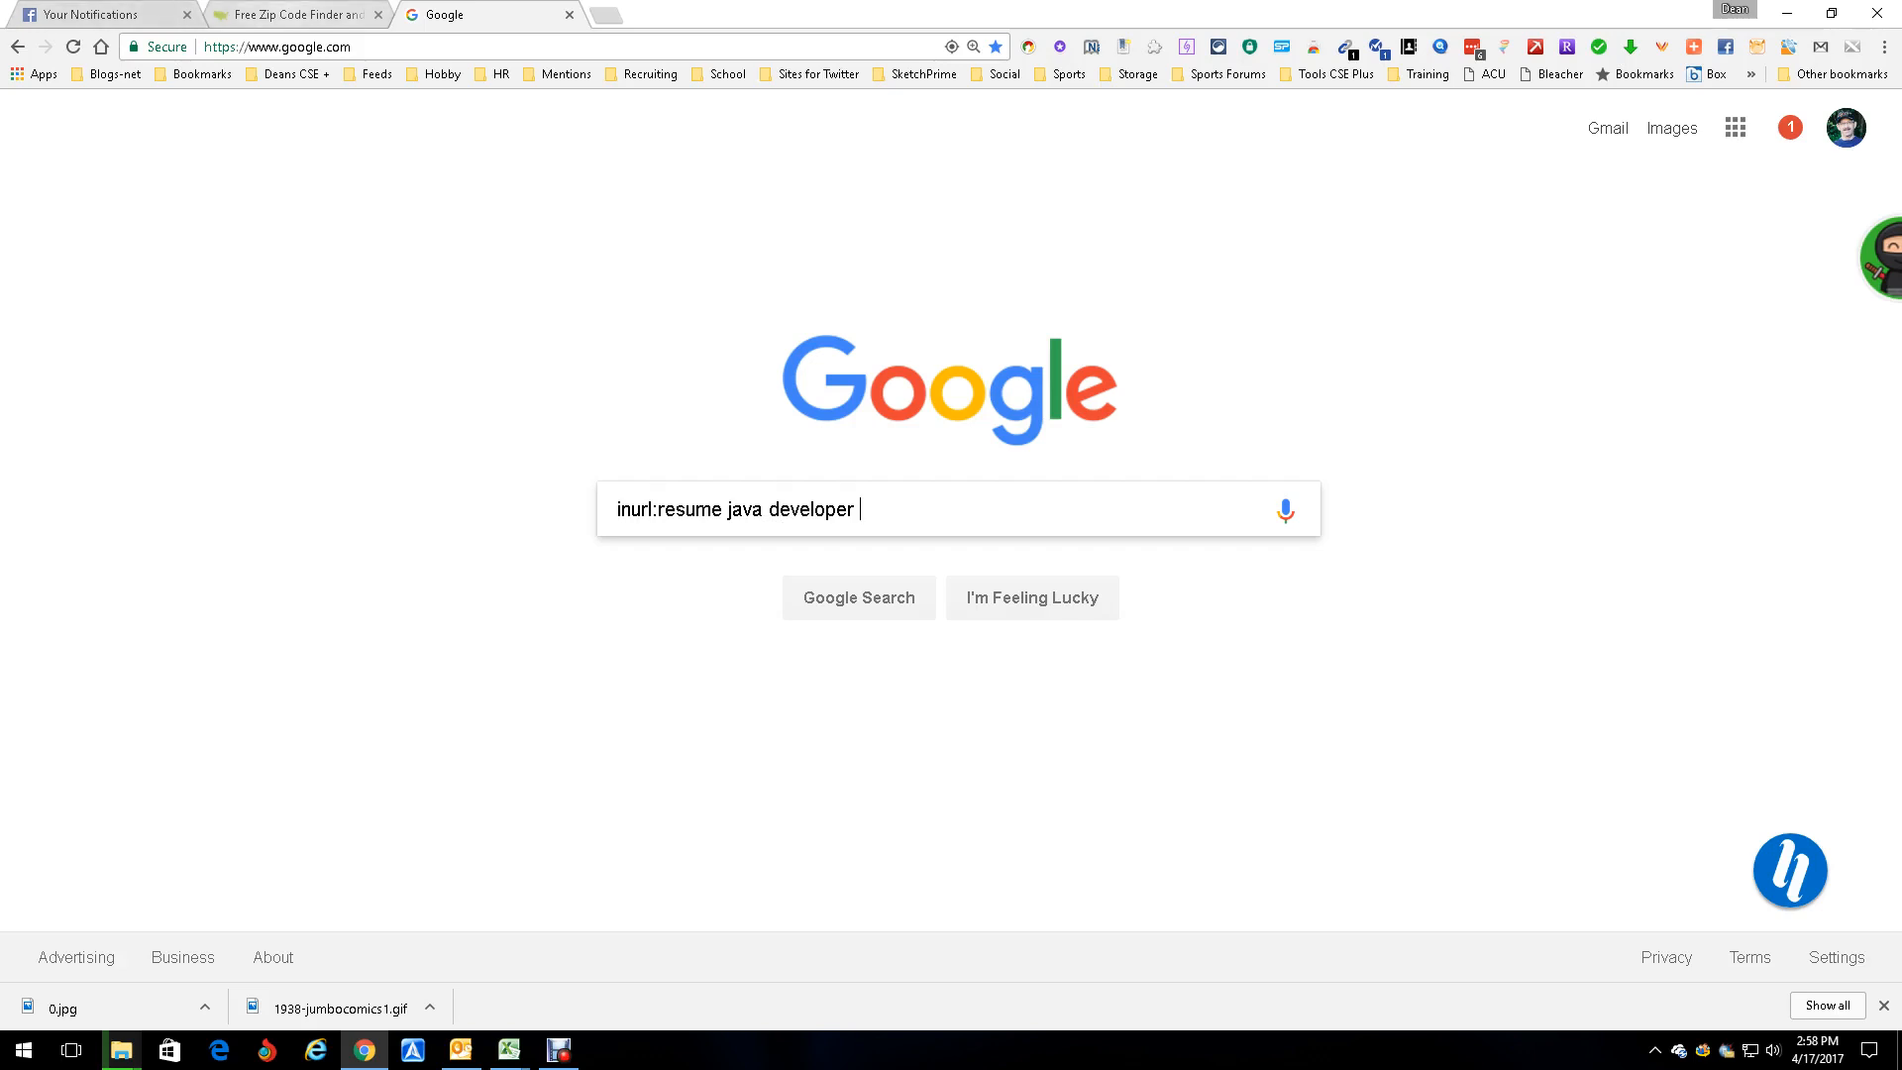
left_click(599, 14)
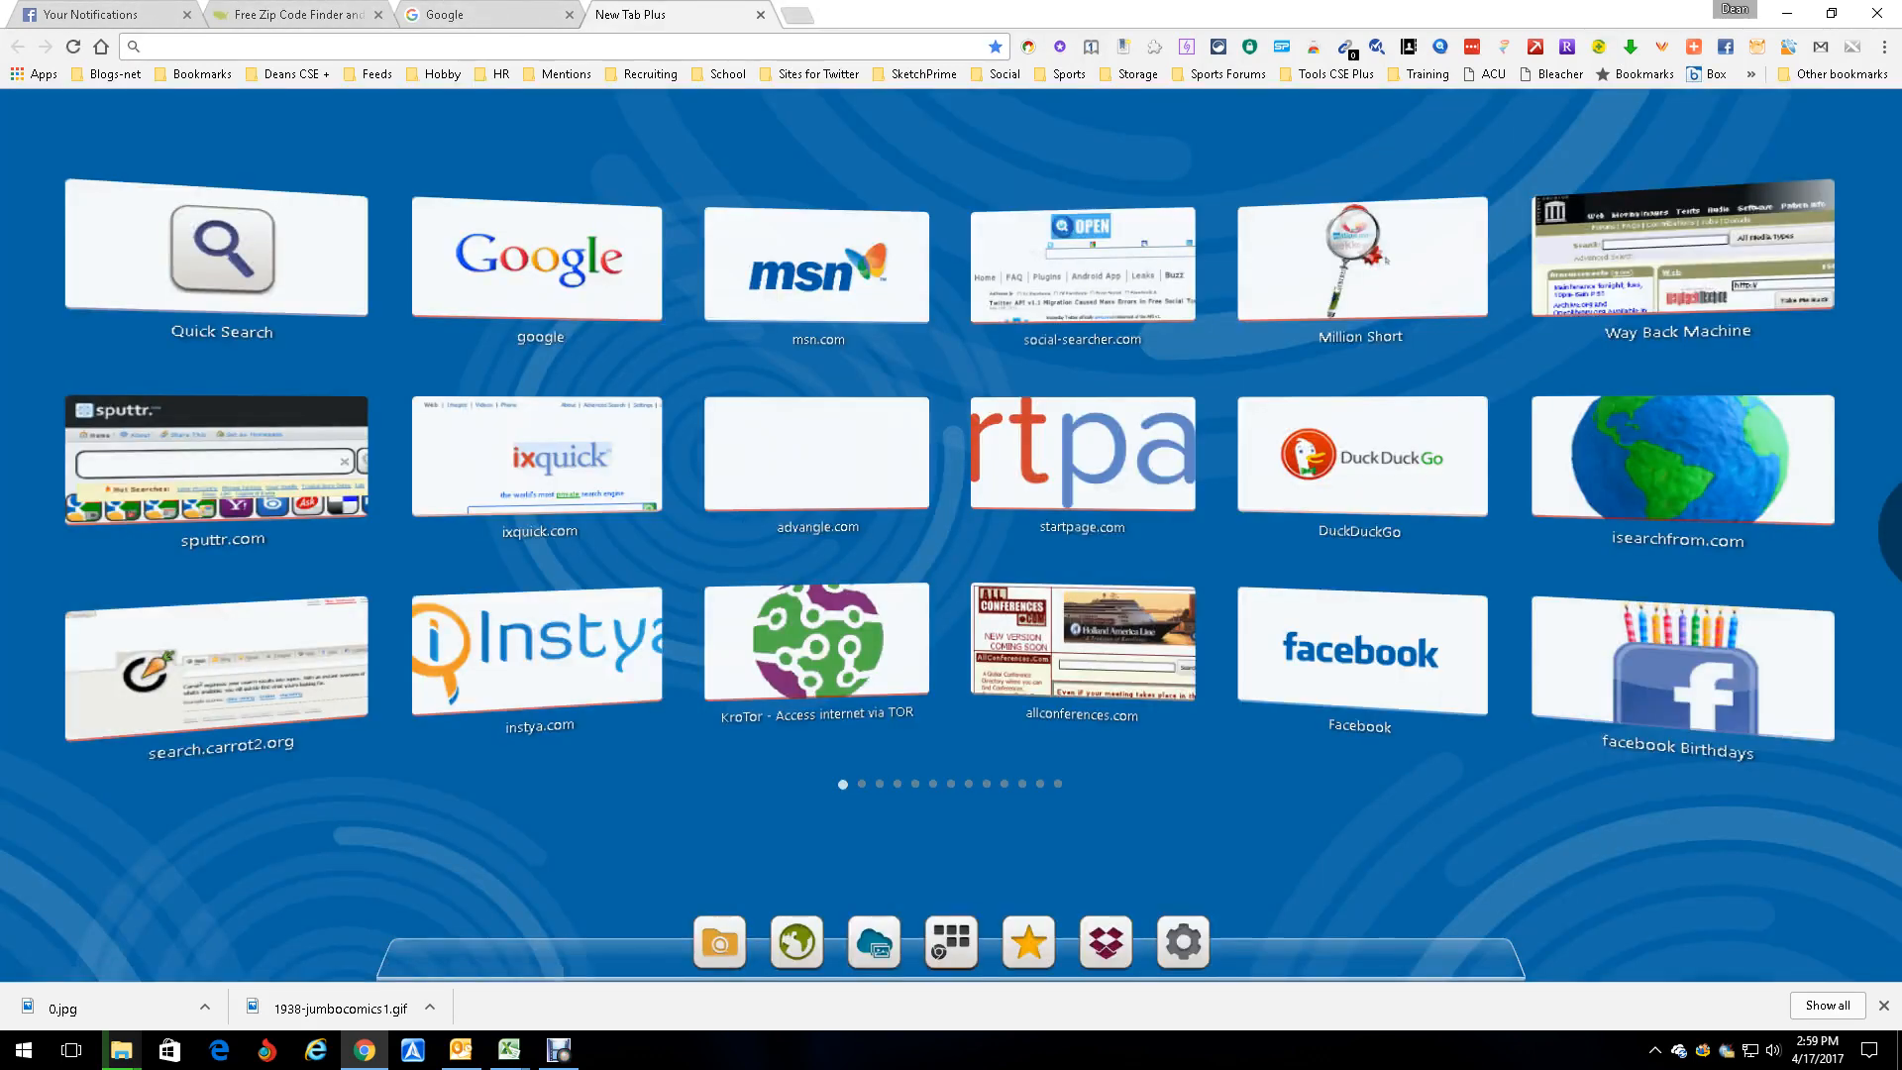
- Search Google for 'zip code Seattle Washington' from the address bar
type("zip code")
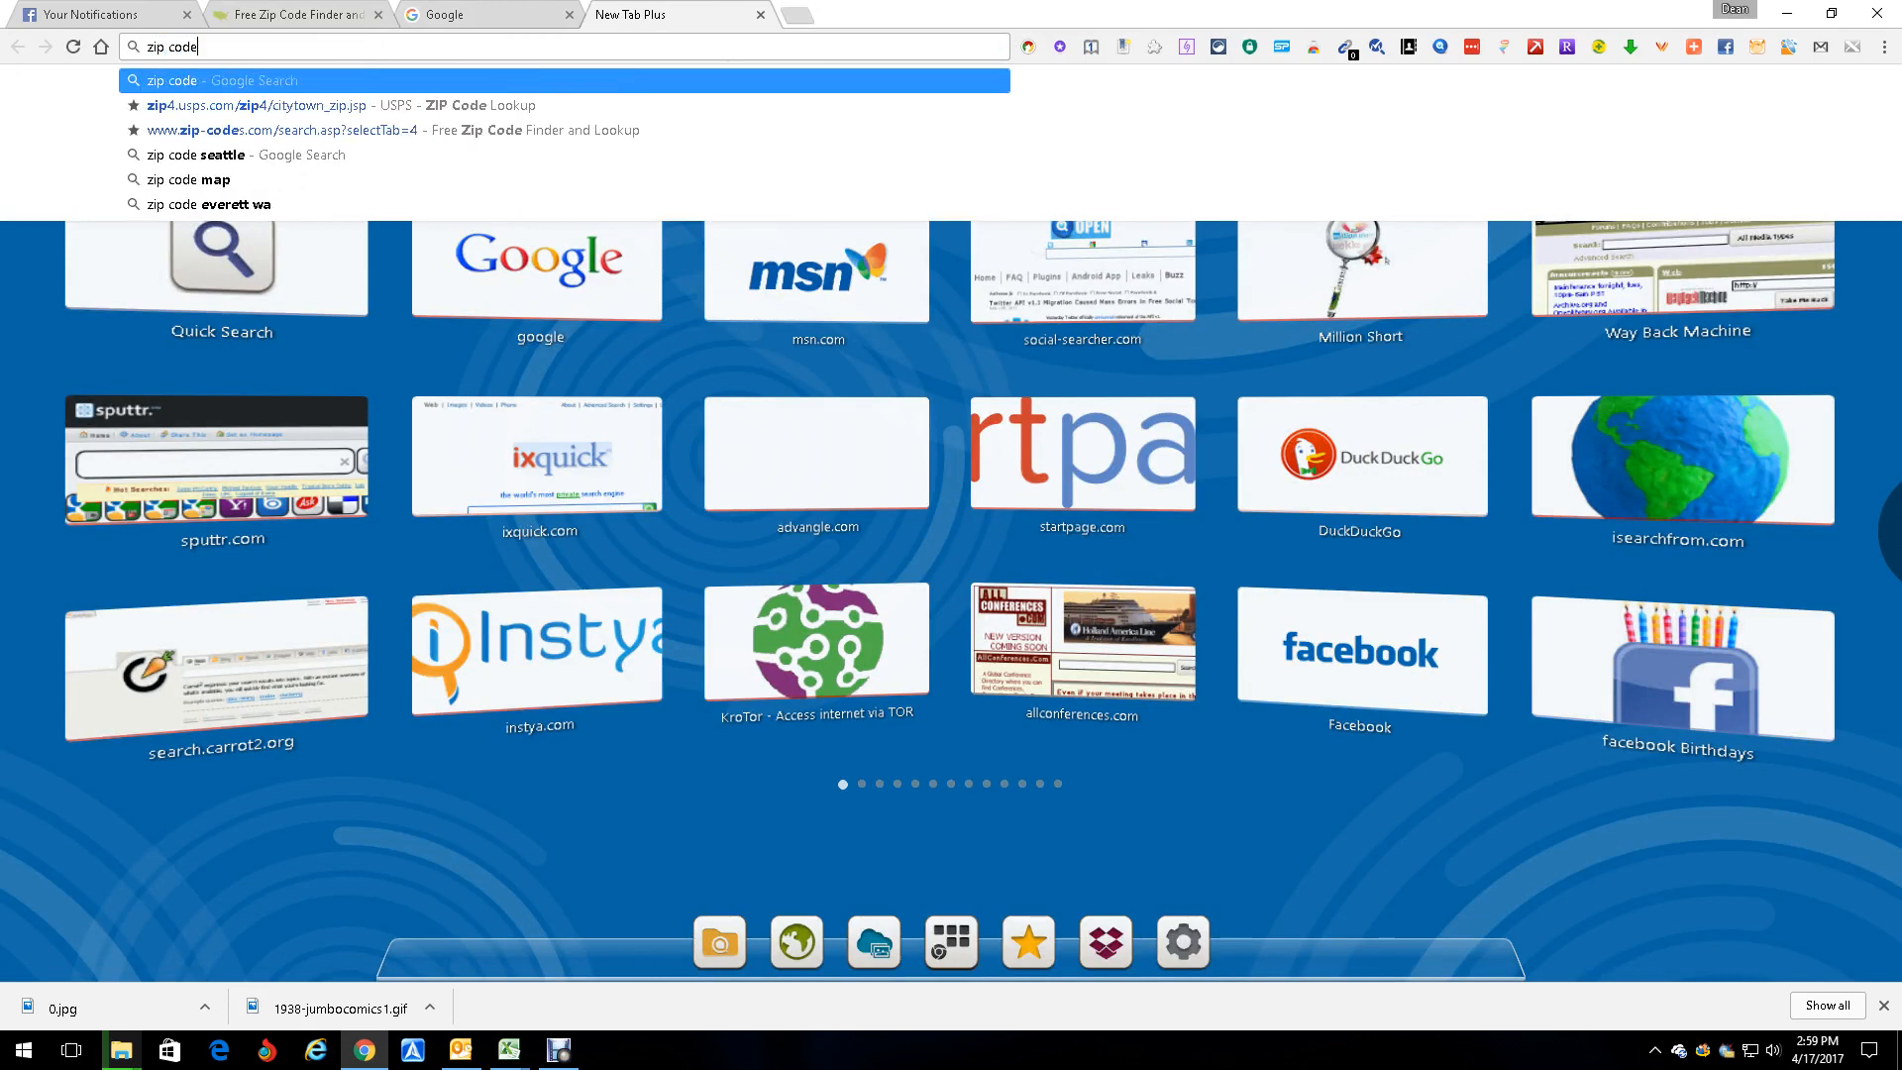
type("Seatle W")
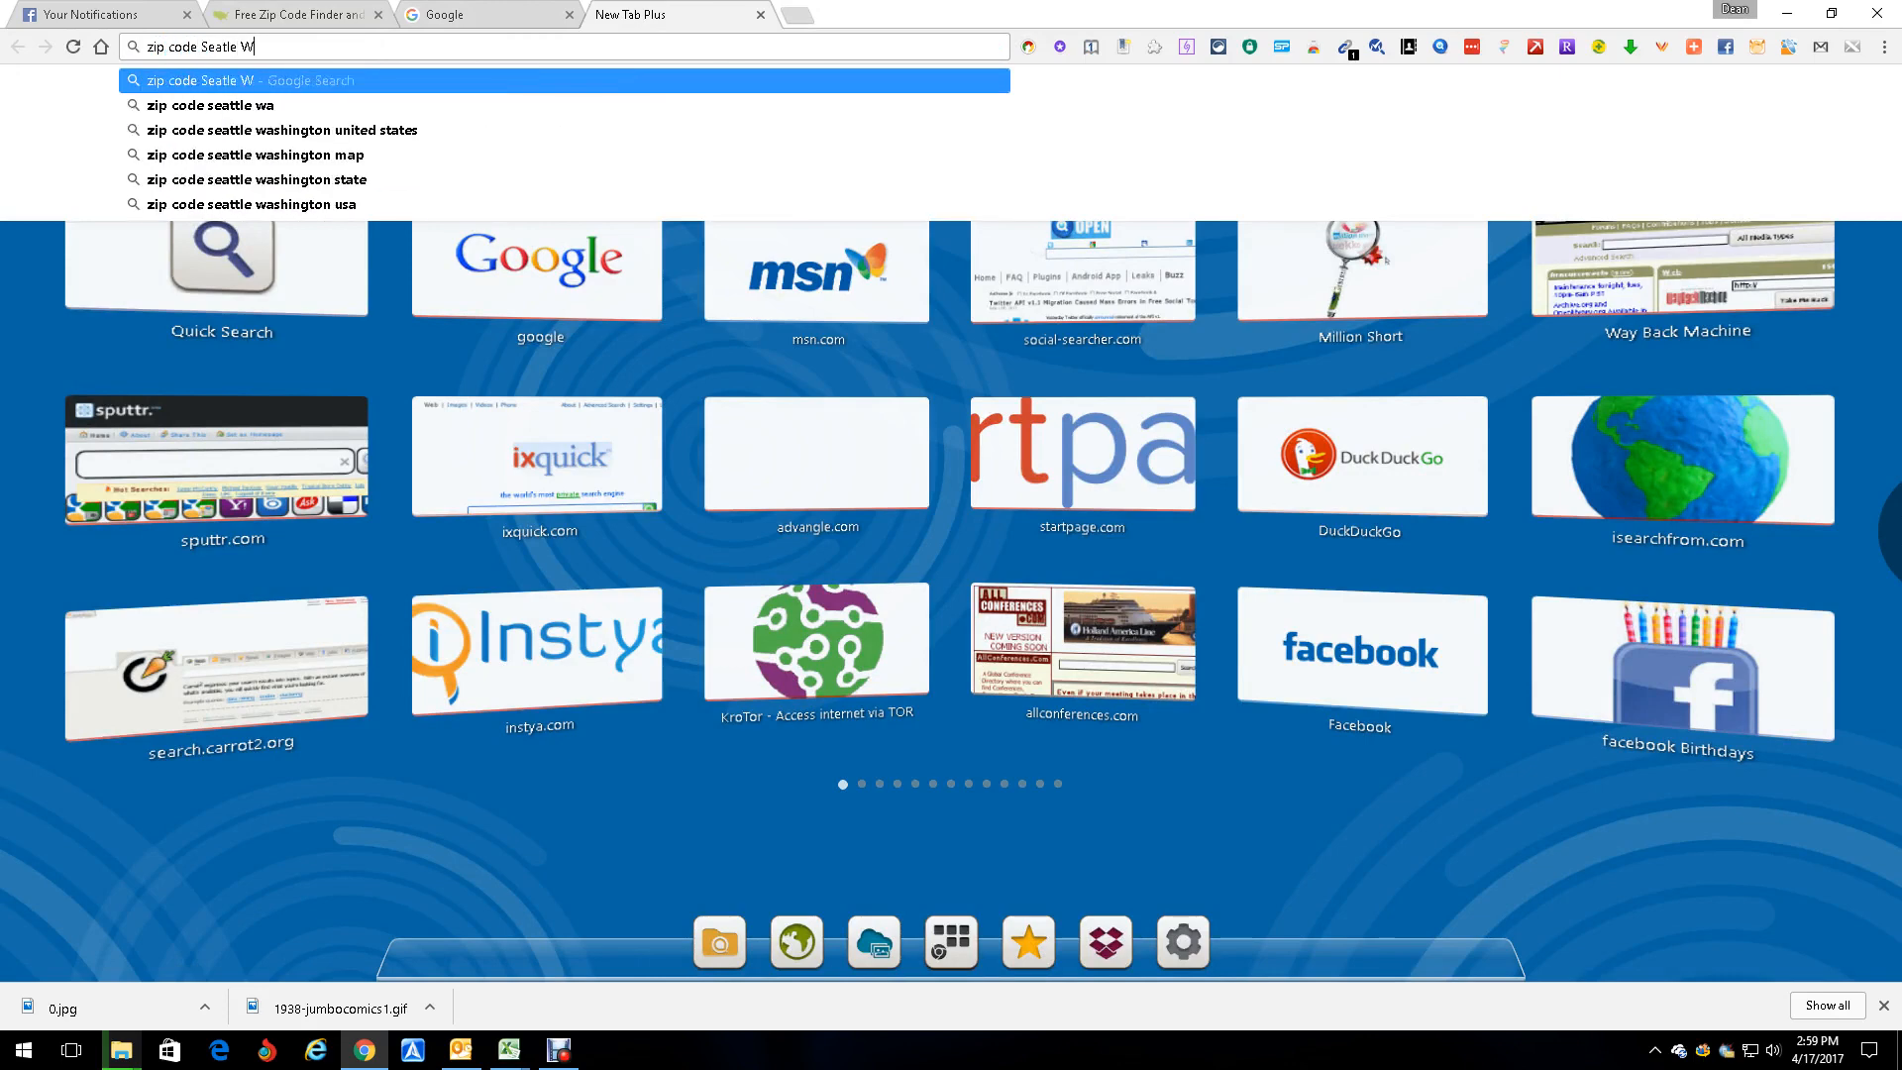
key("Return")
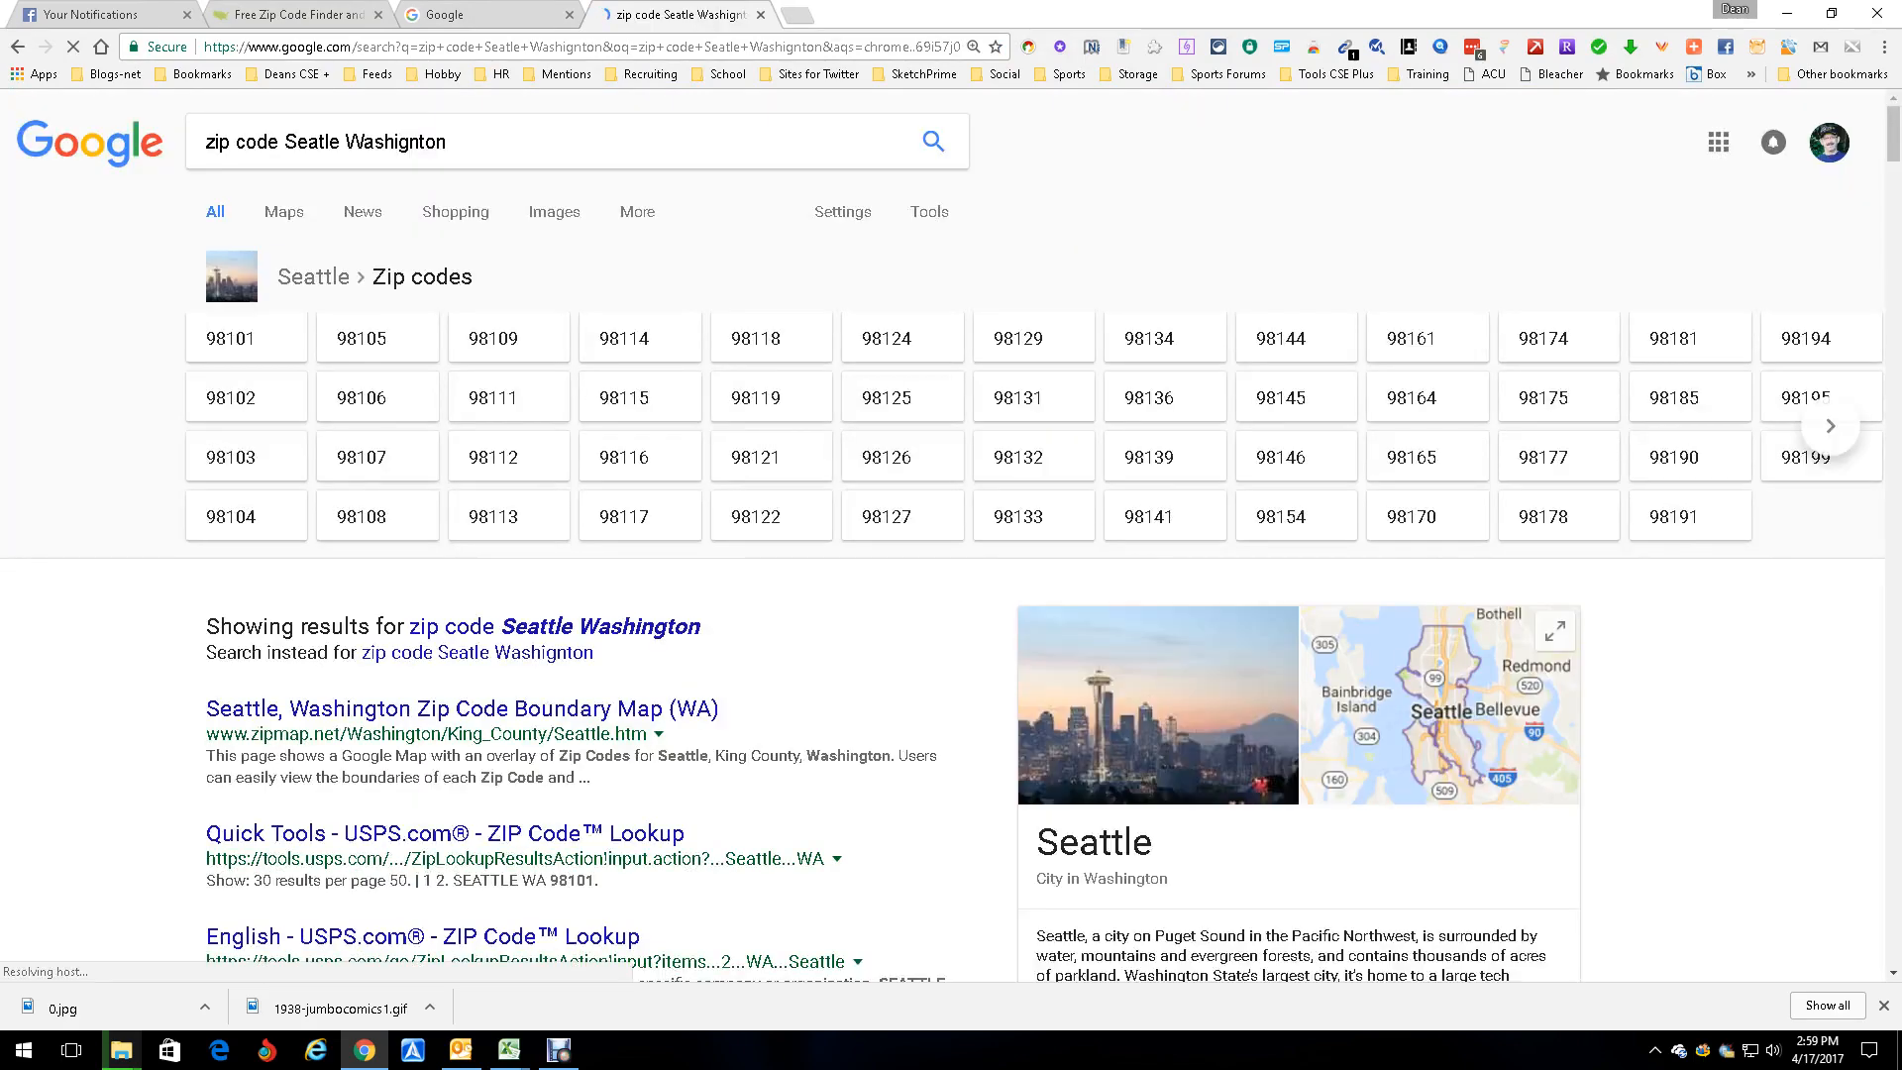
- Open the zipmap.net 'Seattle, Washington Zip Code Boundary Map (WA)' result
left_click(461, 708)
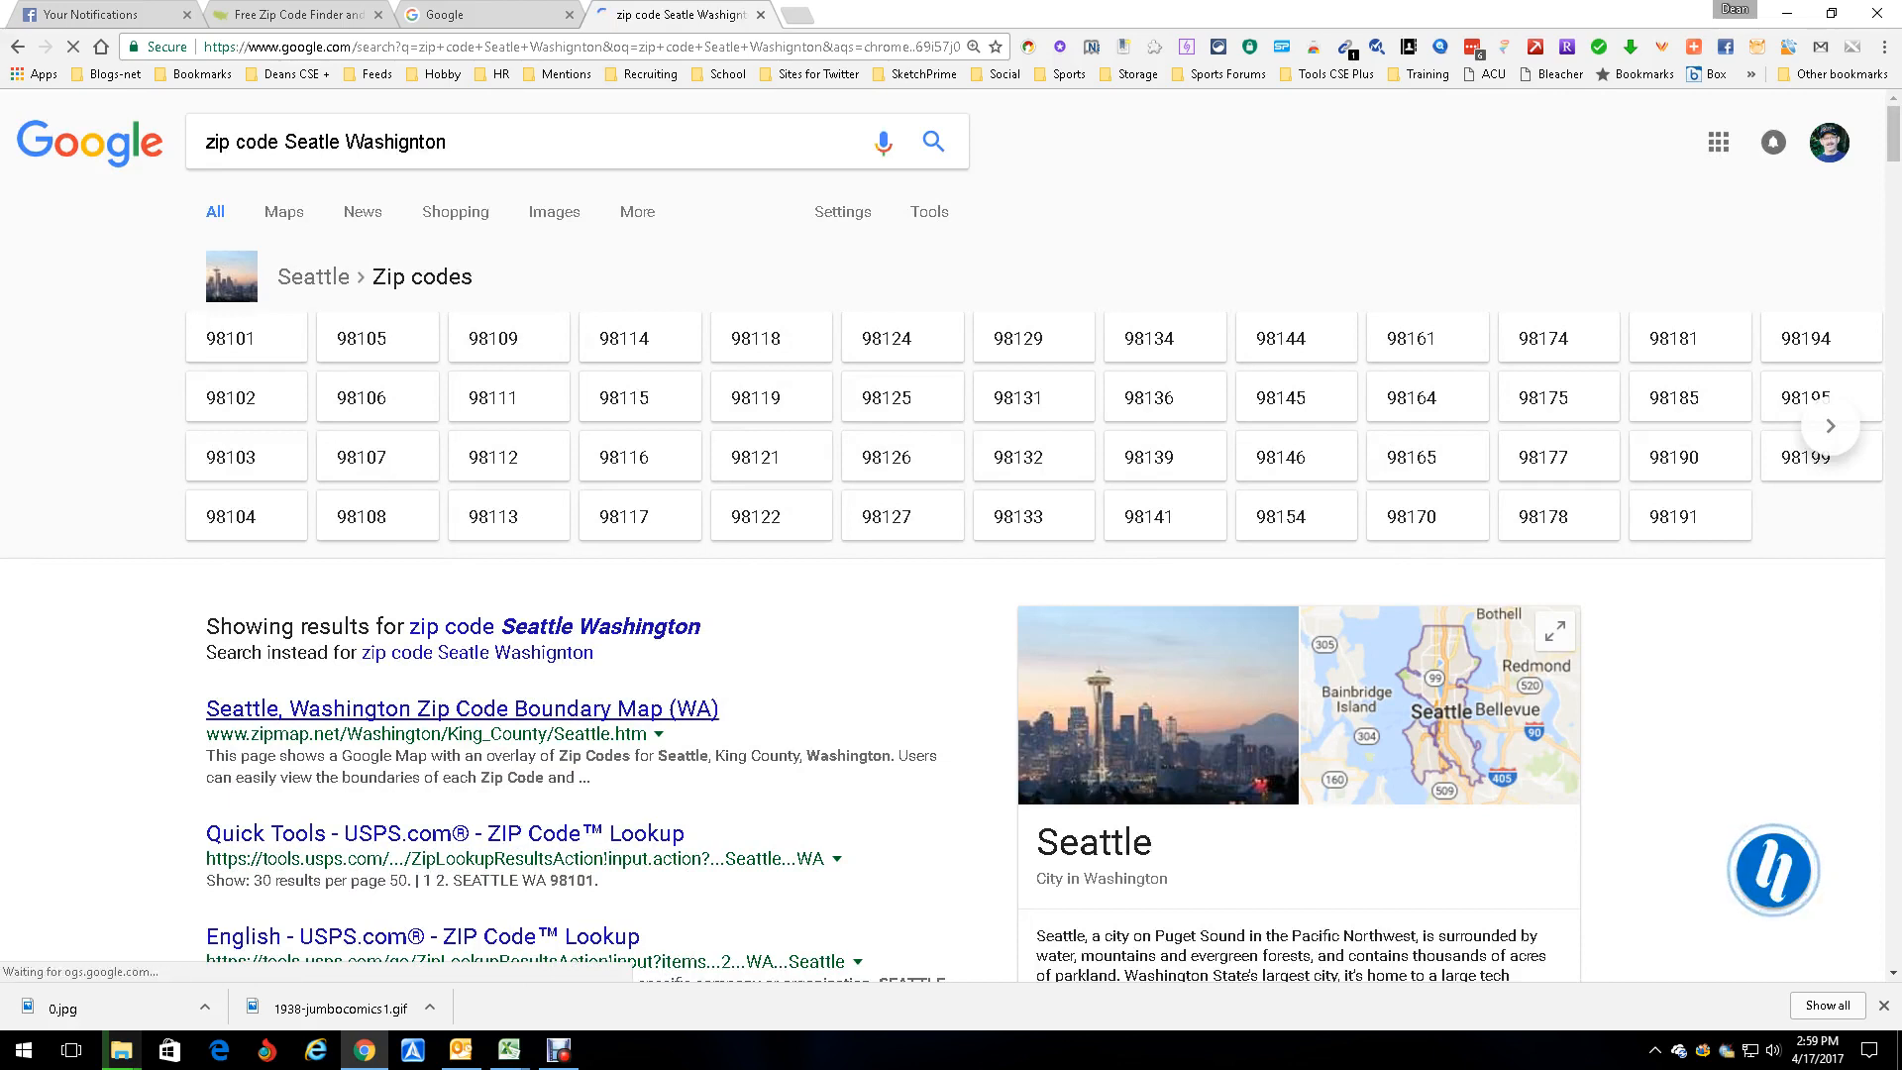
left_click(461, 708)
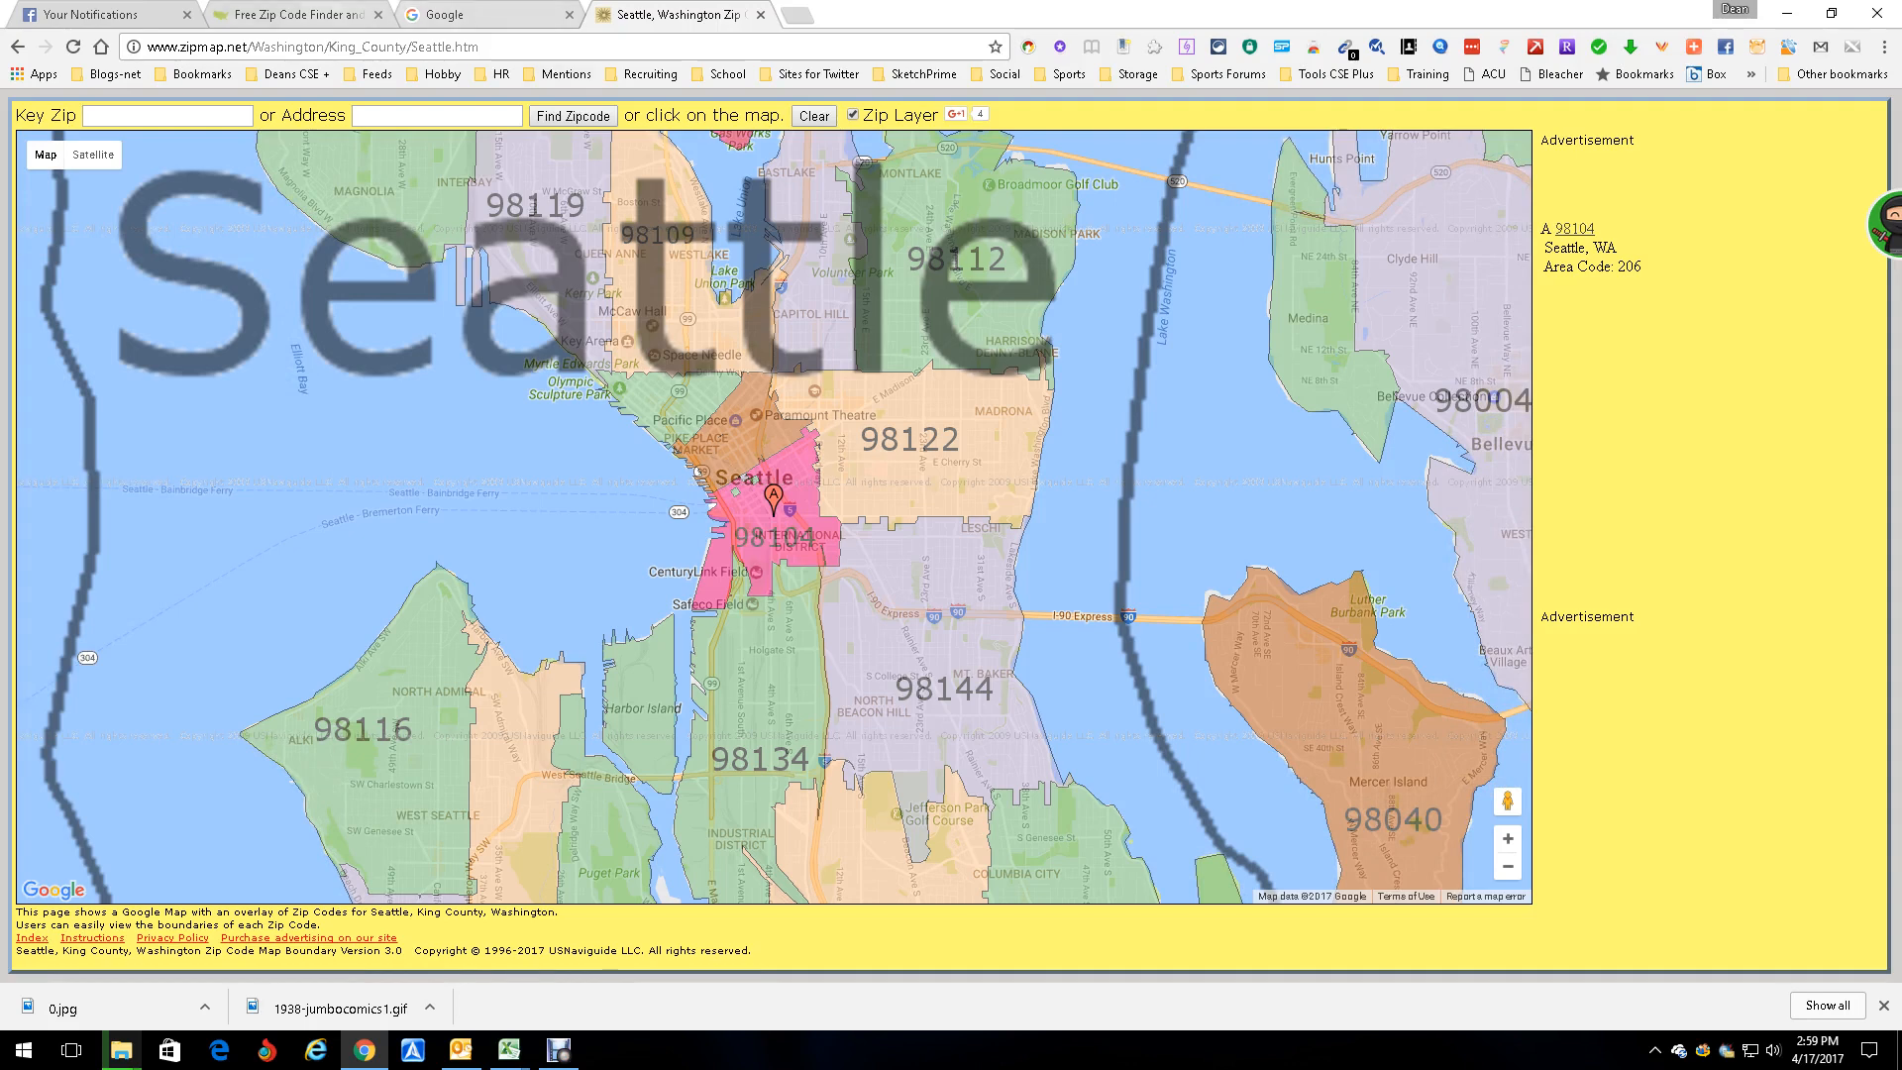
- Bring the zip-codes.com Free ZIP Code Finder tab to the front
left_click(292, 12)
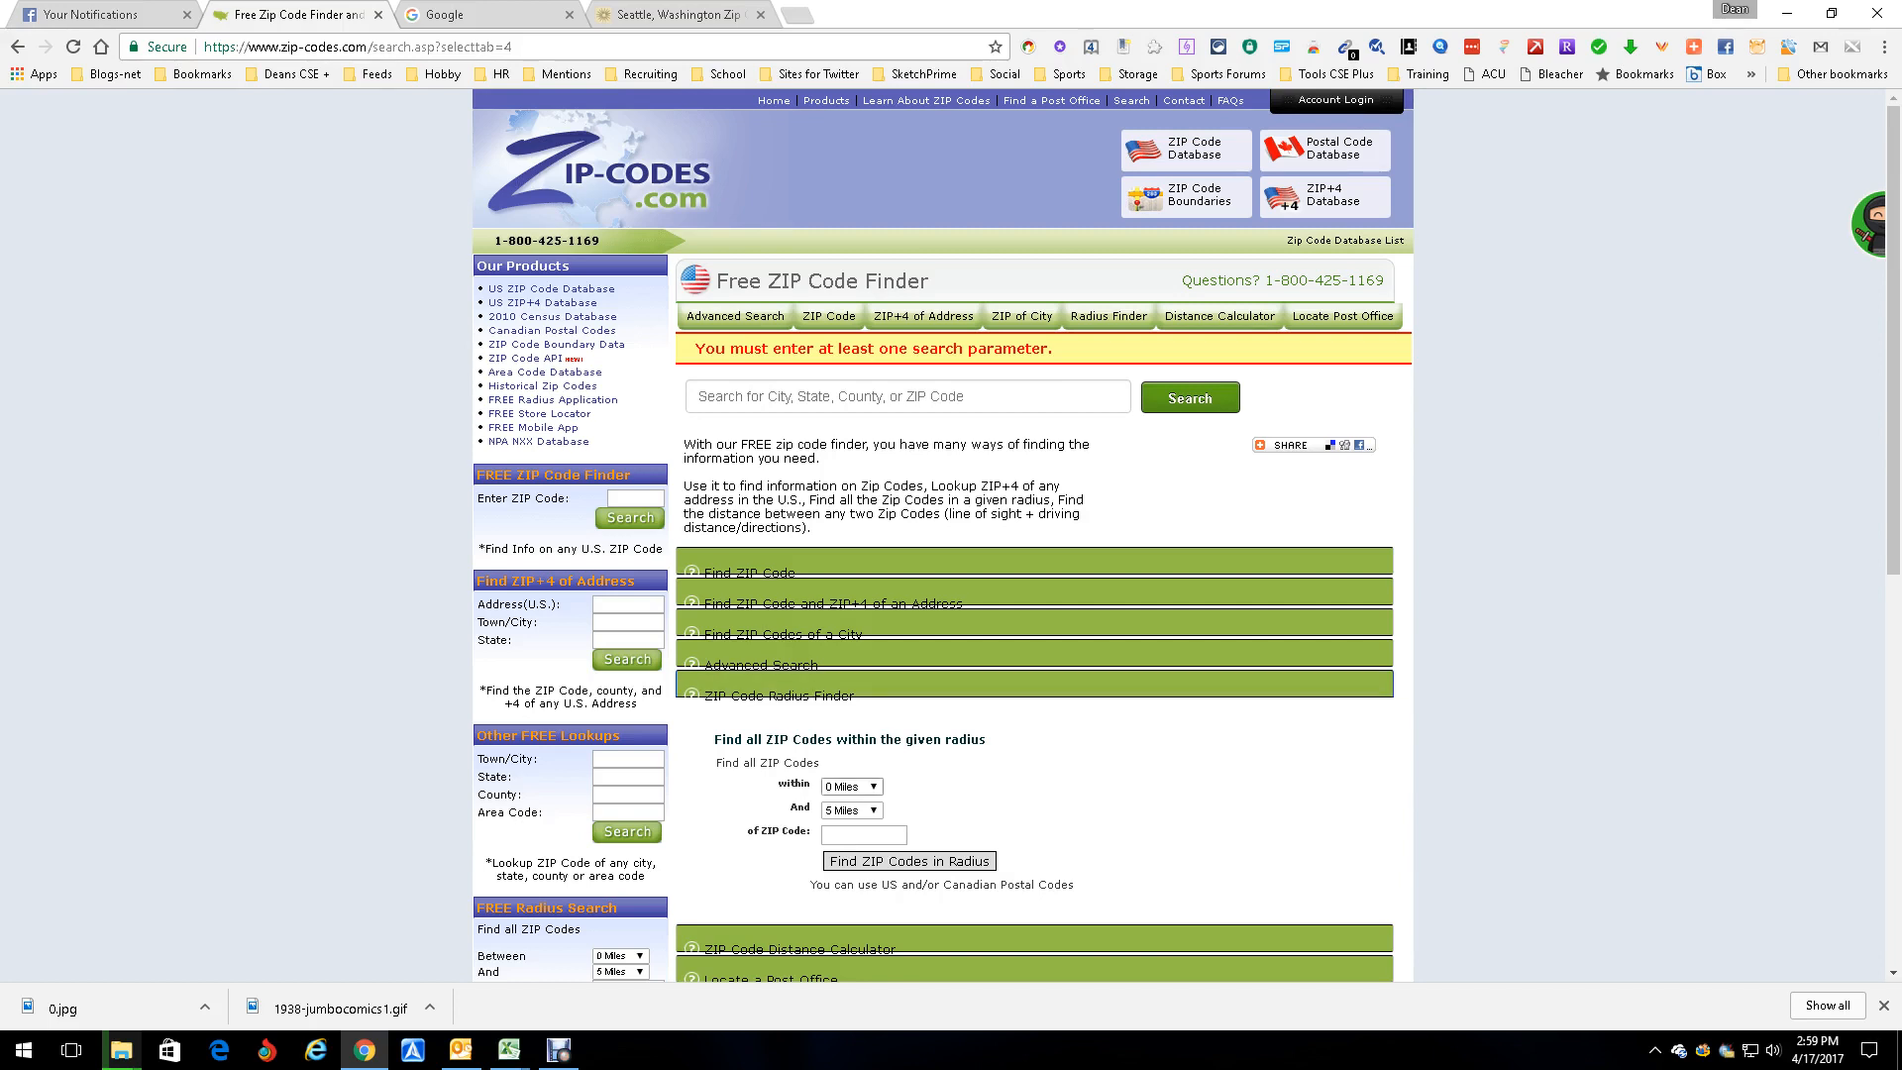
- Find all ZIP codes within 30 miles of 98104 with the ZIP Code Radius Finder
left_click(849, 809)
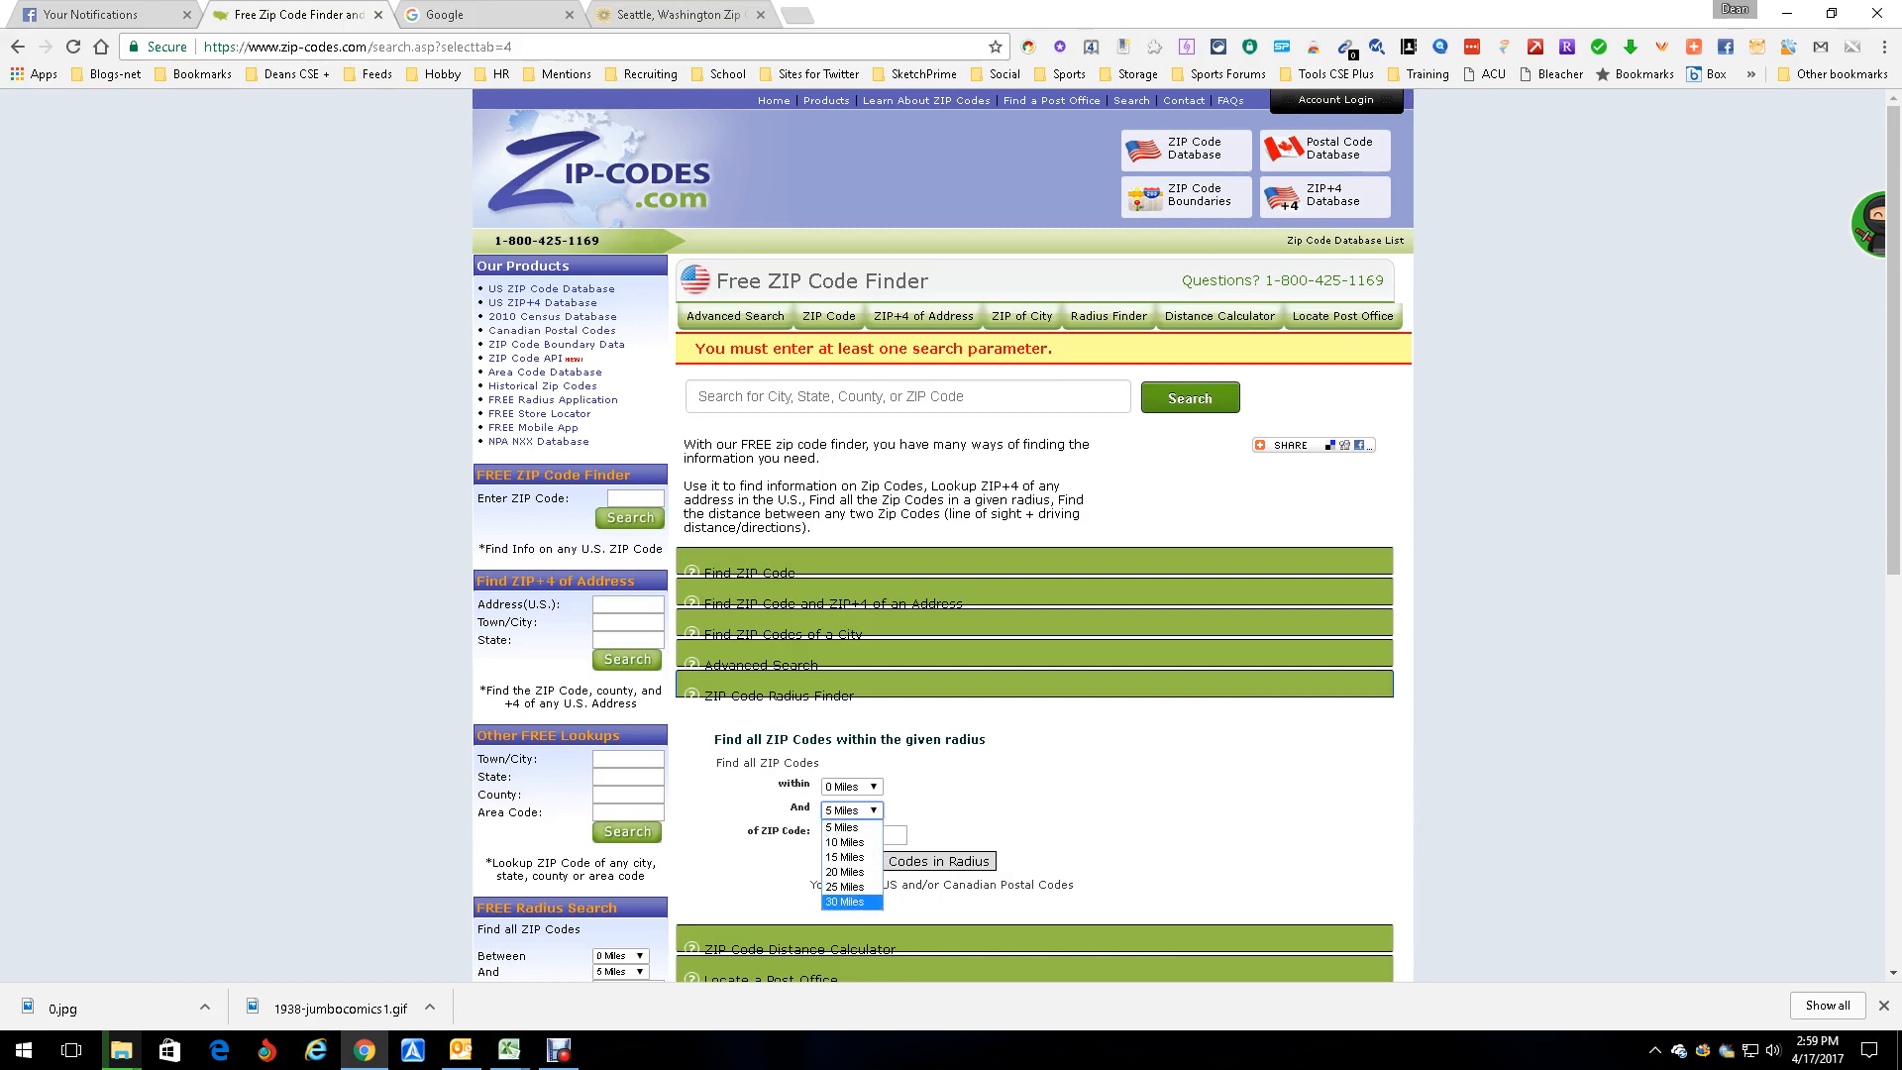
left_click(845, 902)
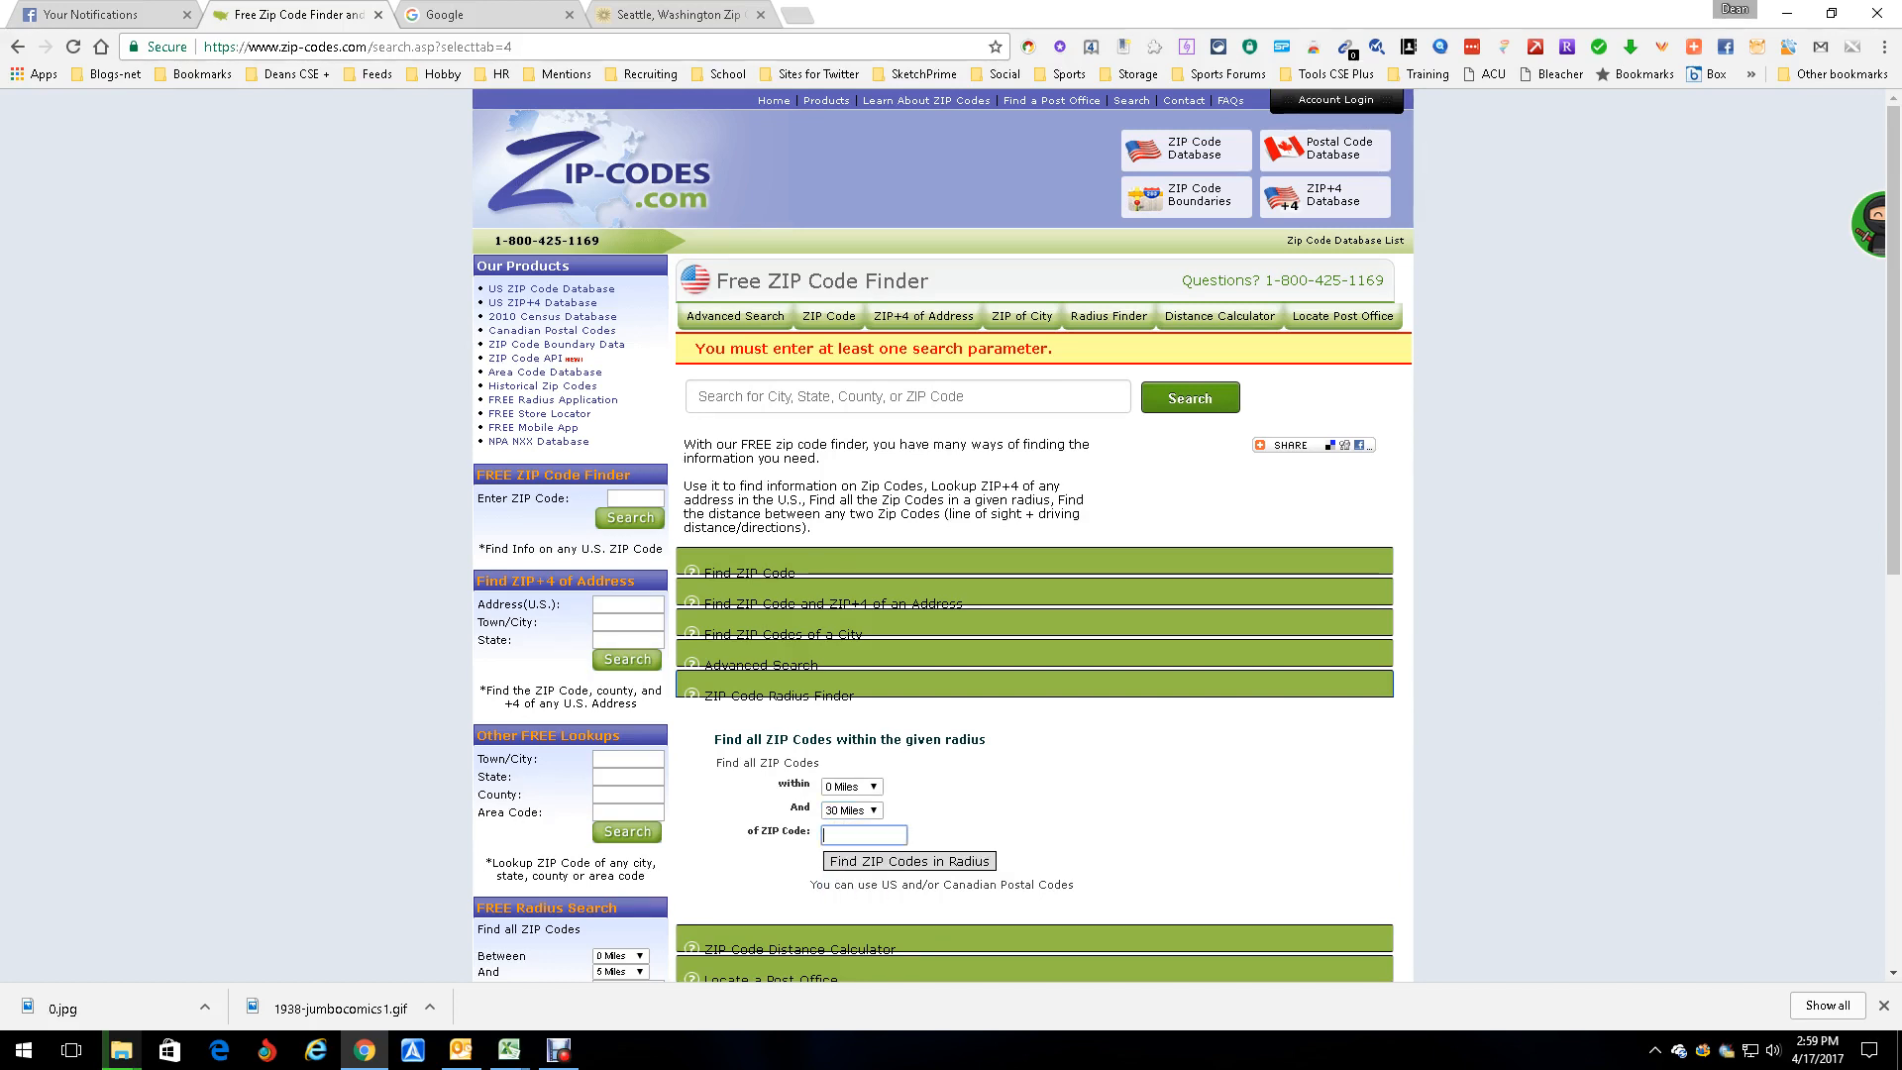
type("98104")
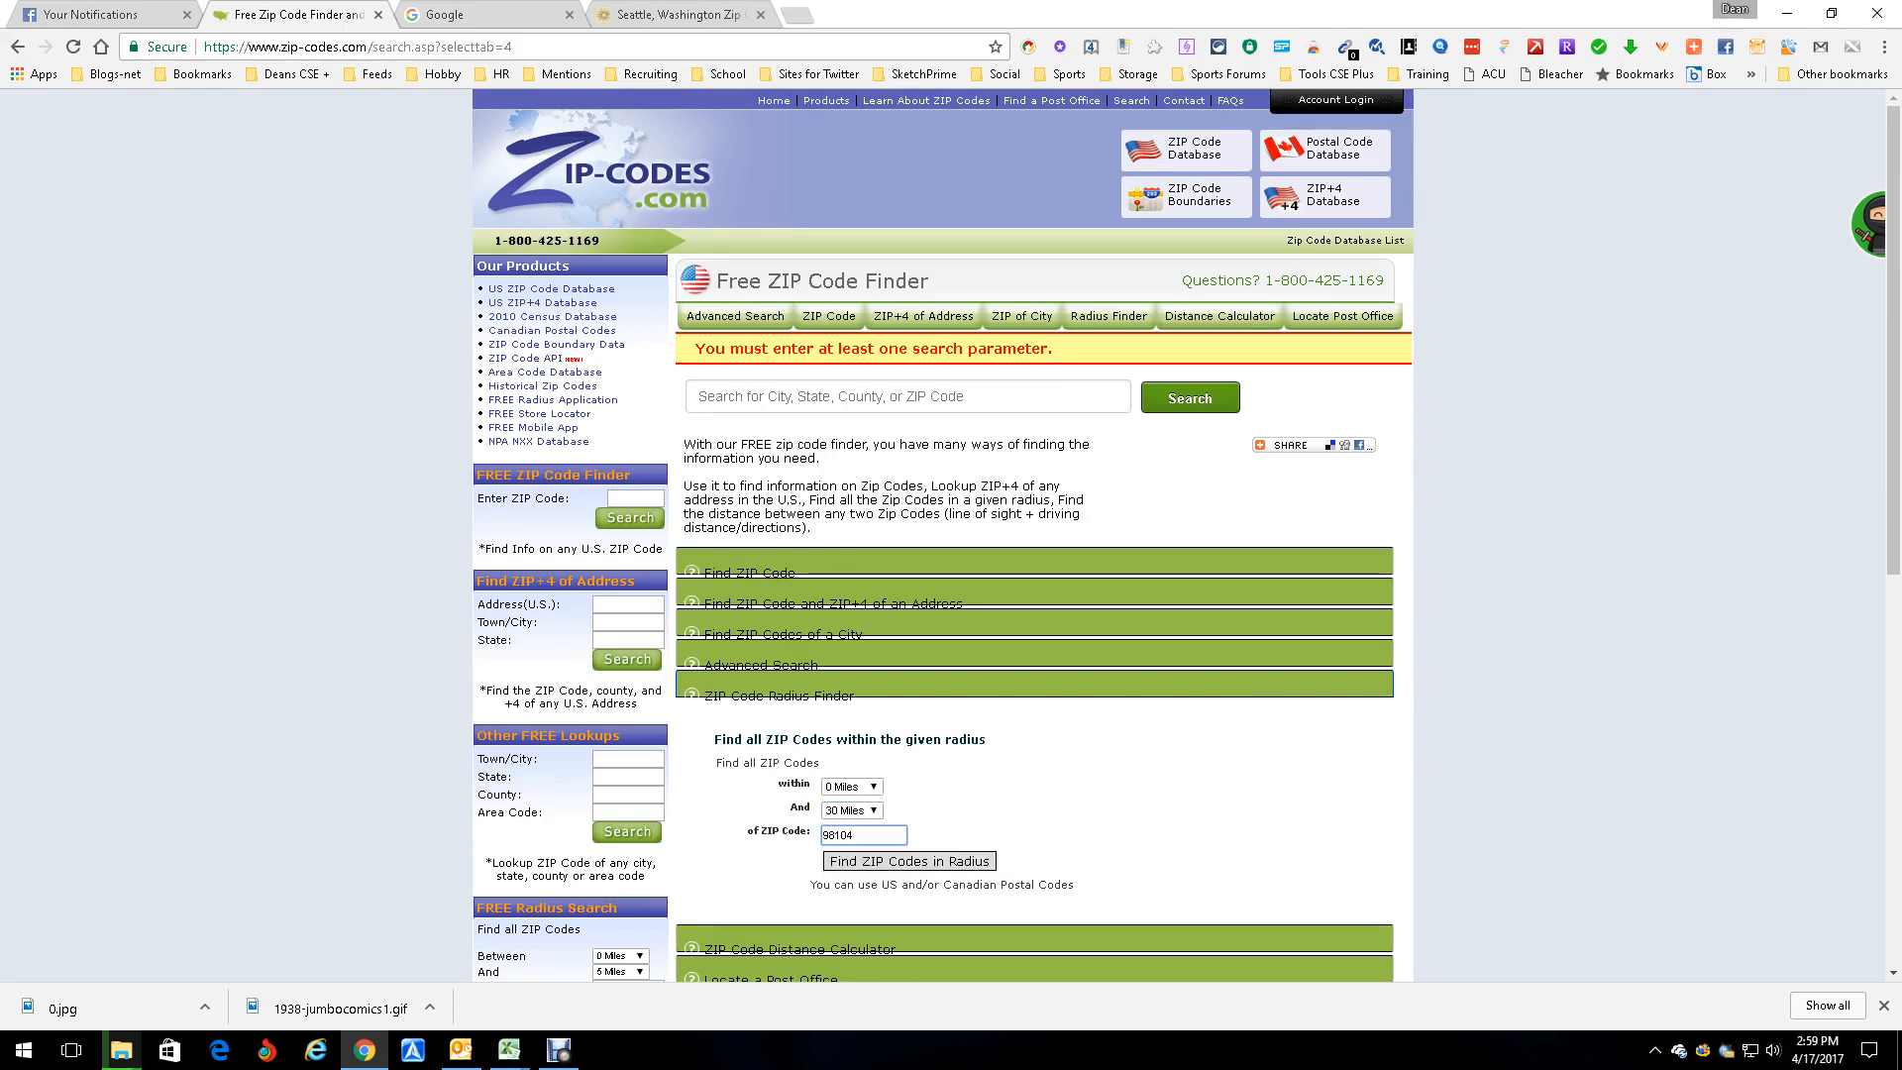
left_click(909, 860)
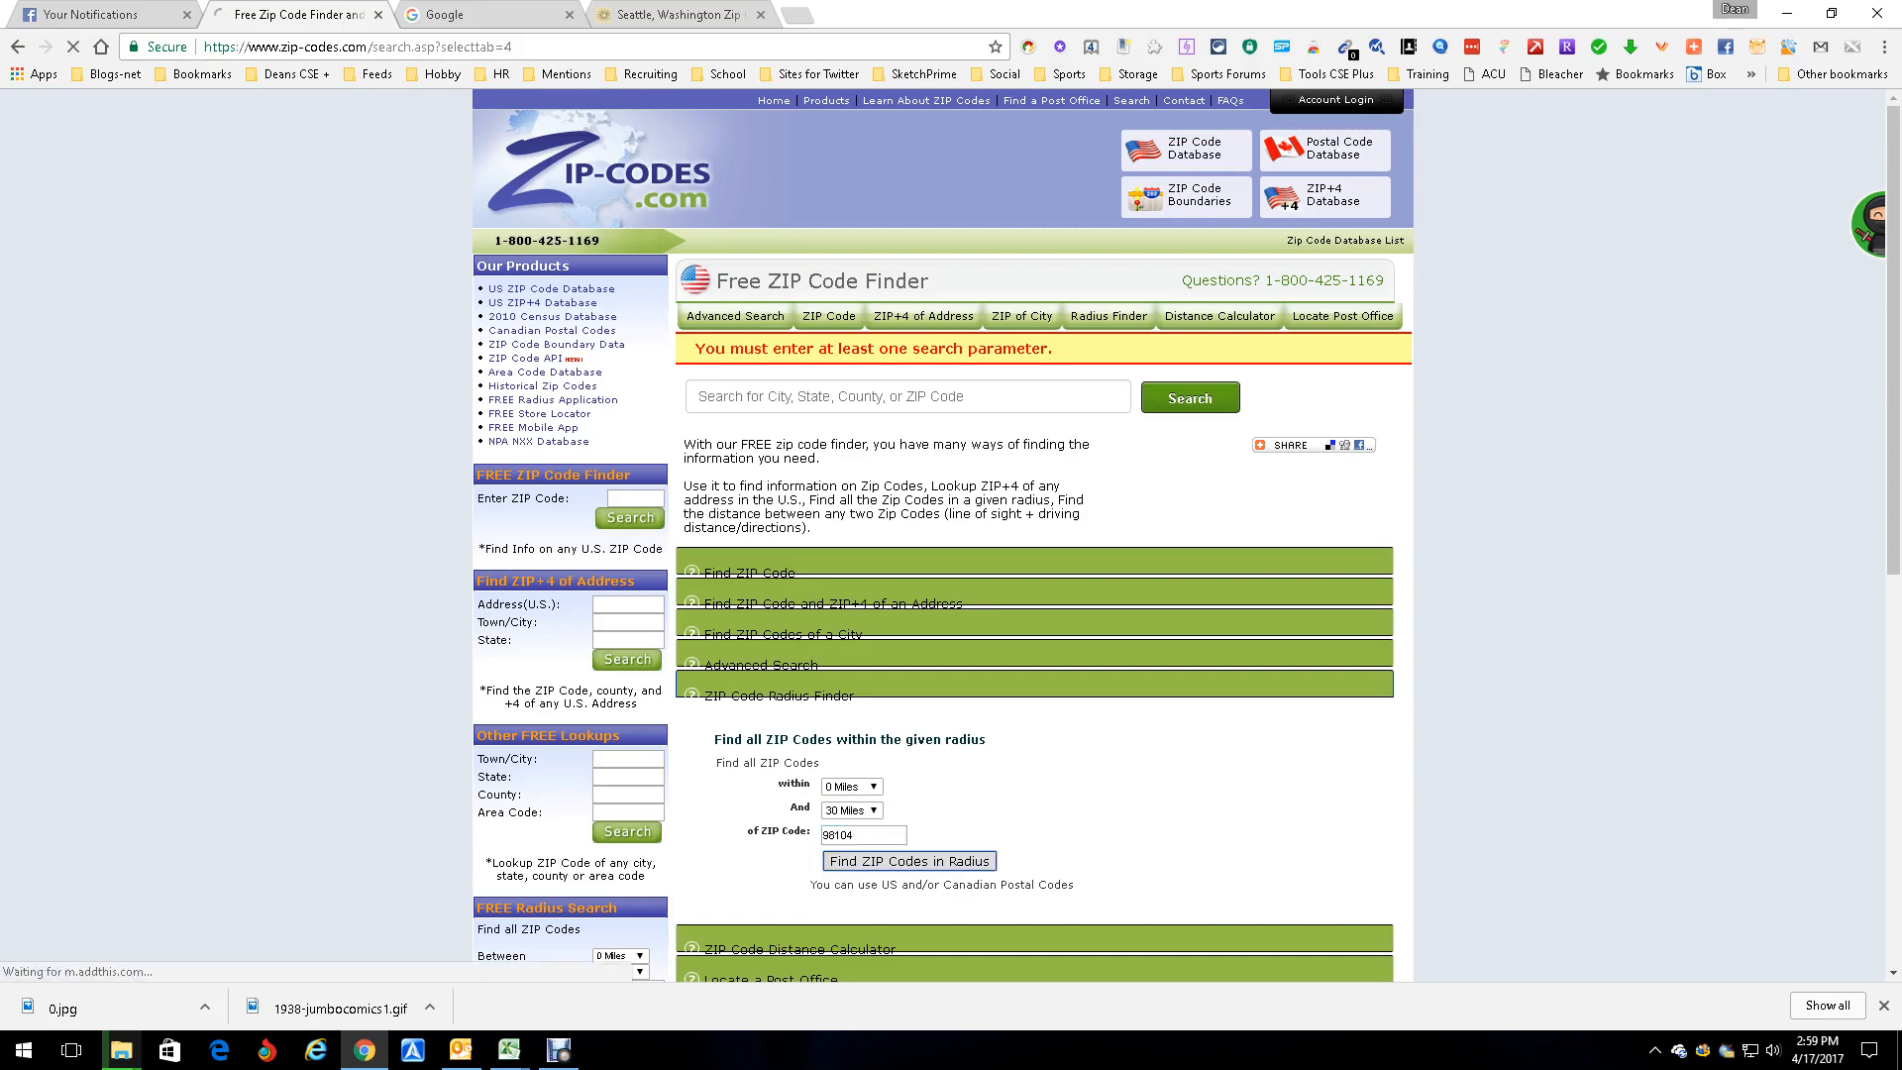
left_click(908, 861)
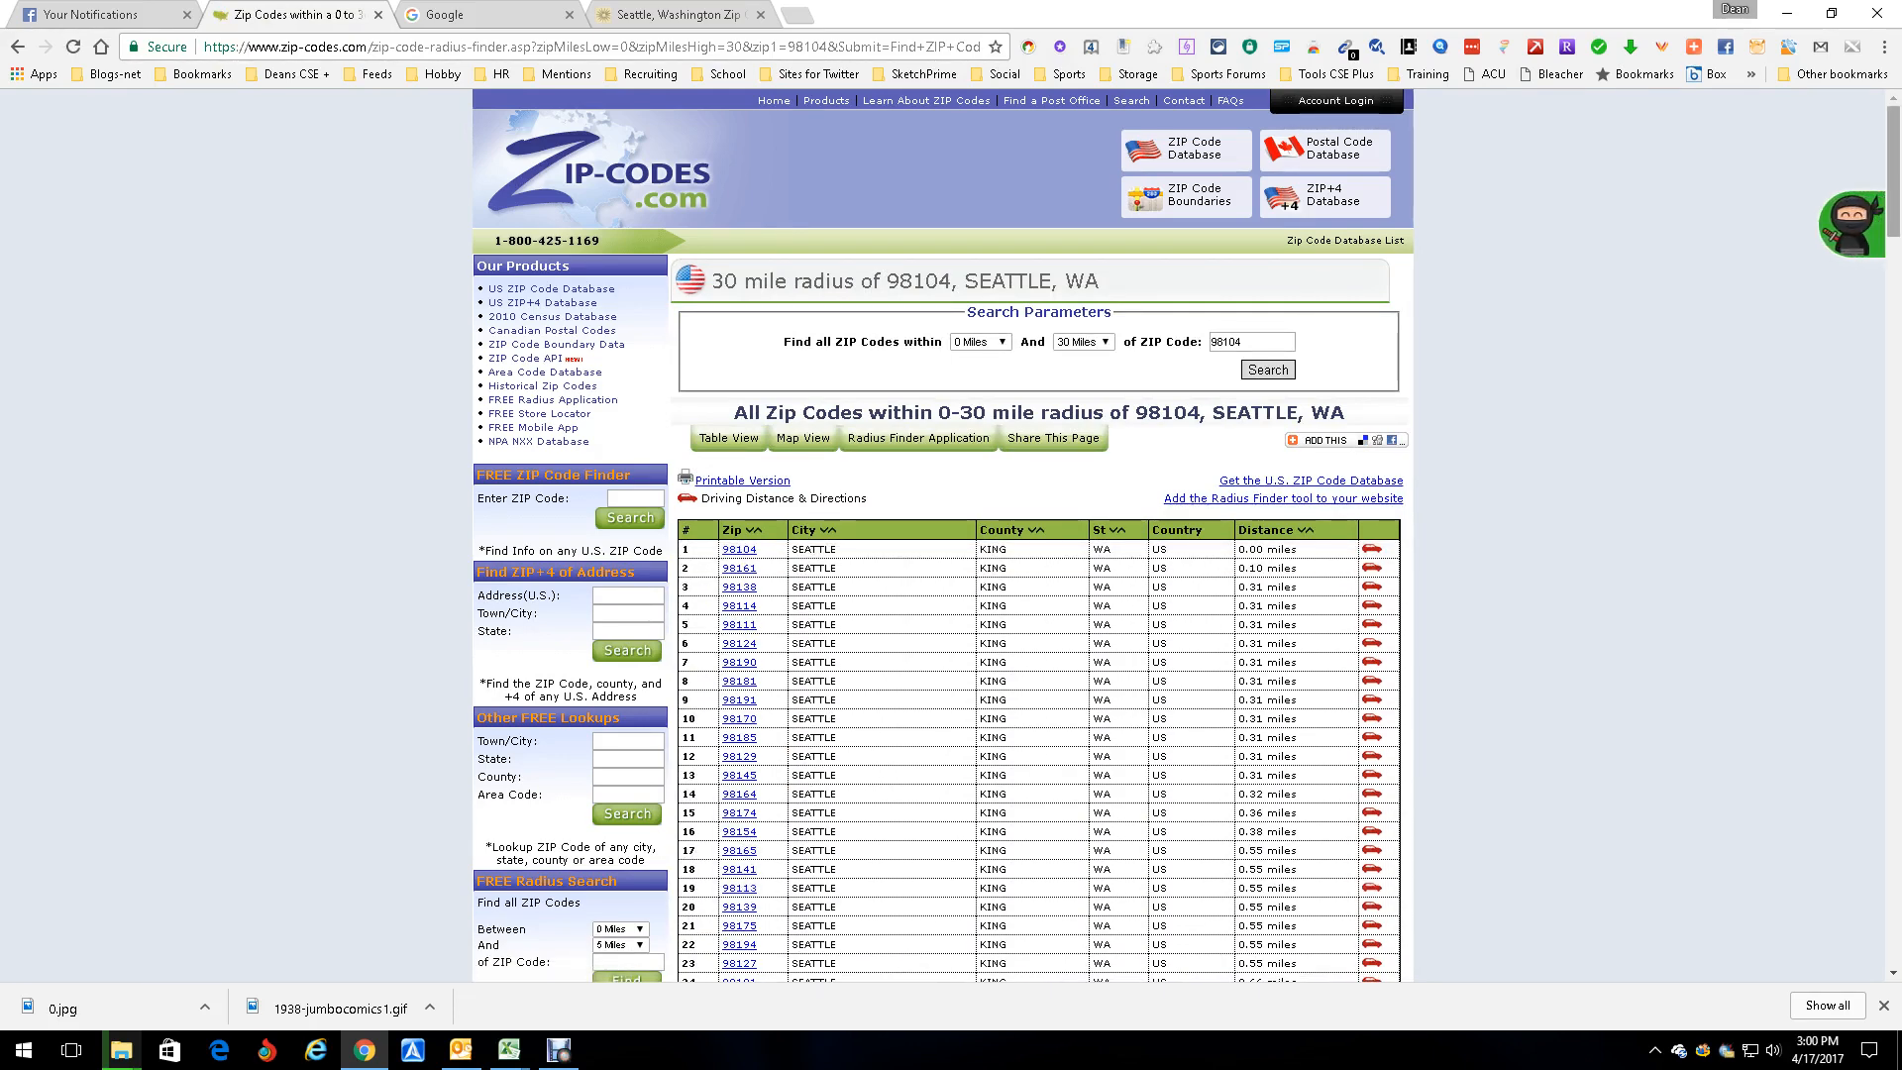
- Scroll through the 30-mile radius results and map for 98104
scroll("down", 3)
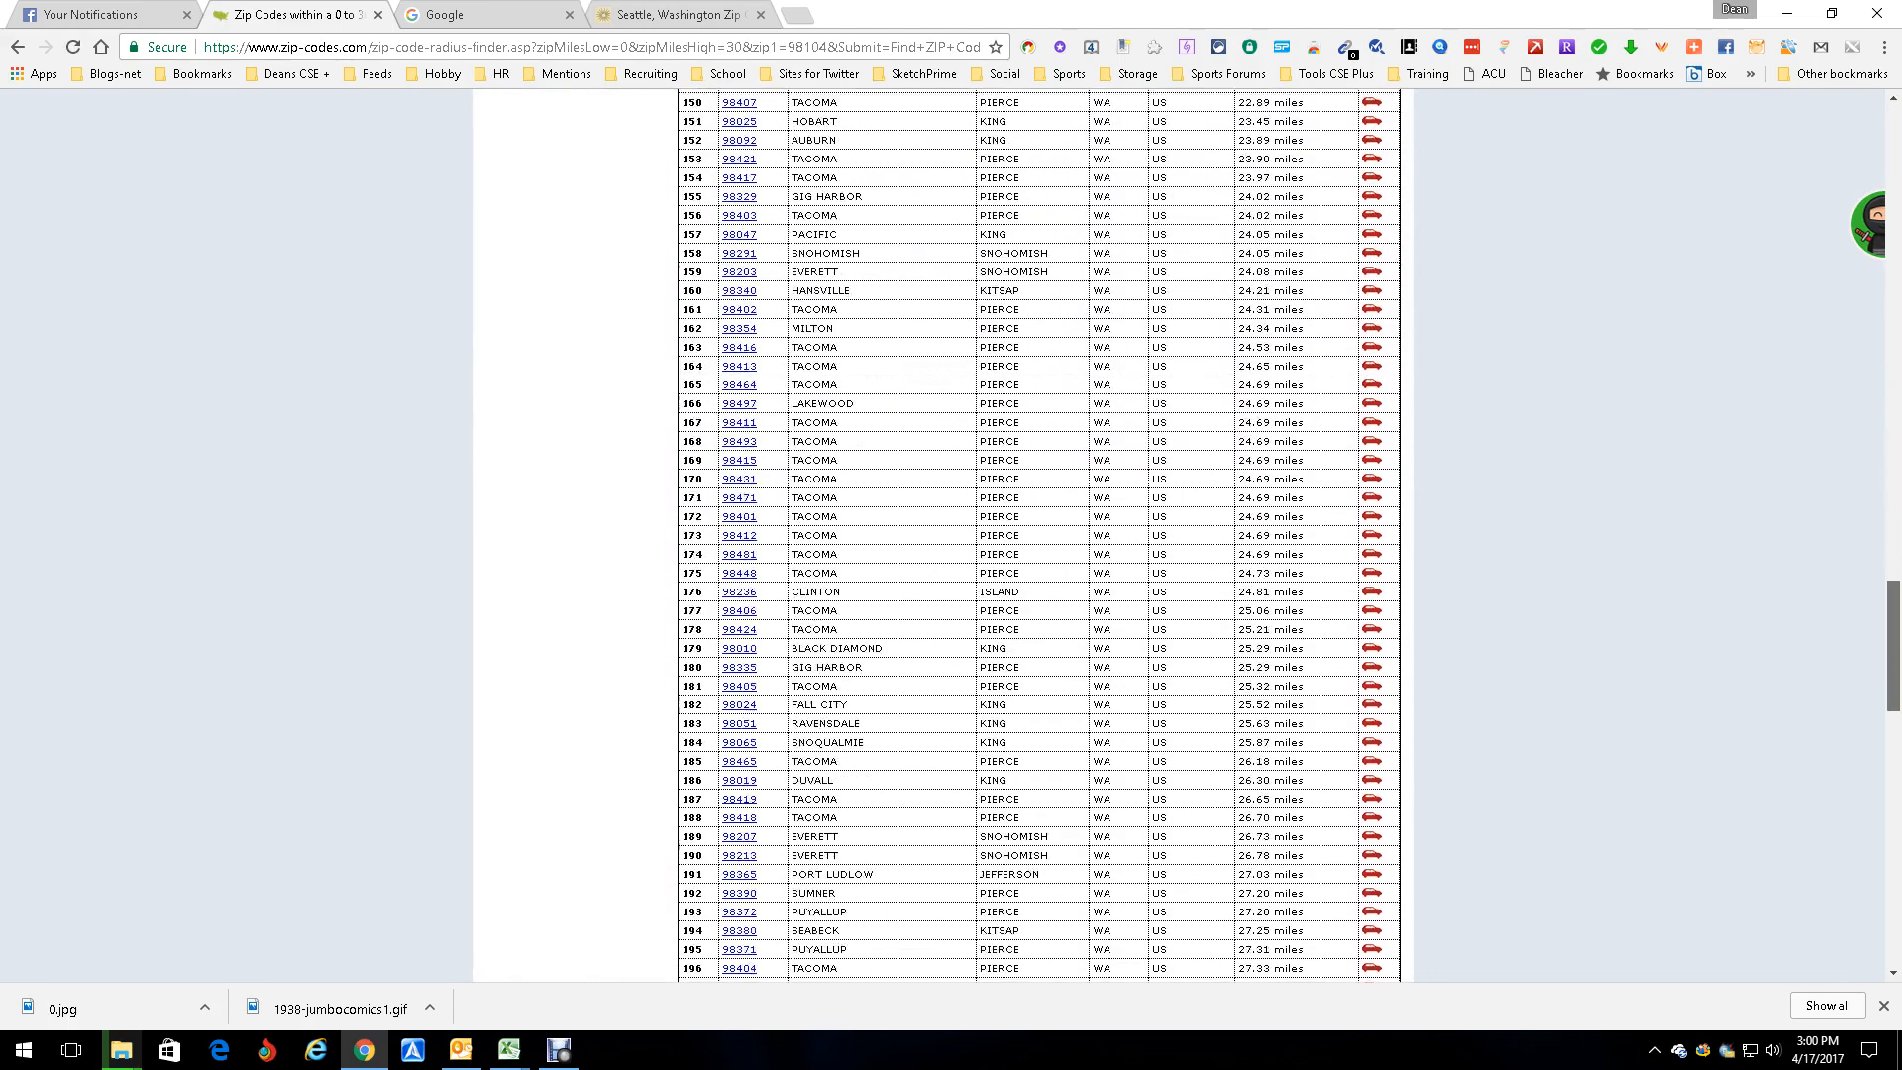
scroll("down", 3)
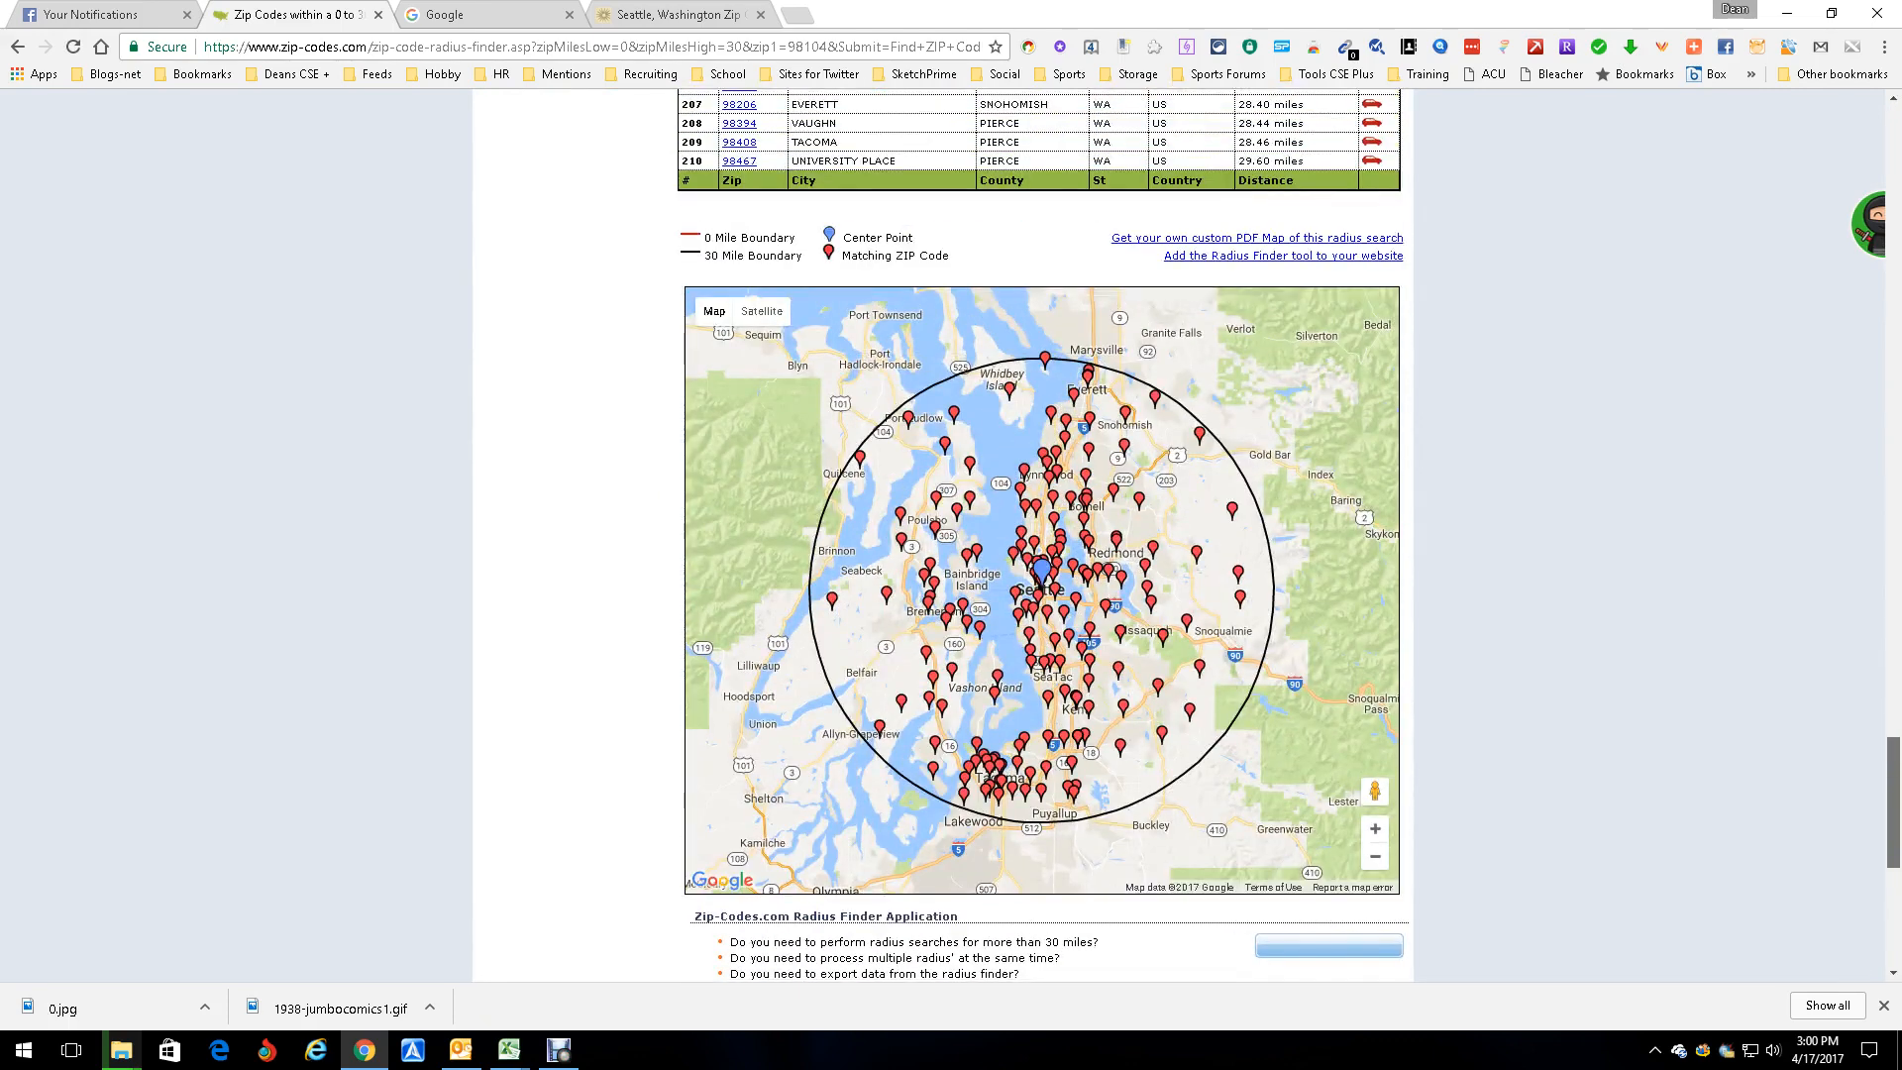
scroll("up", 3)
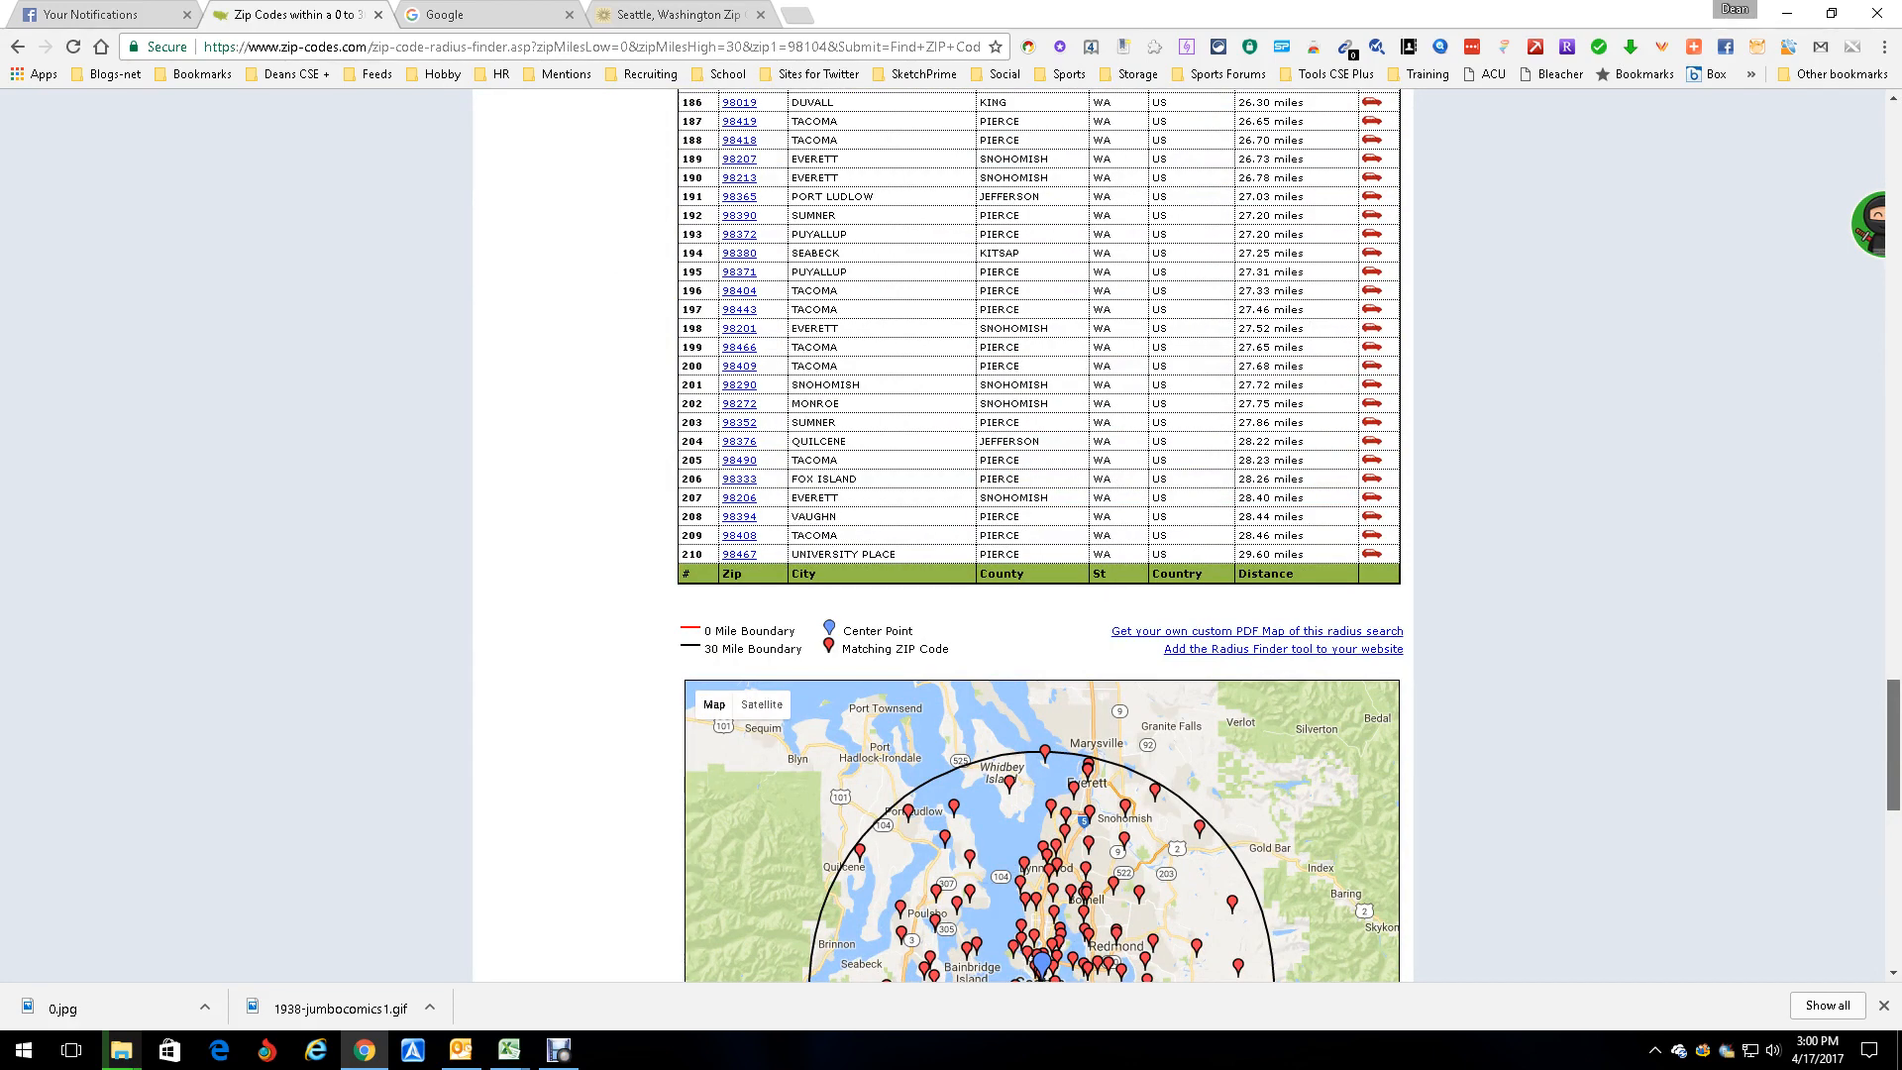
scroll("up", 3)
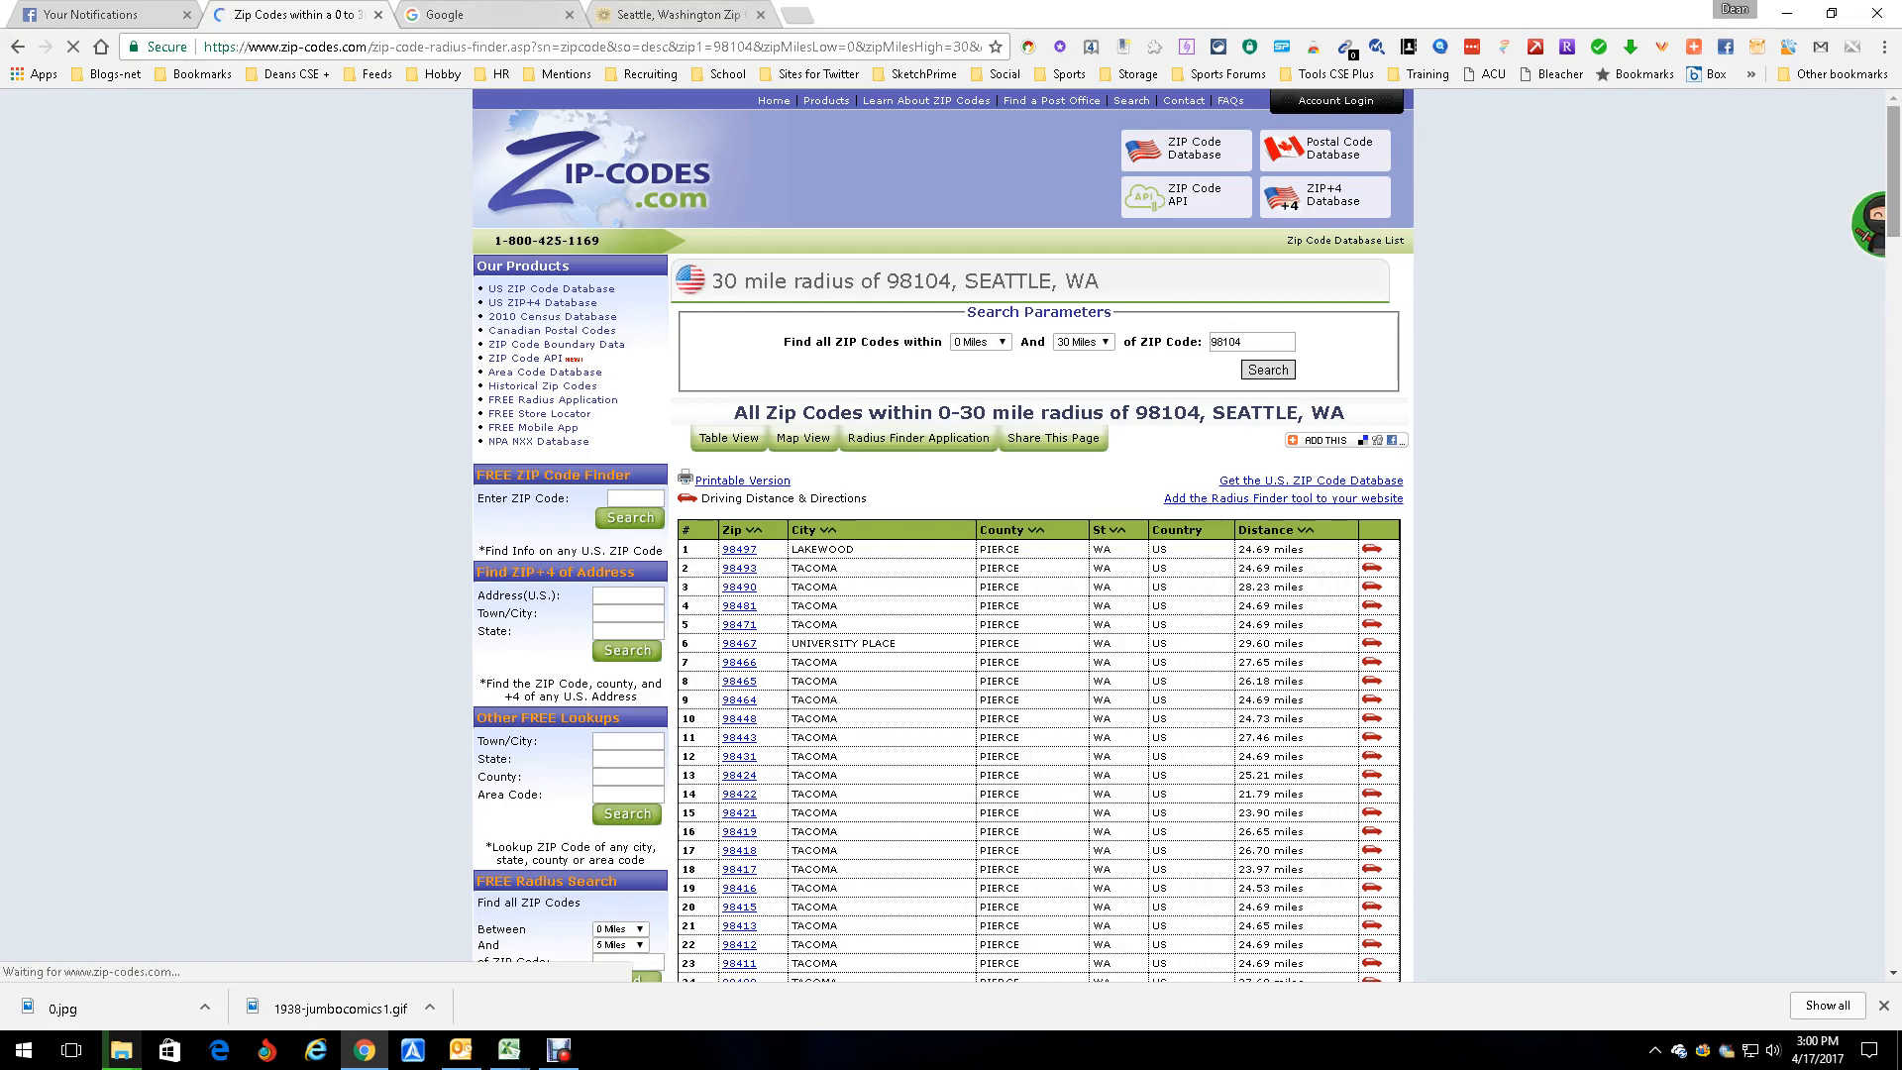
scroll("down", 3)
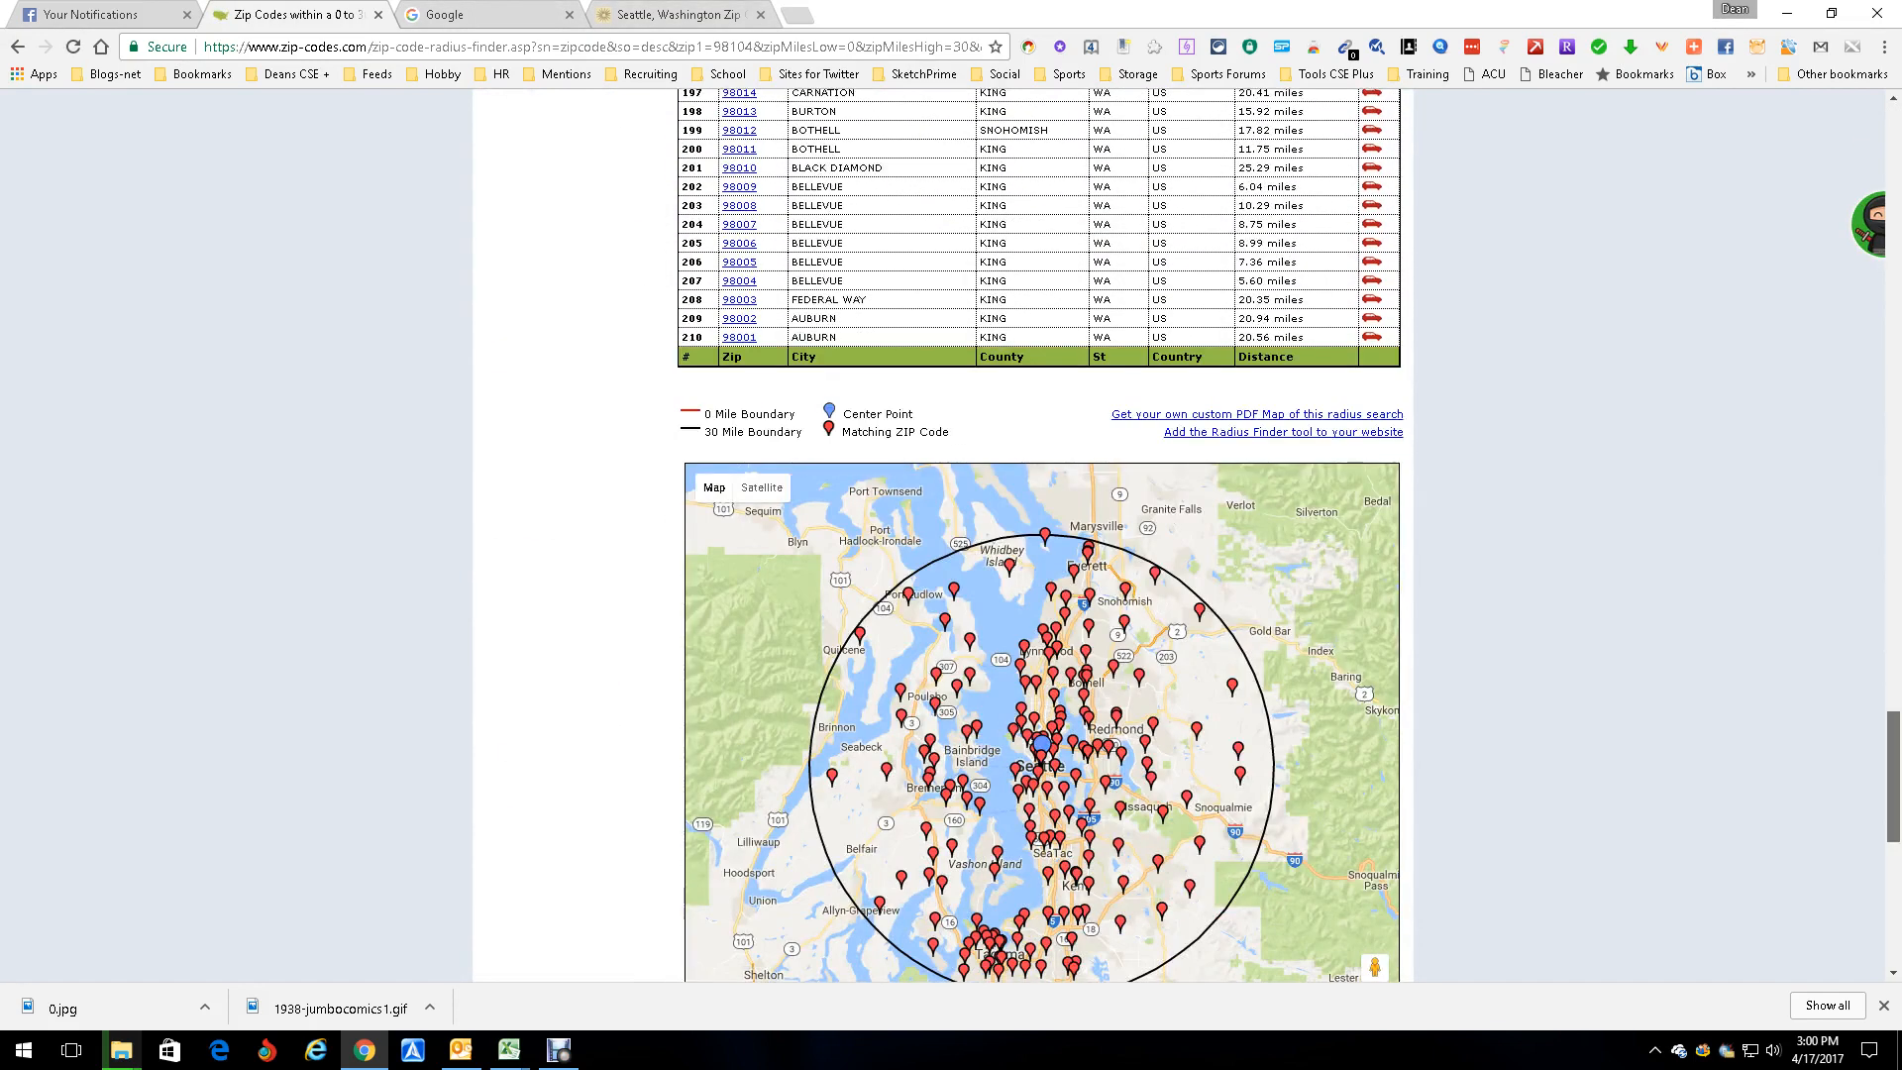
scroll("up", 3)
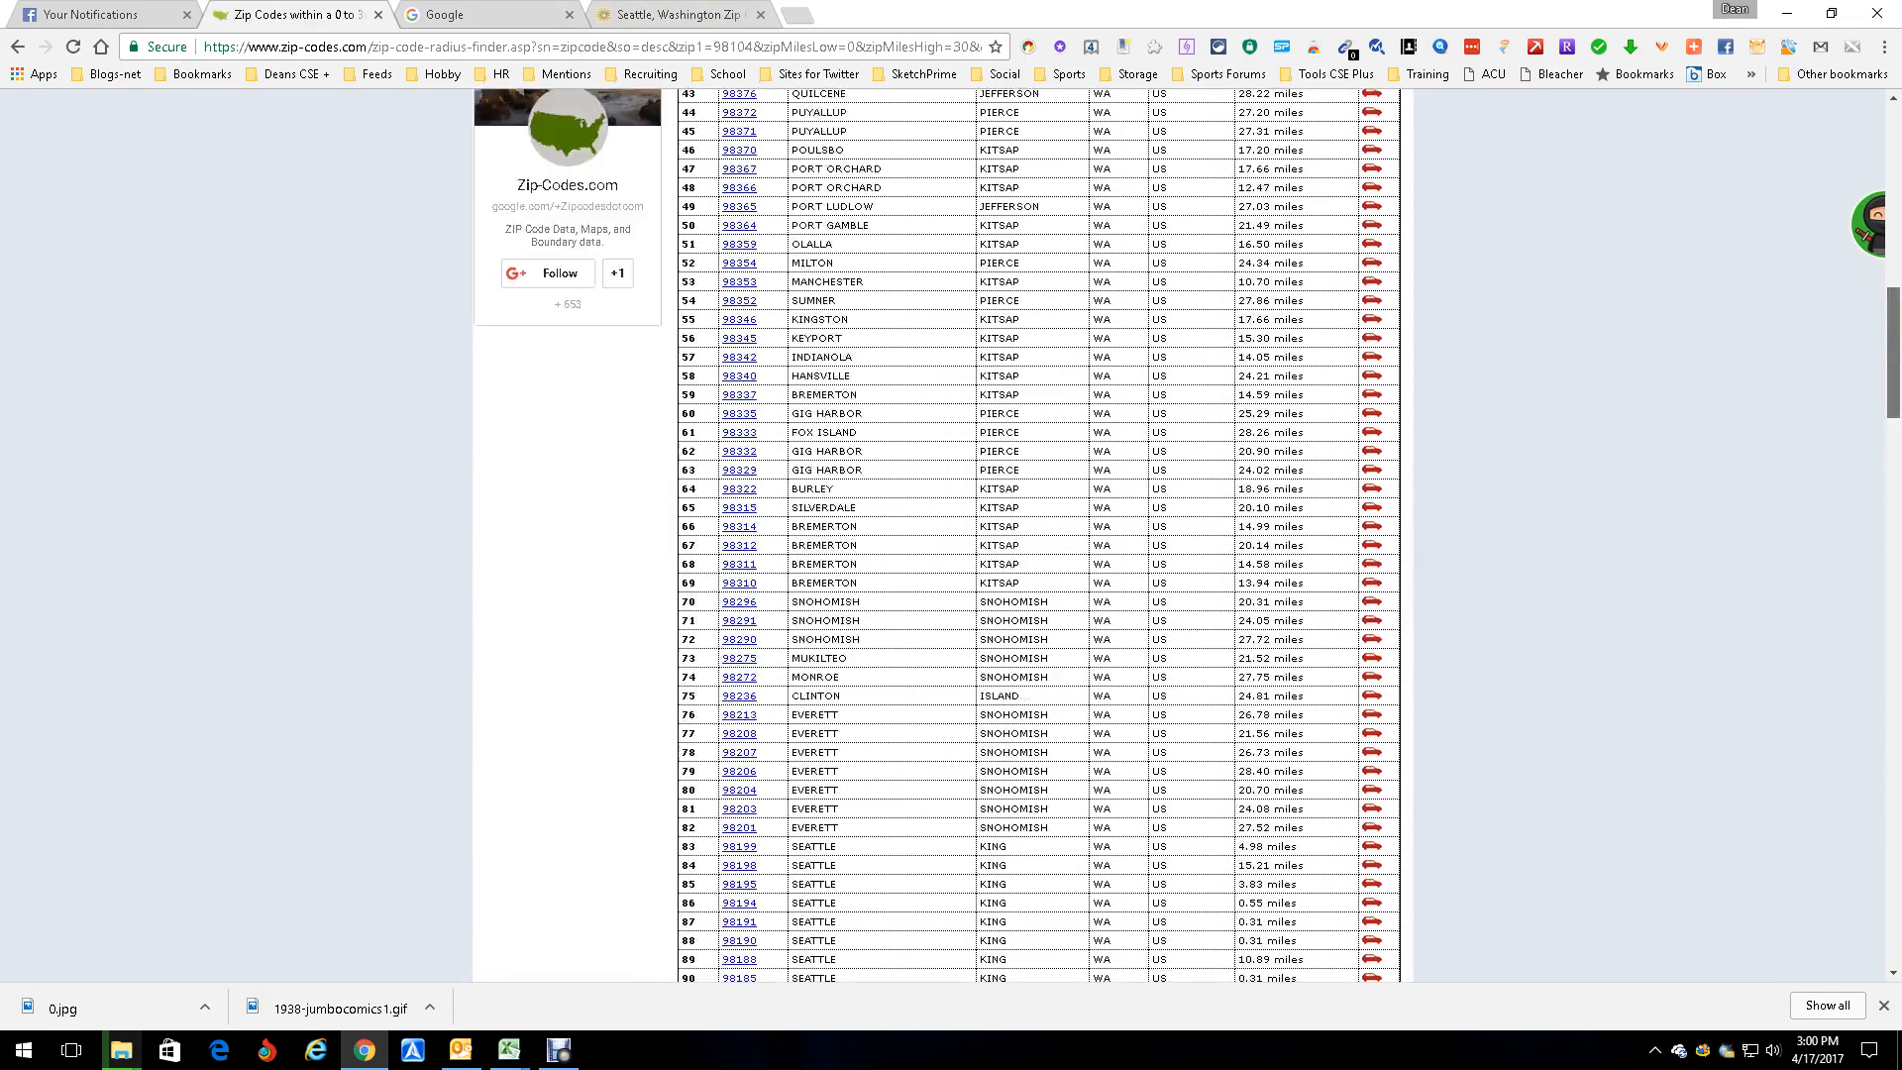
scroll("up", 3)
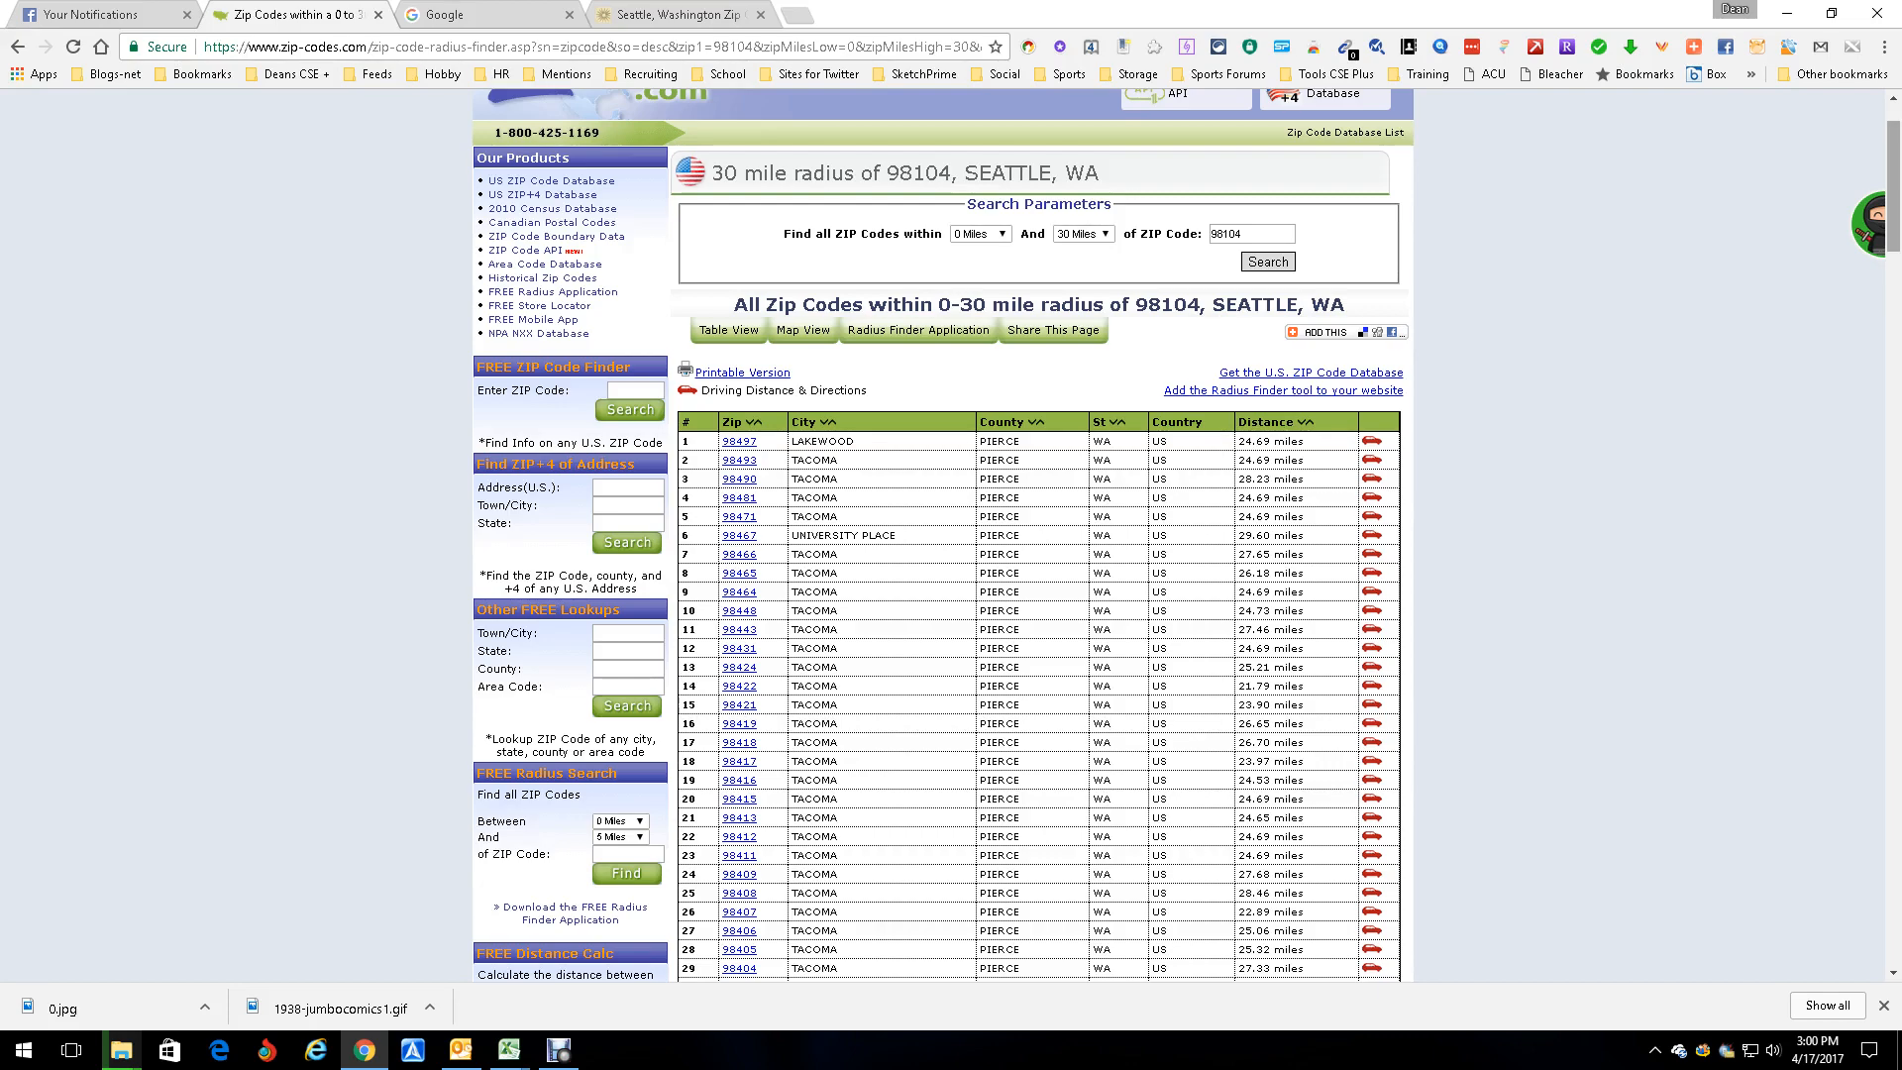
scroll("down", 3)
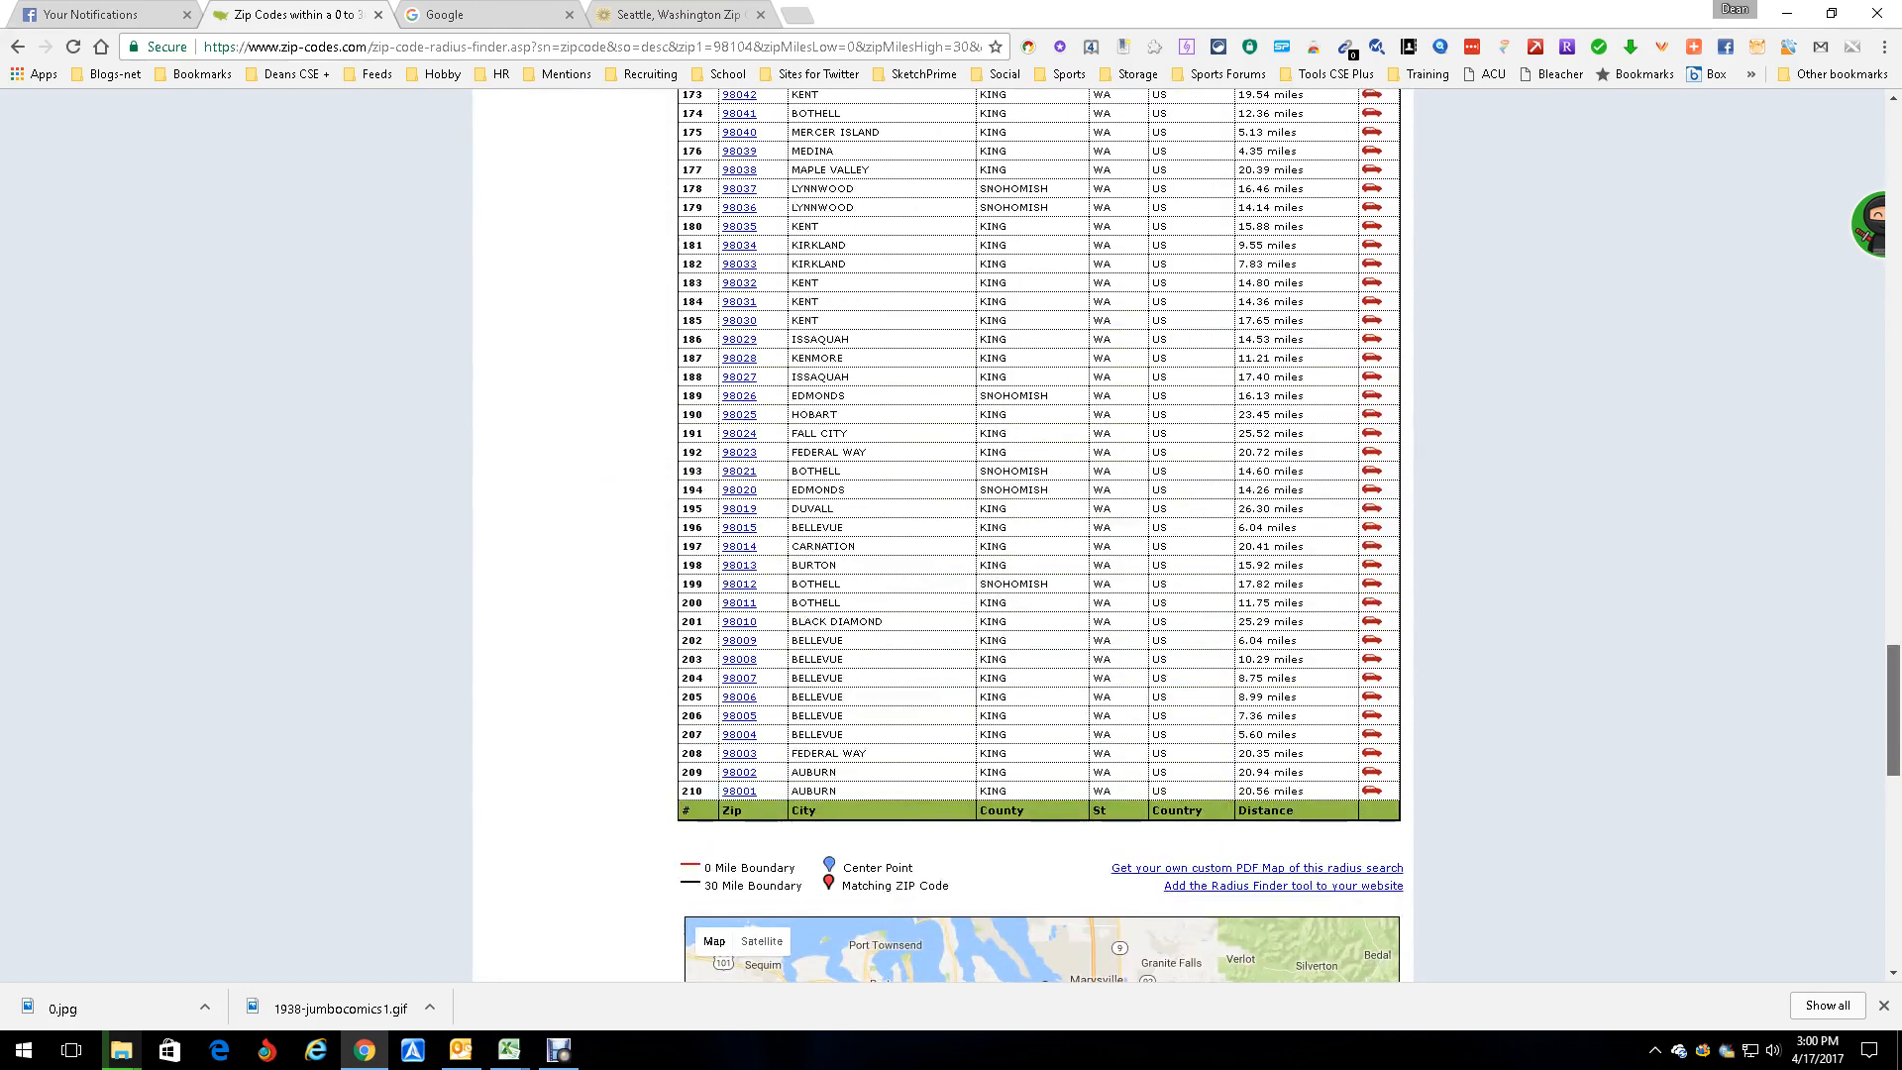
- Append the ZIP range 98001..98497 to the Google query, correcting the start from 98000
scroll("up", 3)
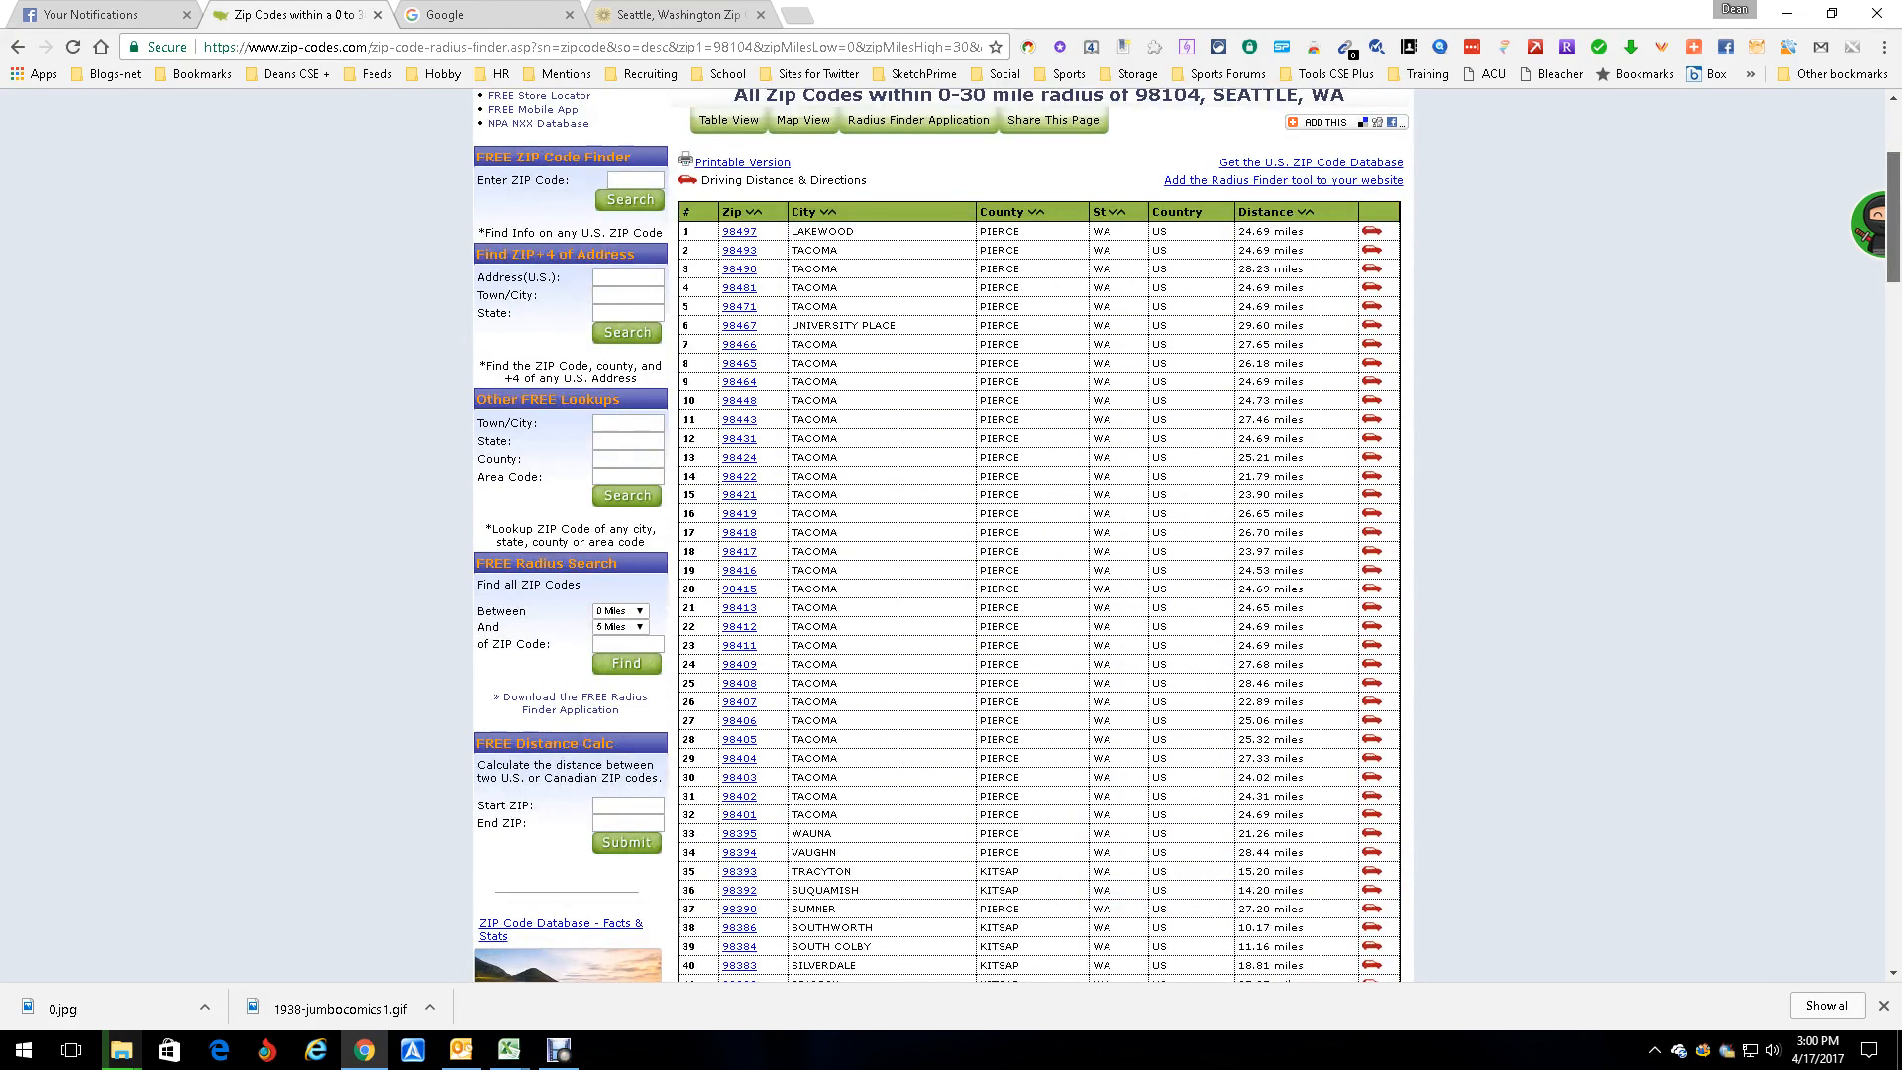
left_click(485, 15)
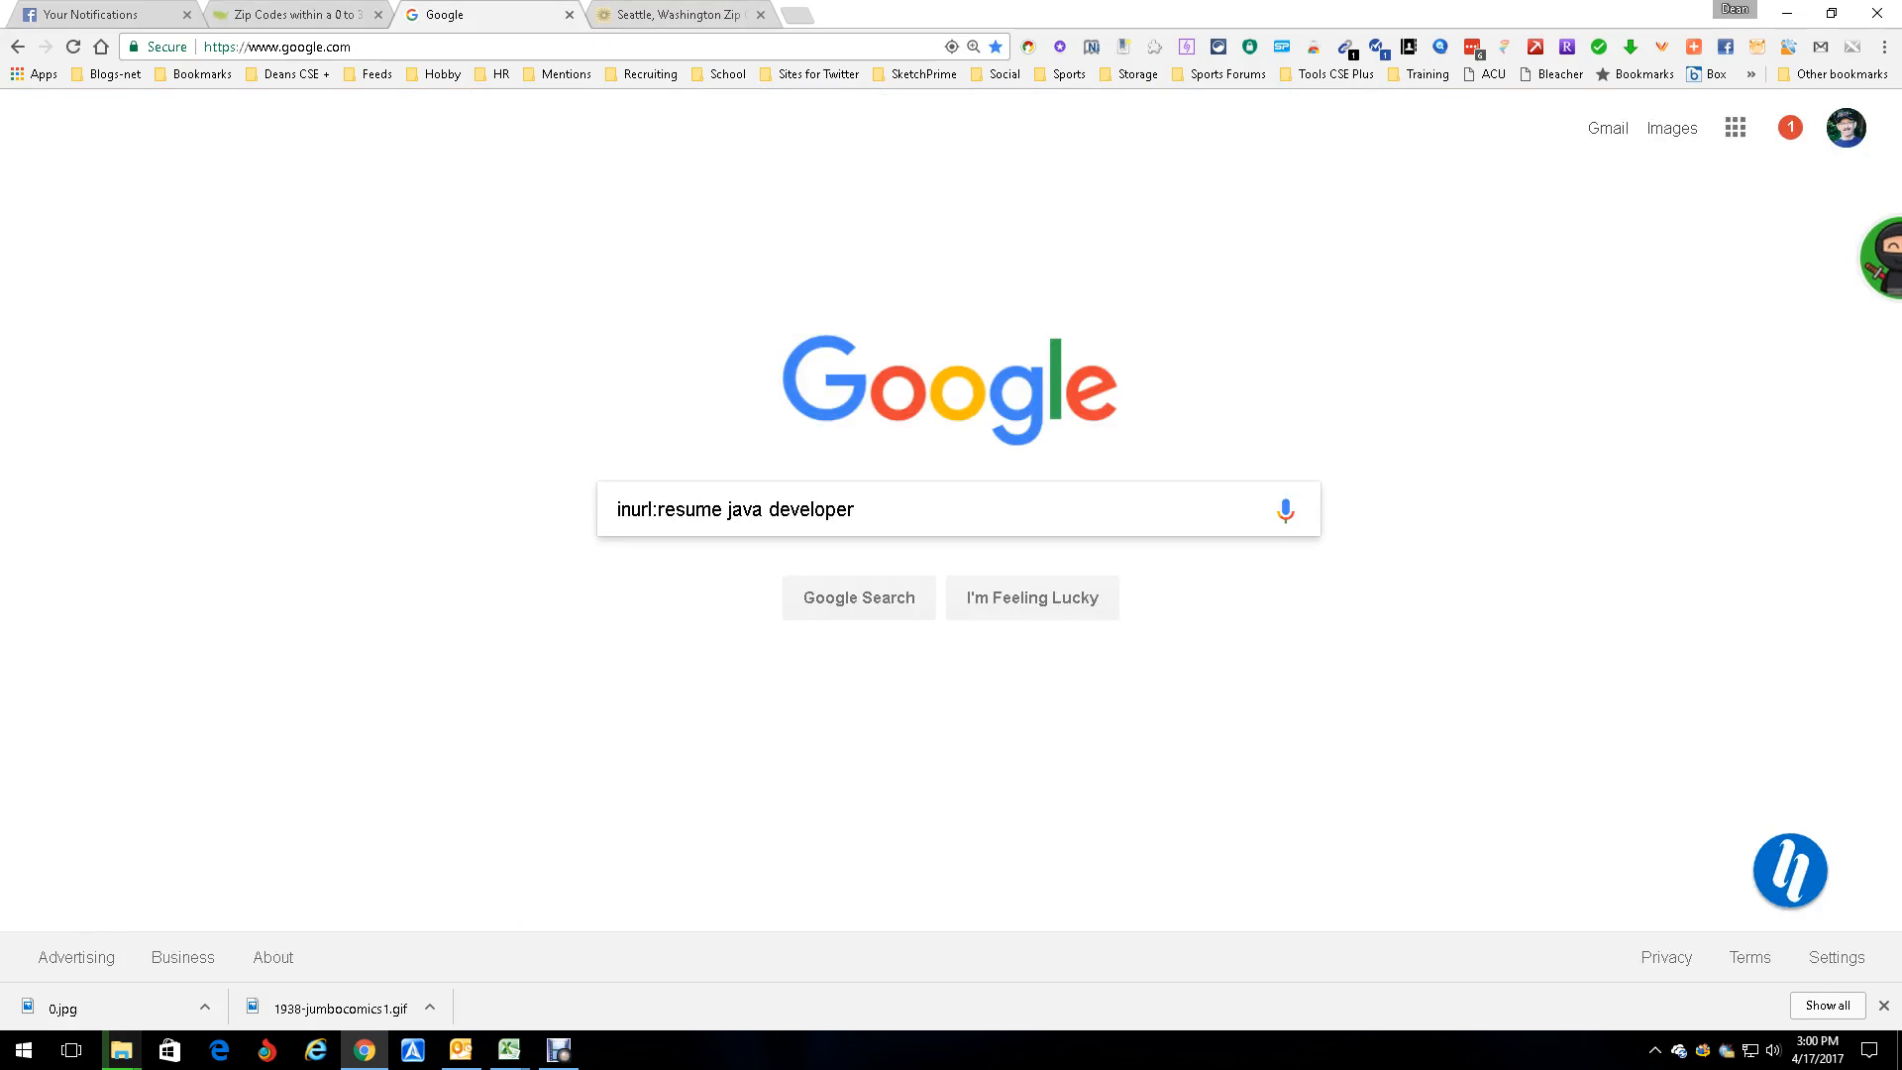
type("98000")
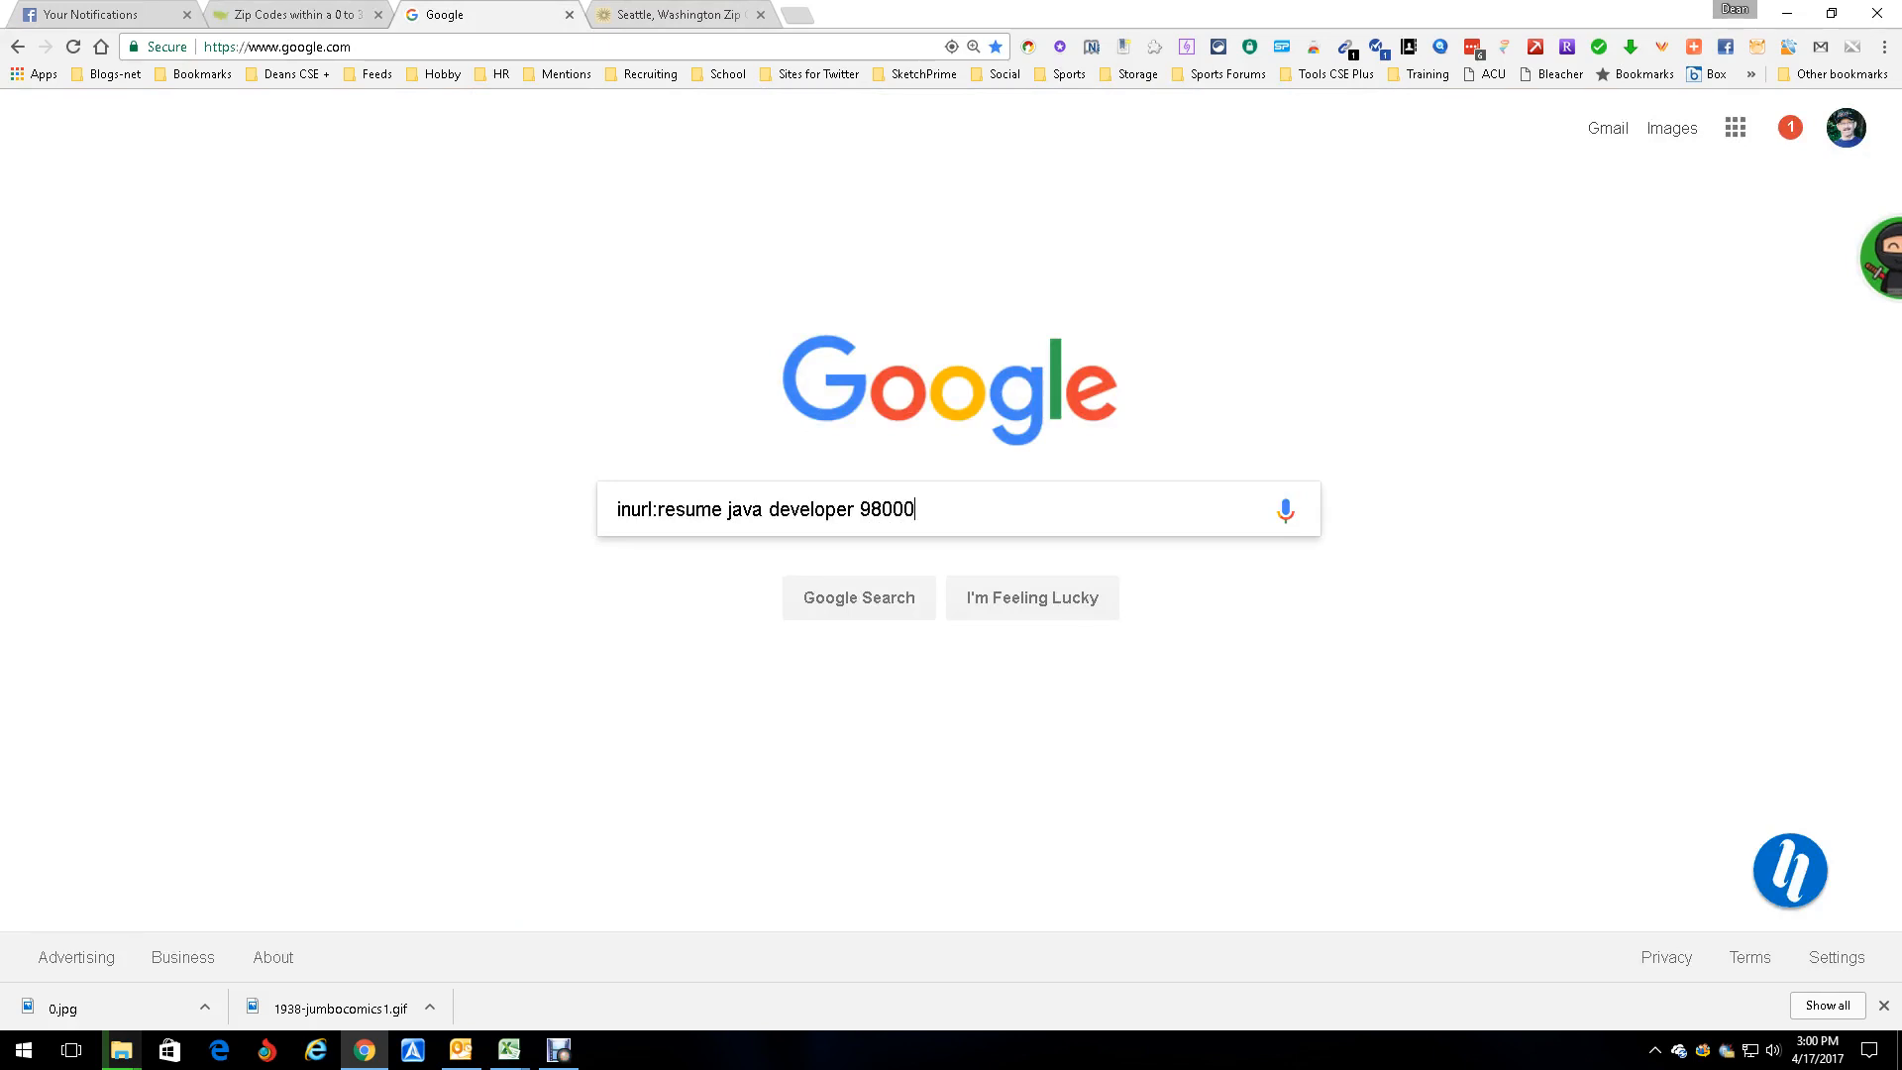
type("..")
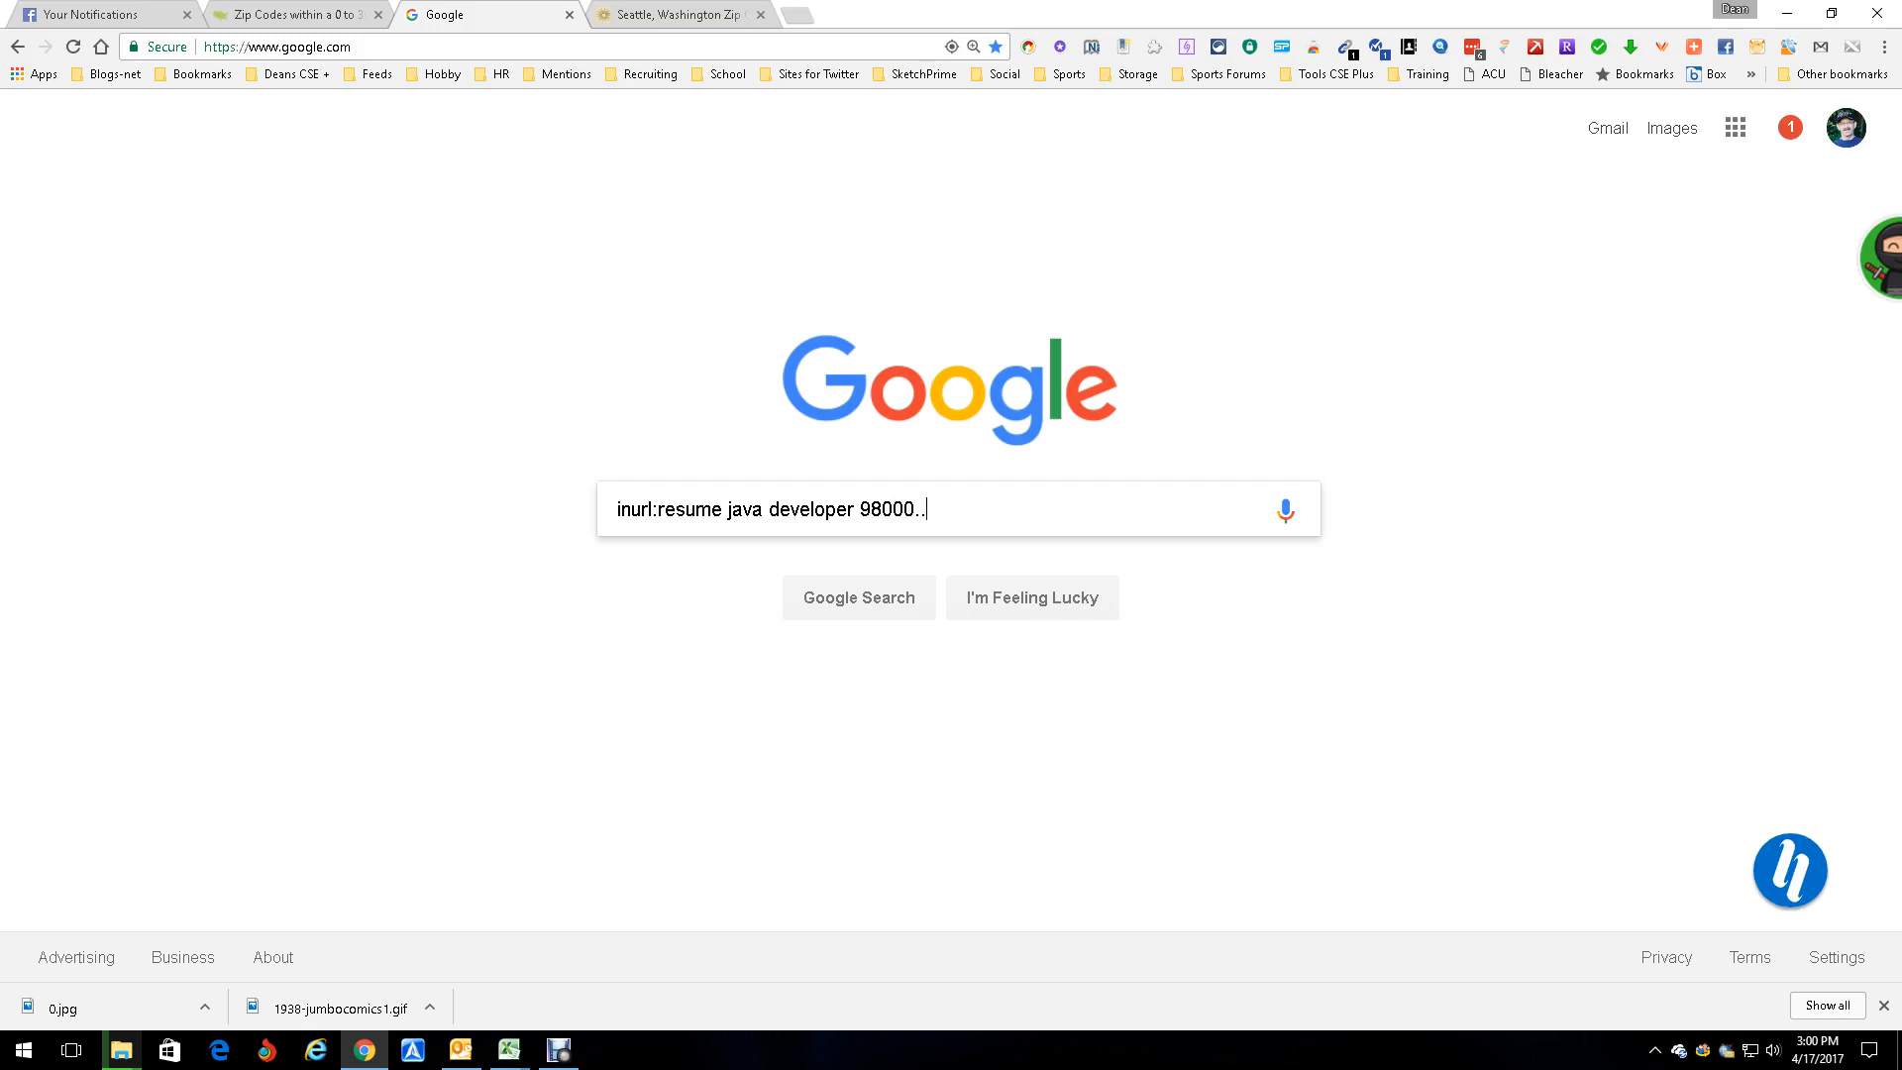
left_click(675, 14)
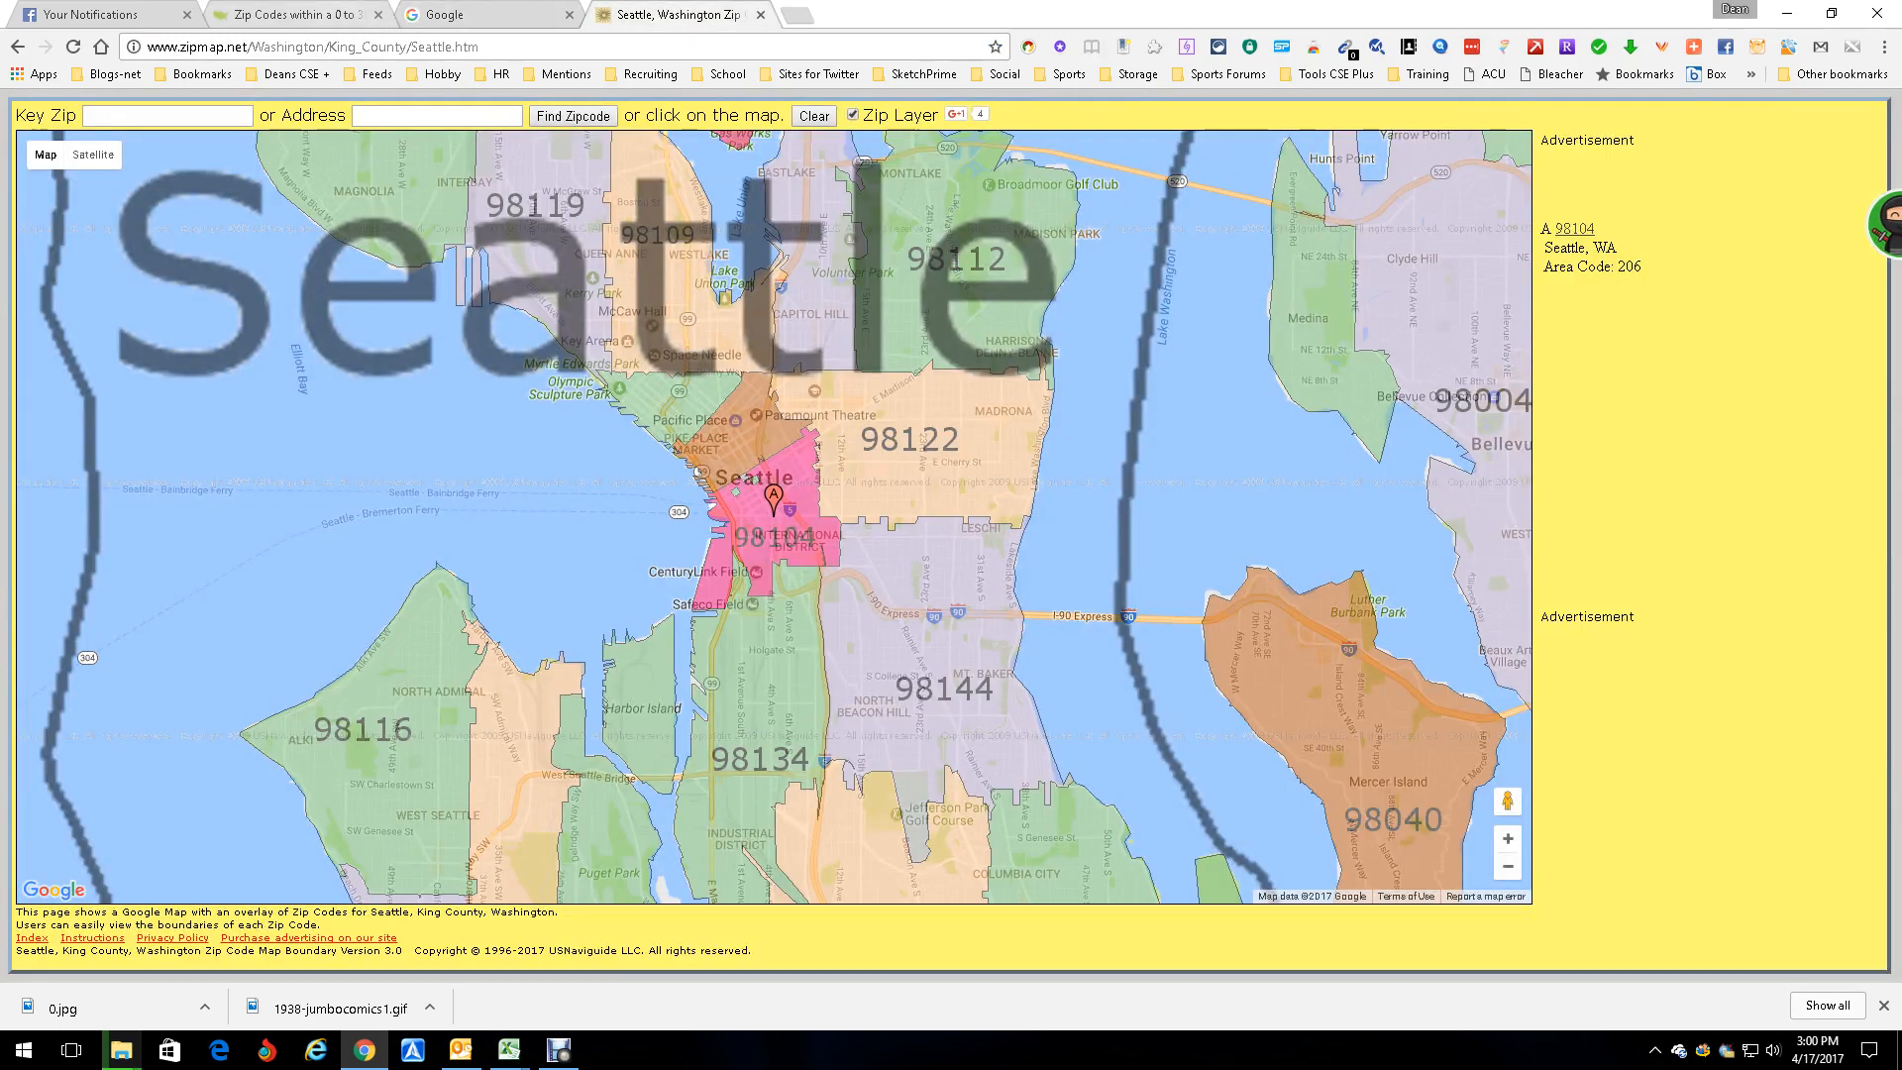
left_click(482, 15)
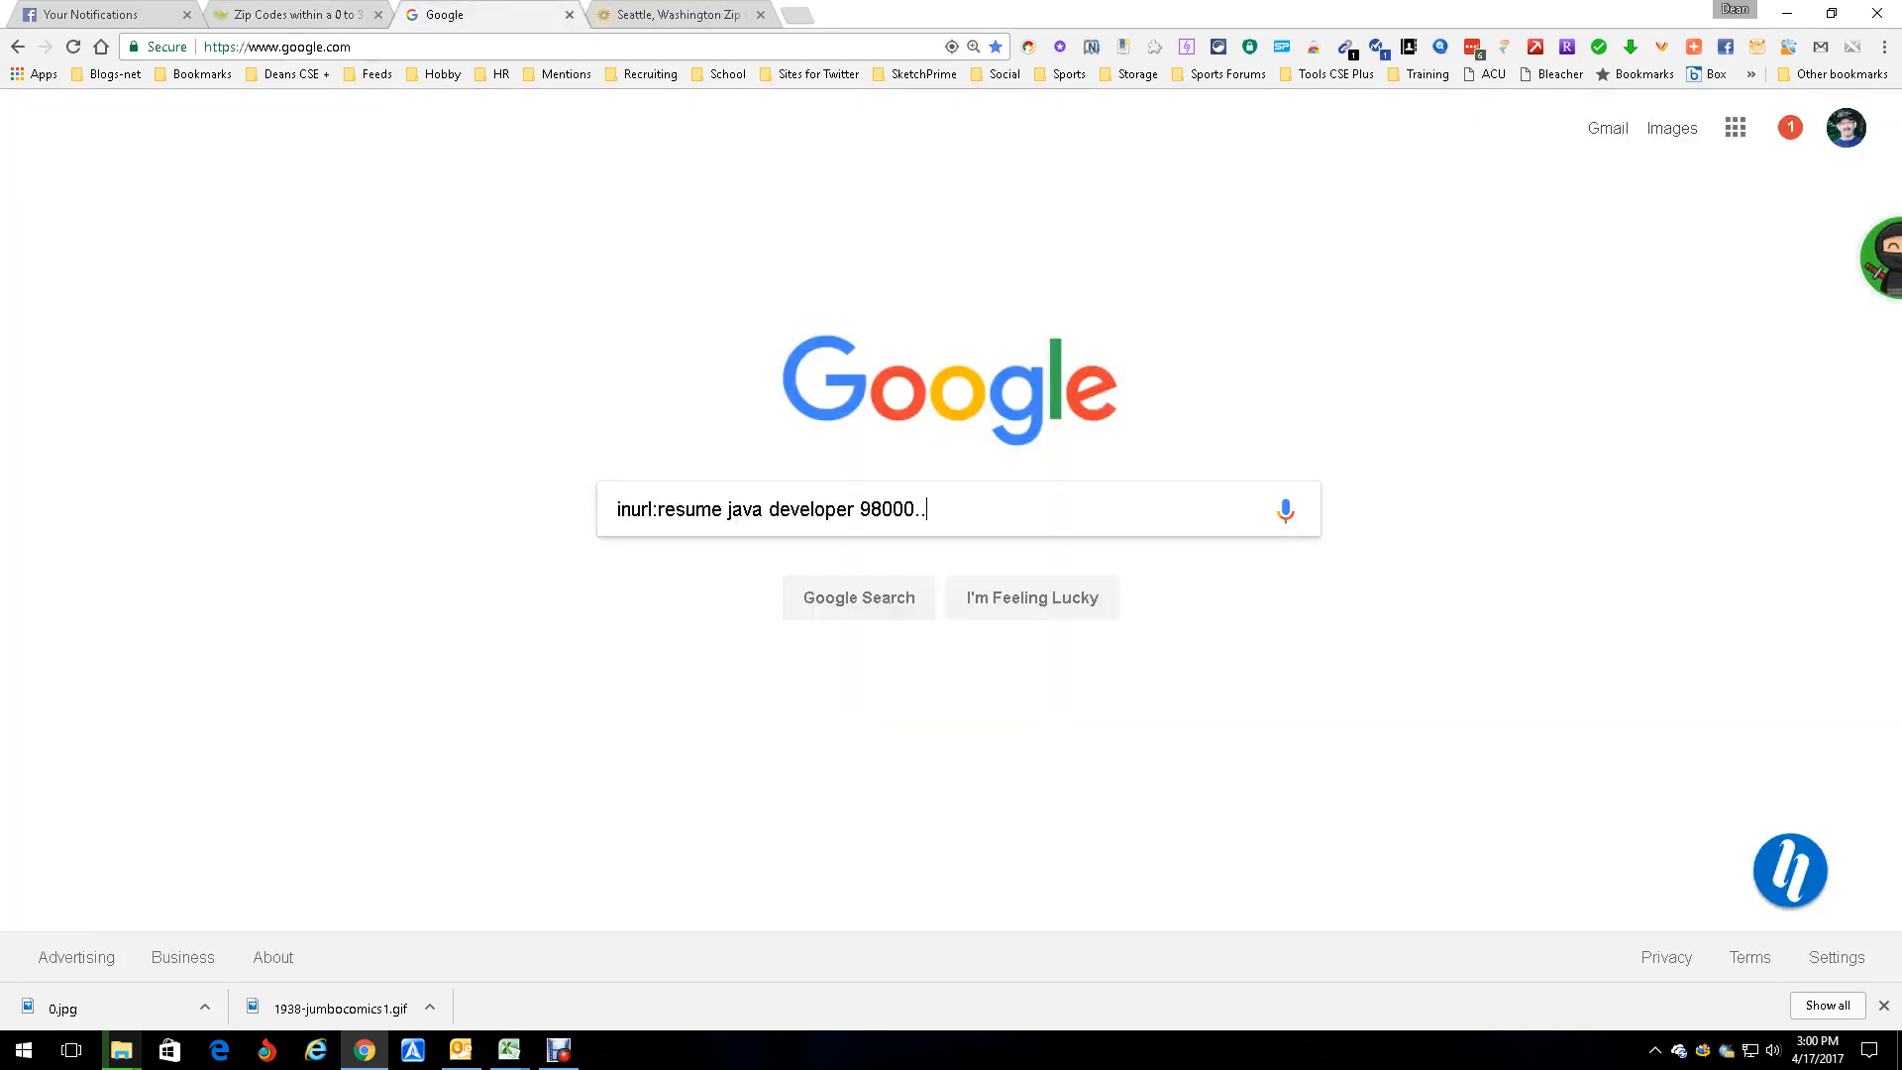
type("98")
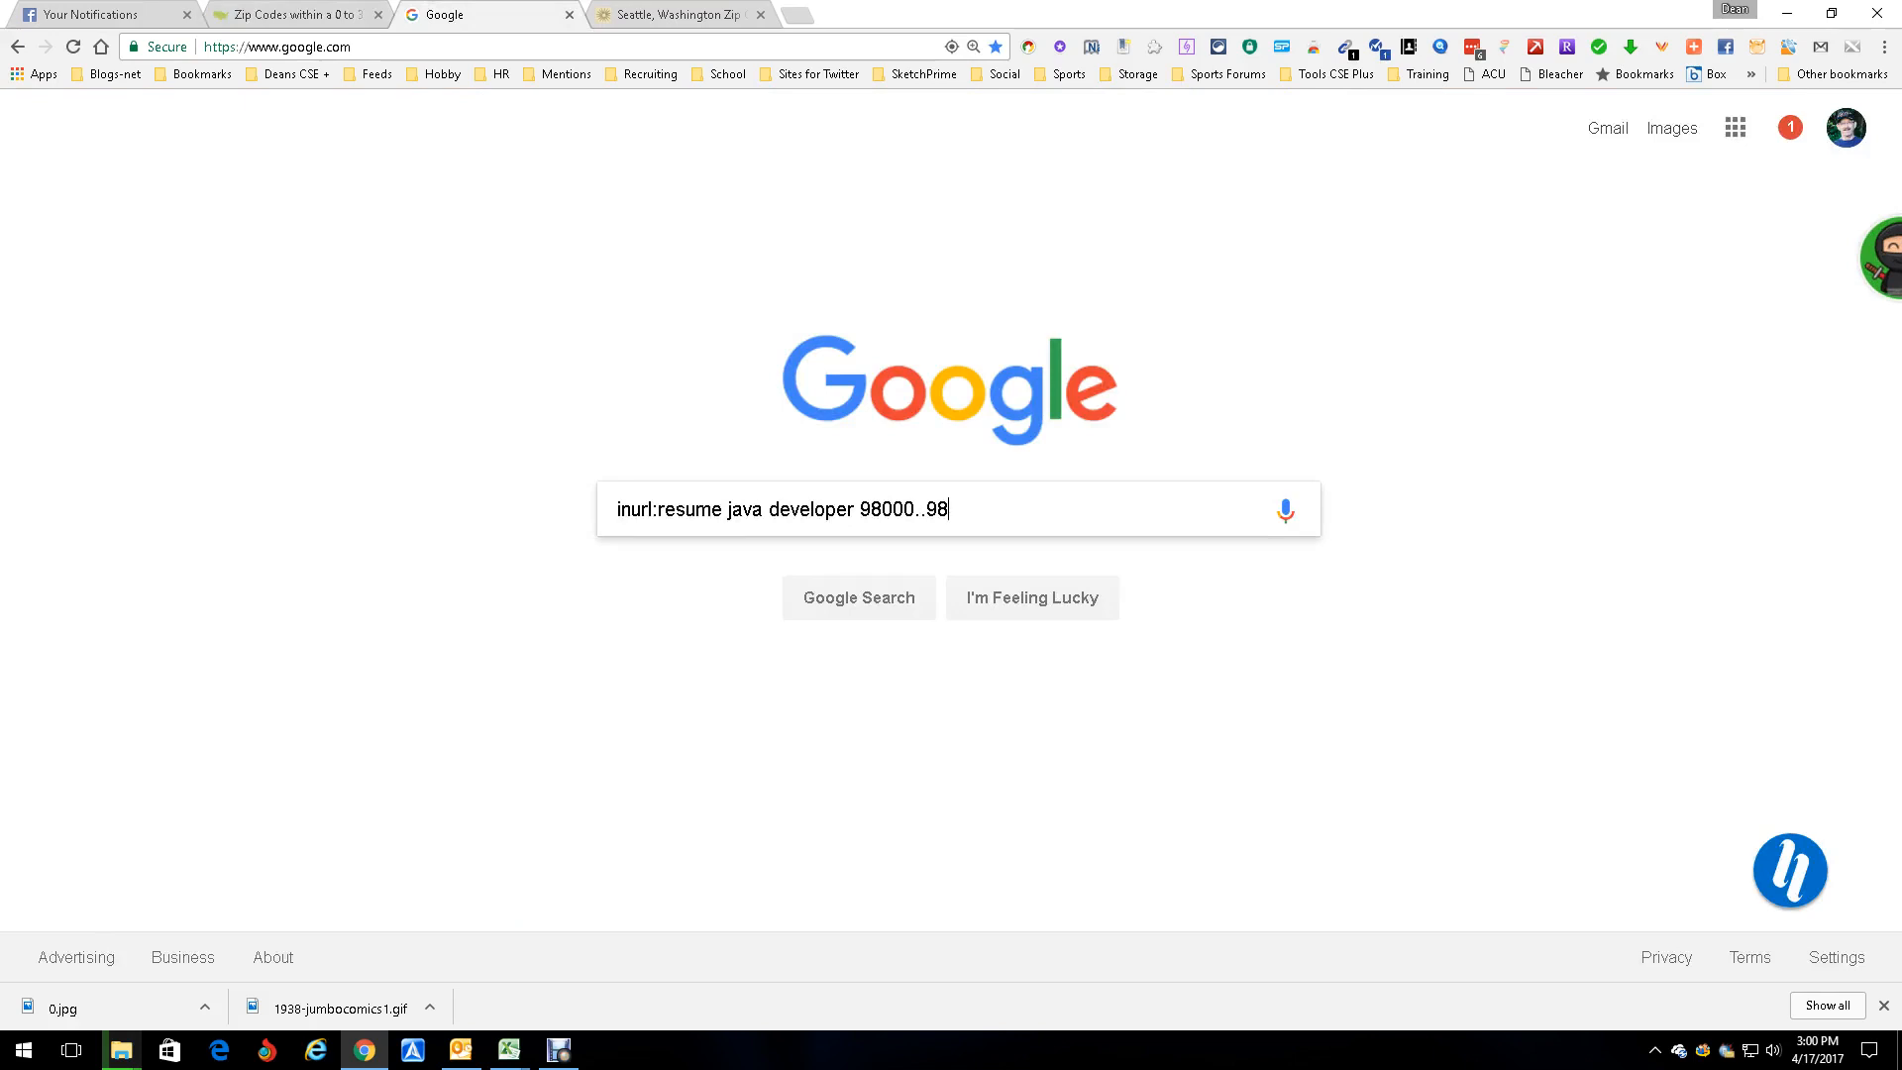
type("497")
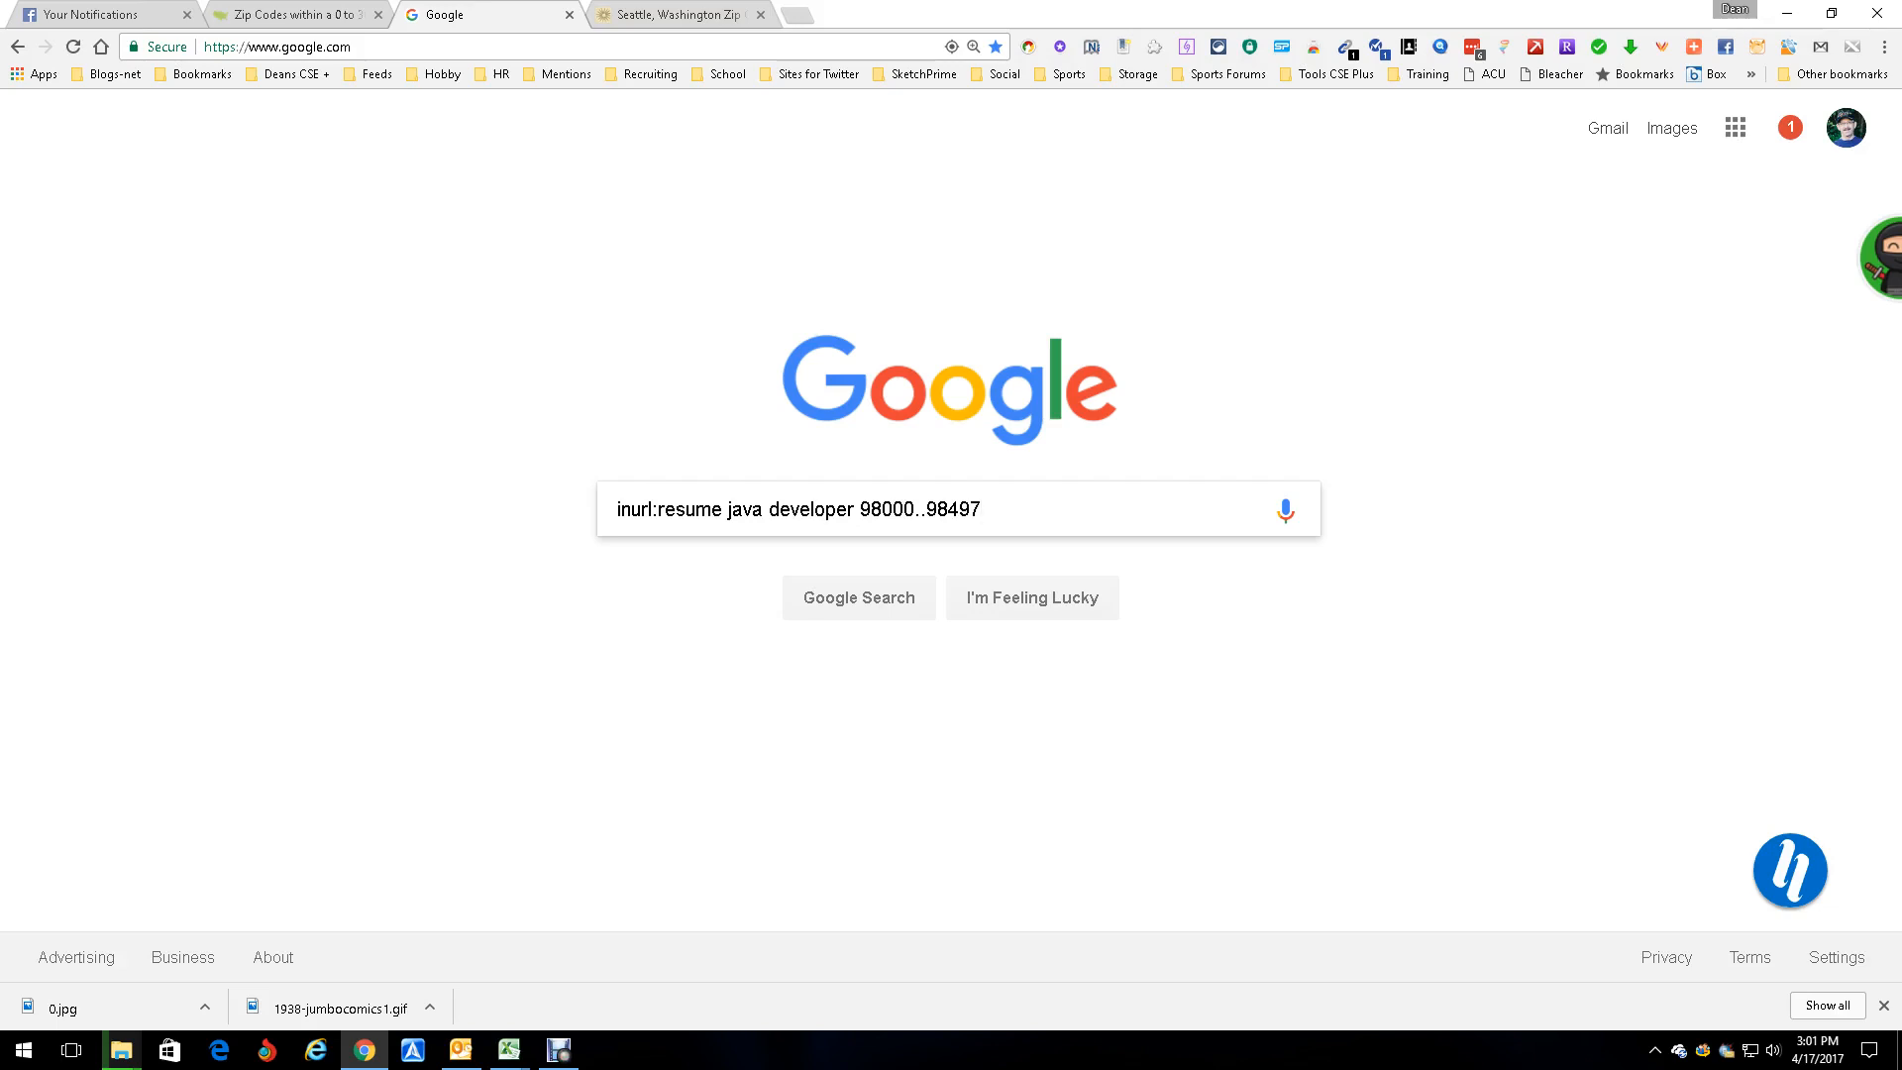
left_click(980, 509)
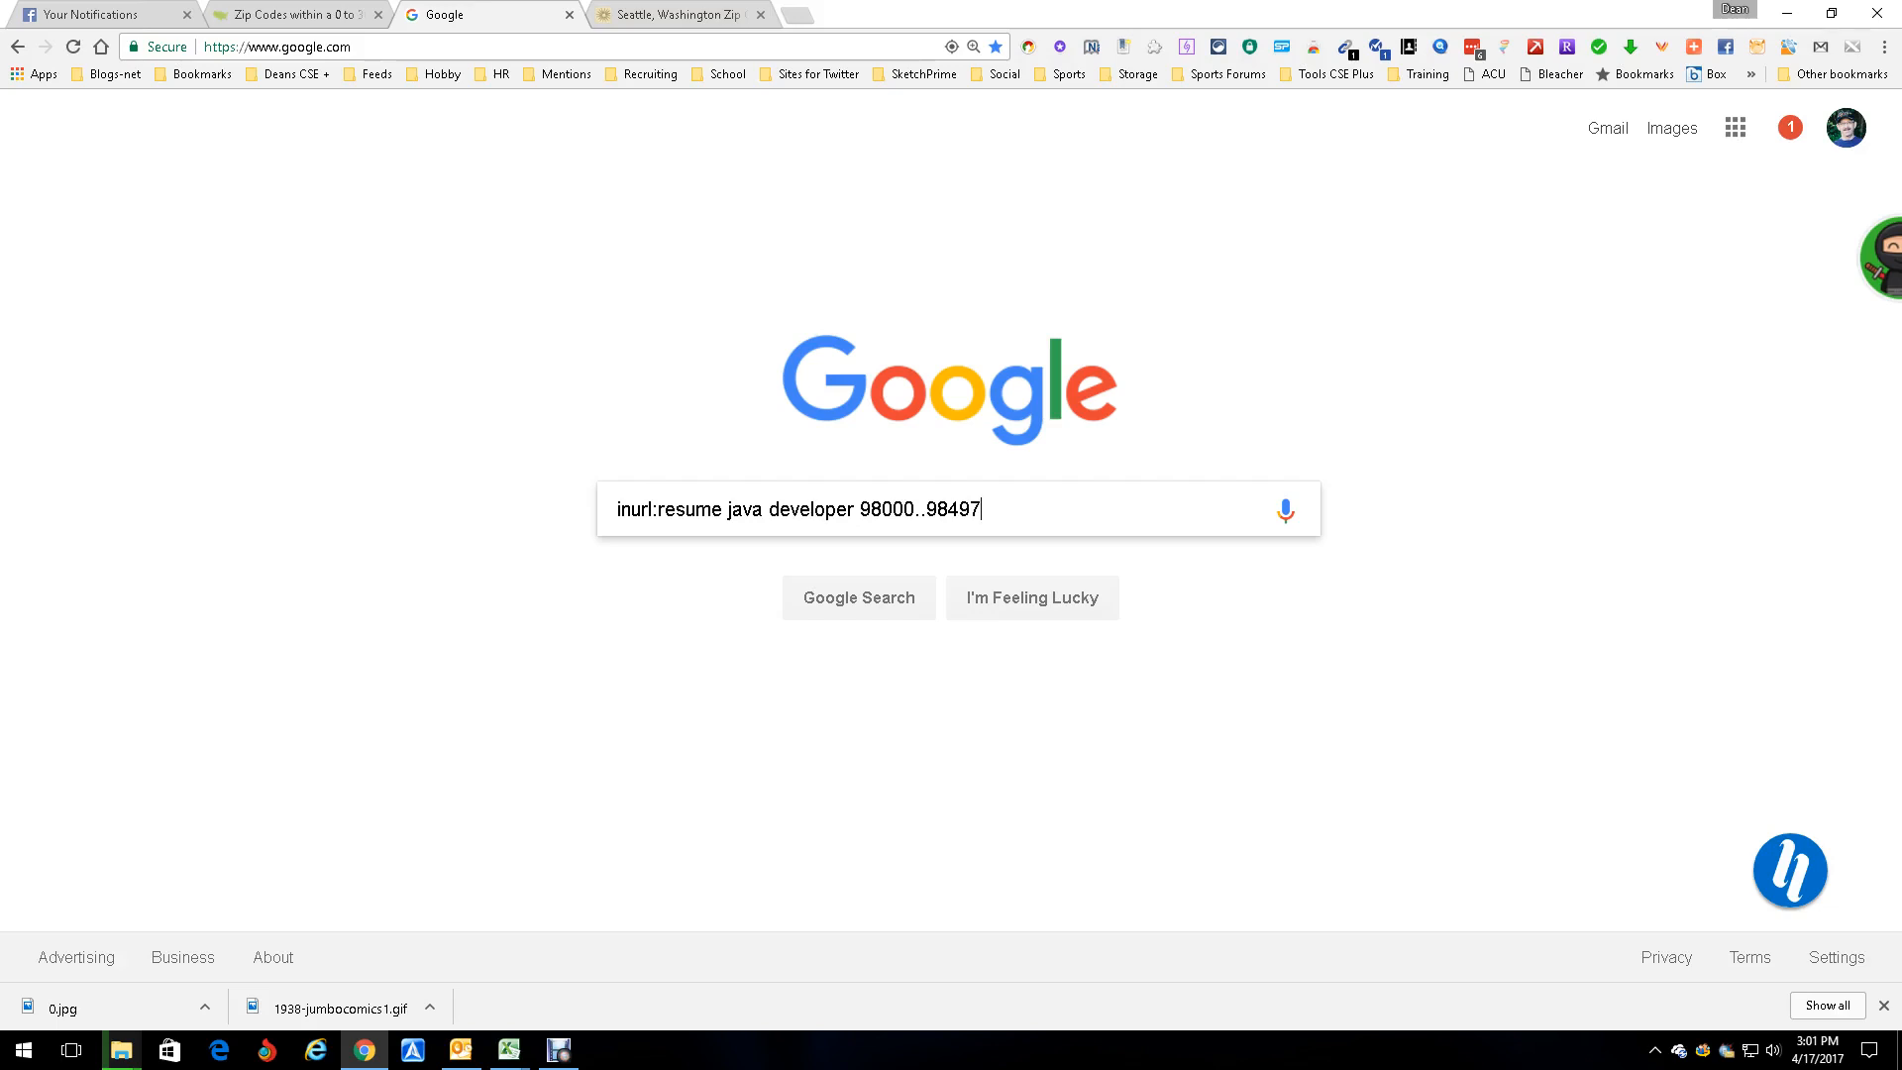
type("1")
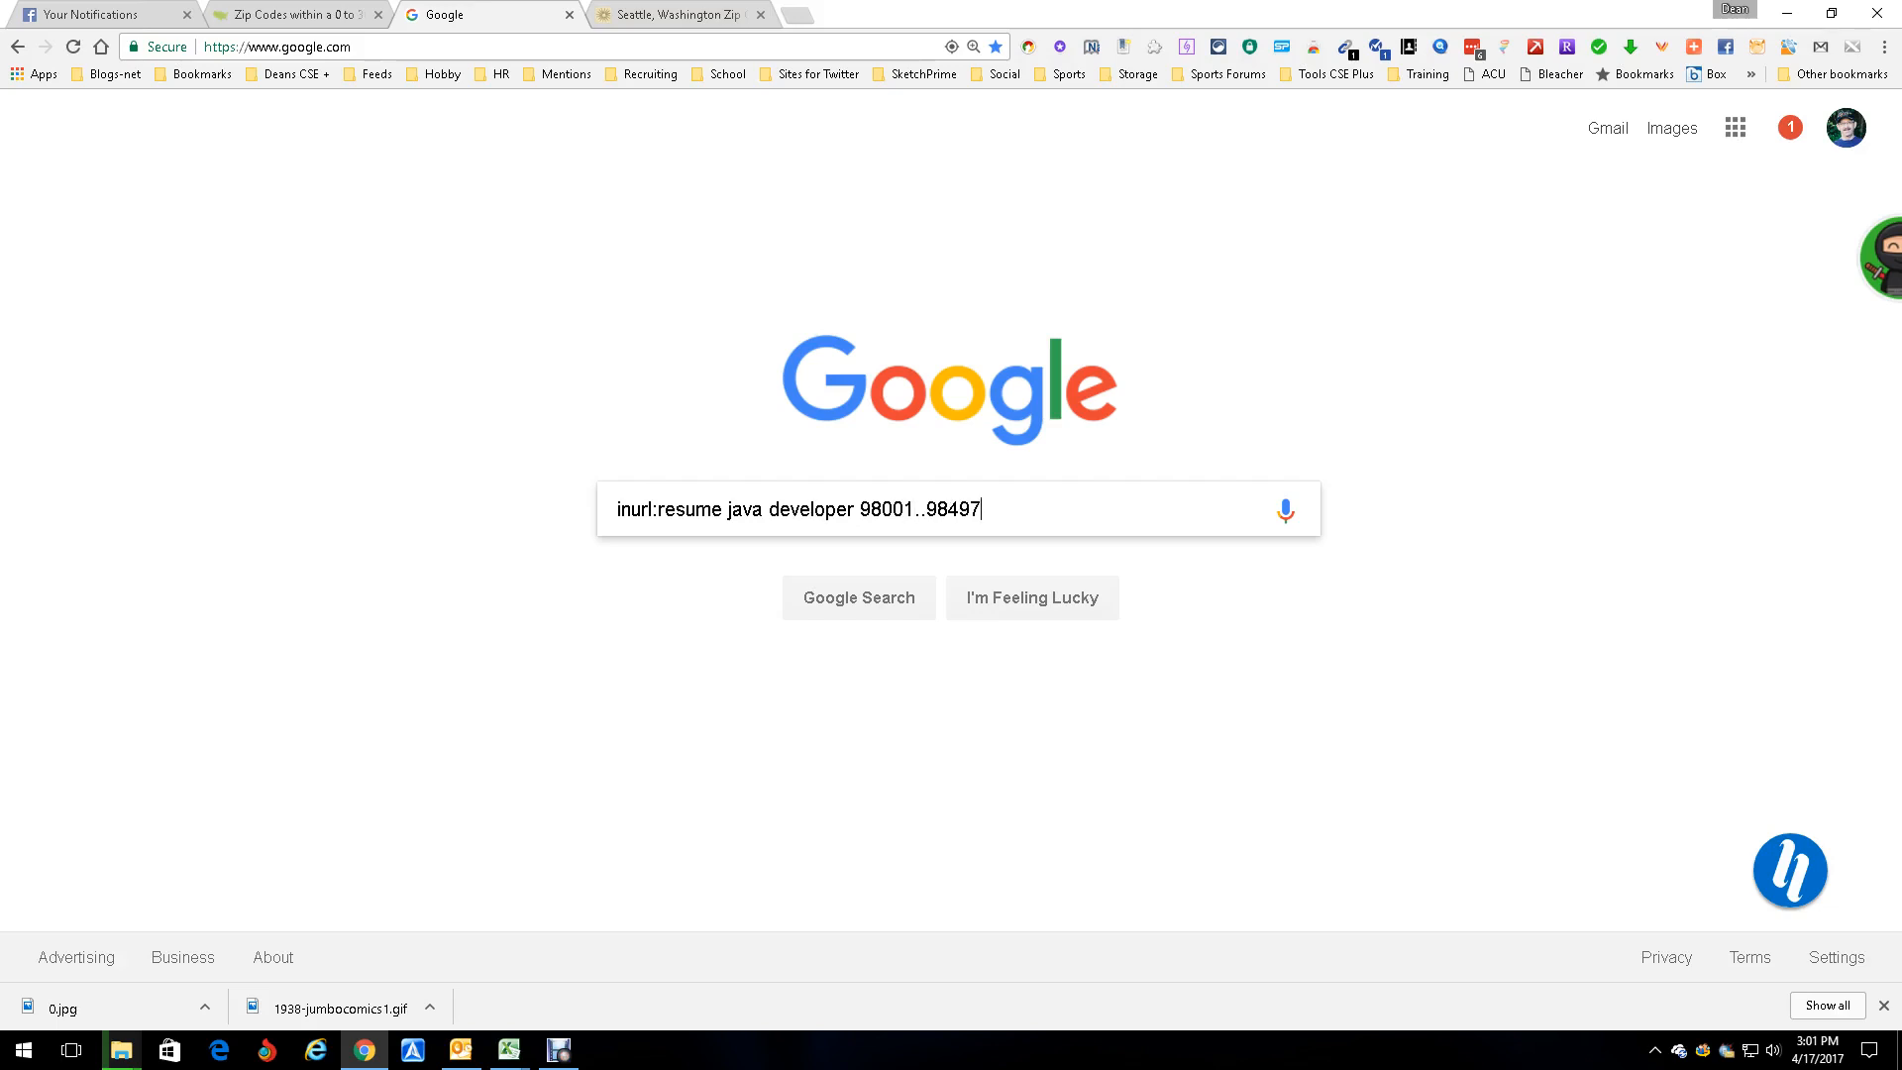
- Search 'inurl:resume java developer 98001..98497', browse the results, then return to the radius list
key("Return")
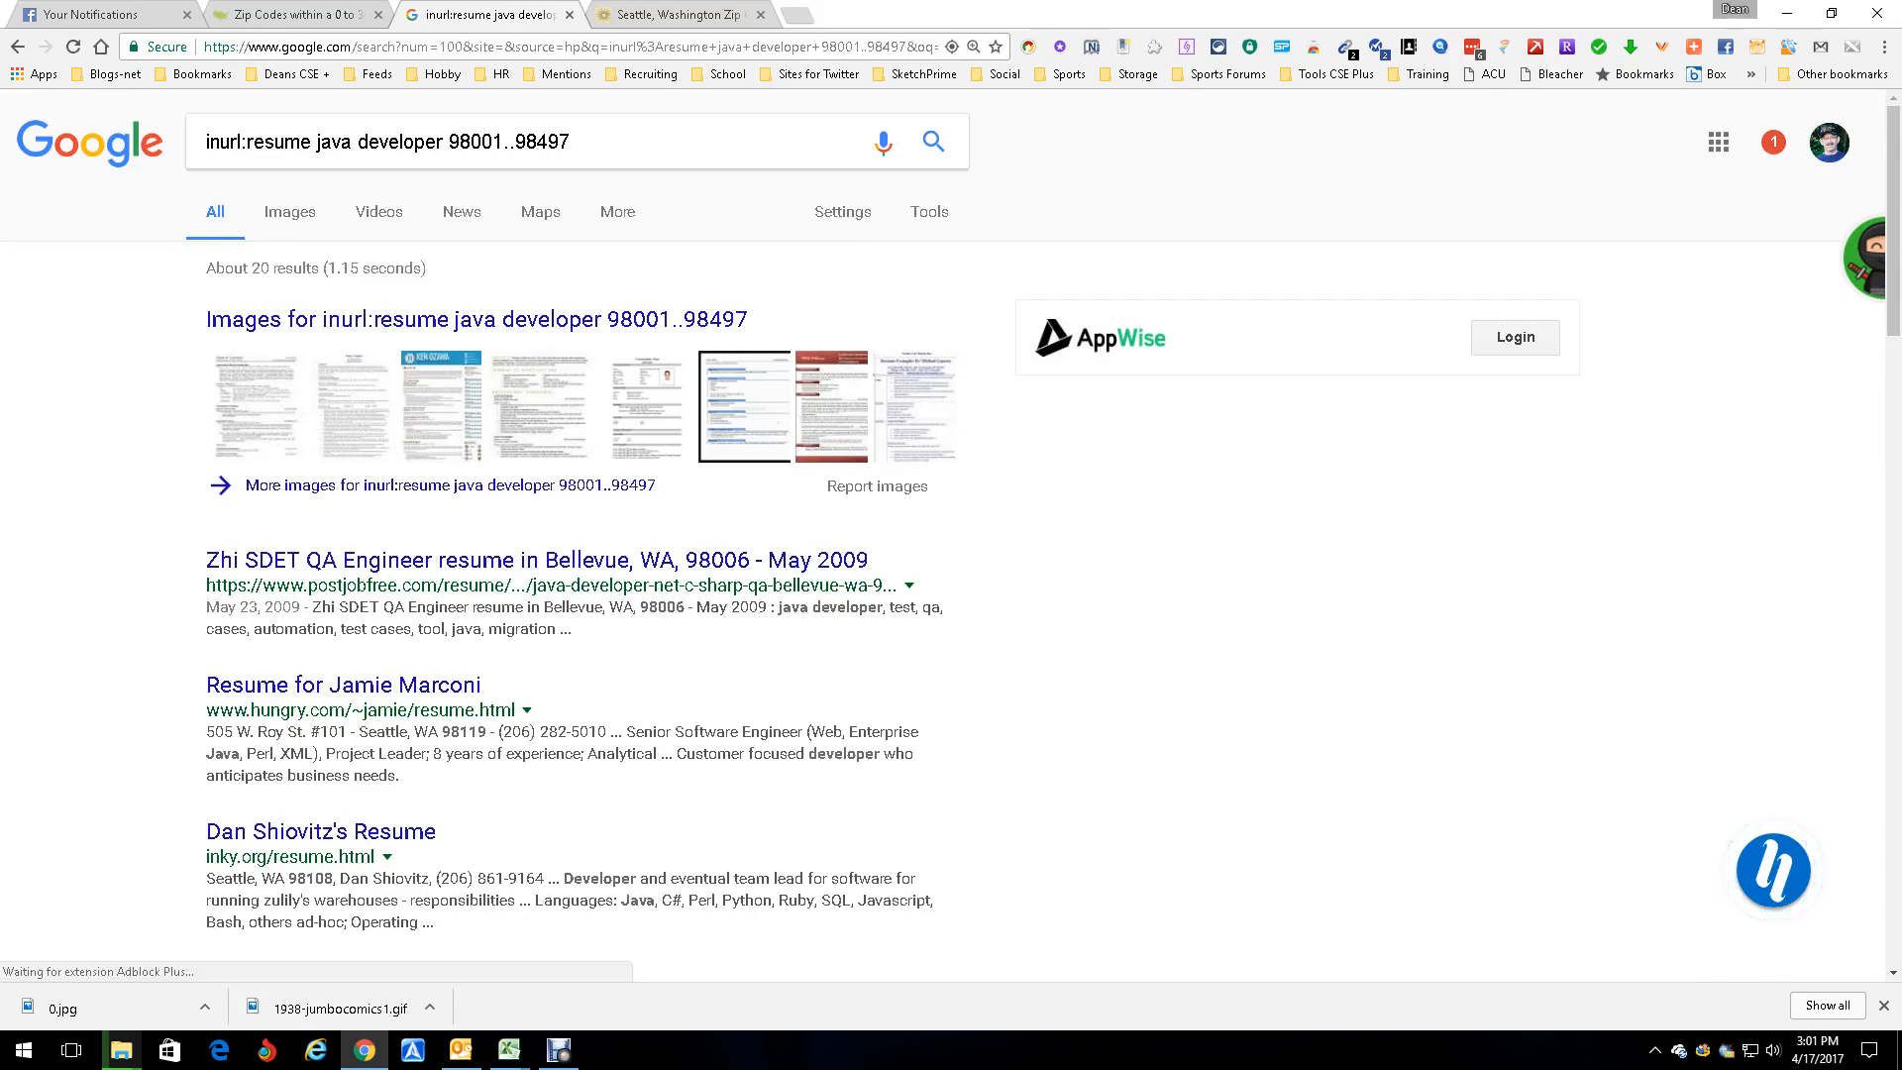
left_click(536, 559)
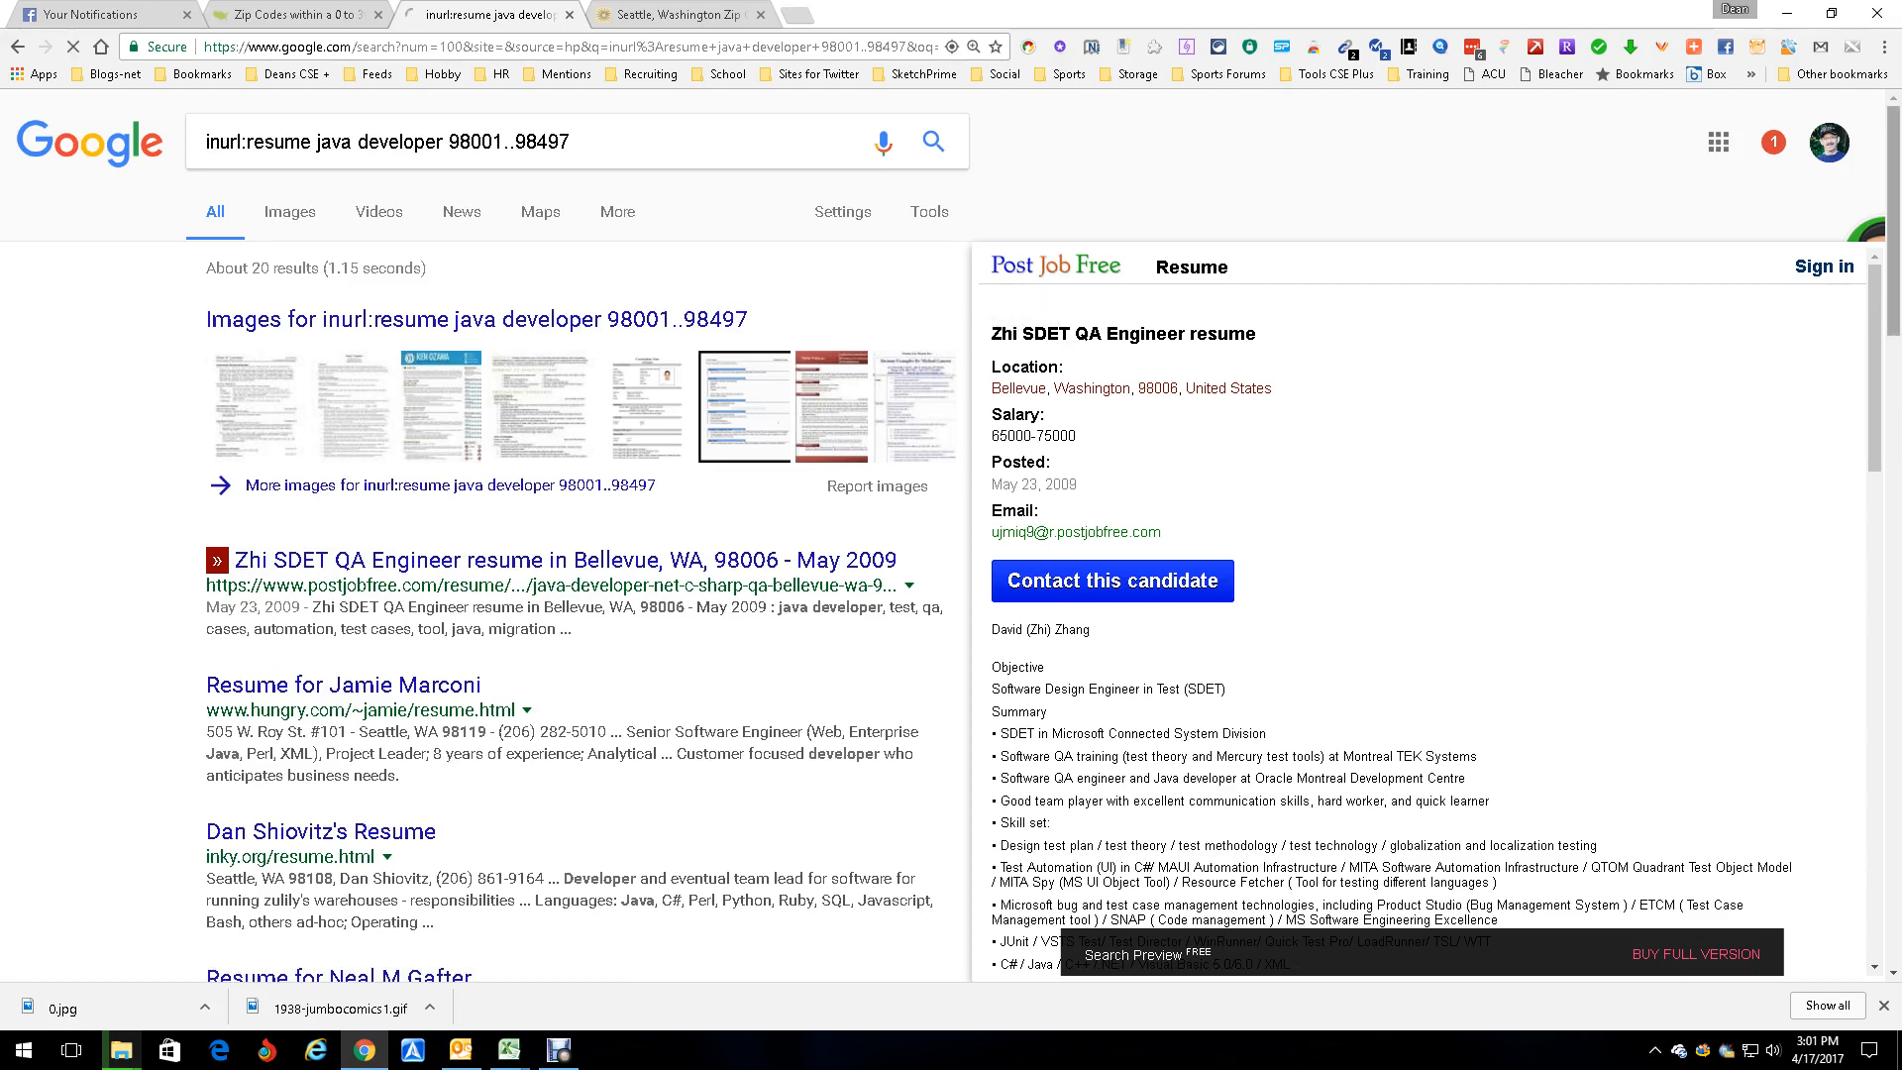
scroll("down", 3)
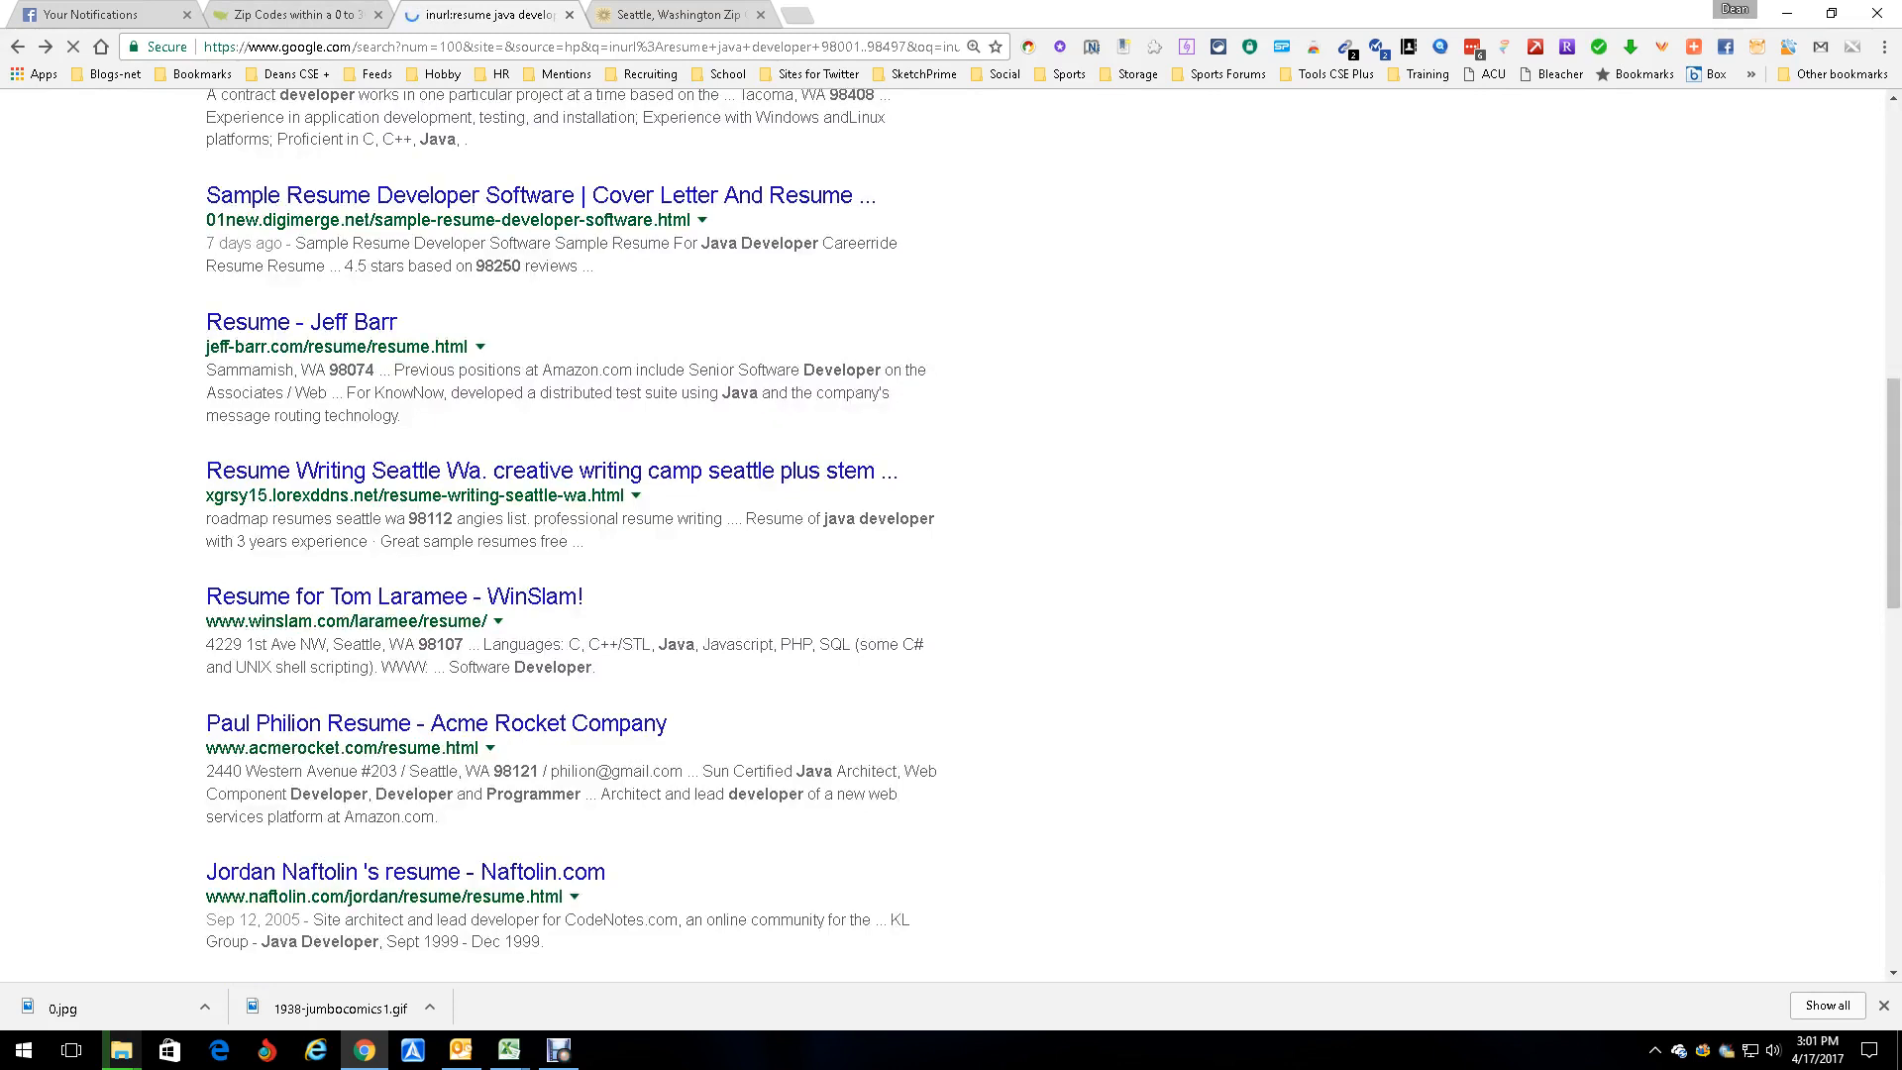
scroll("up", 3)
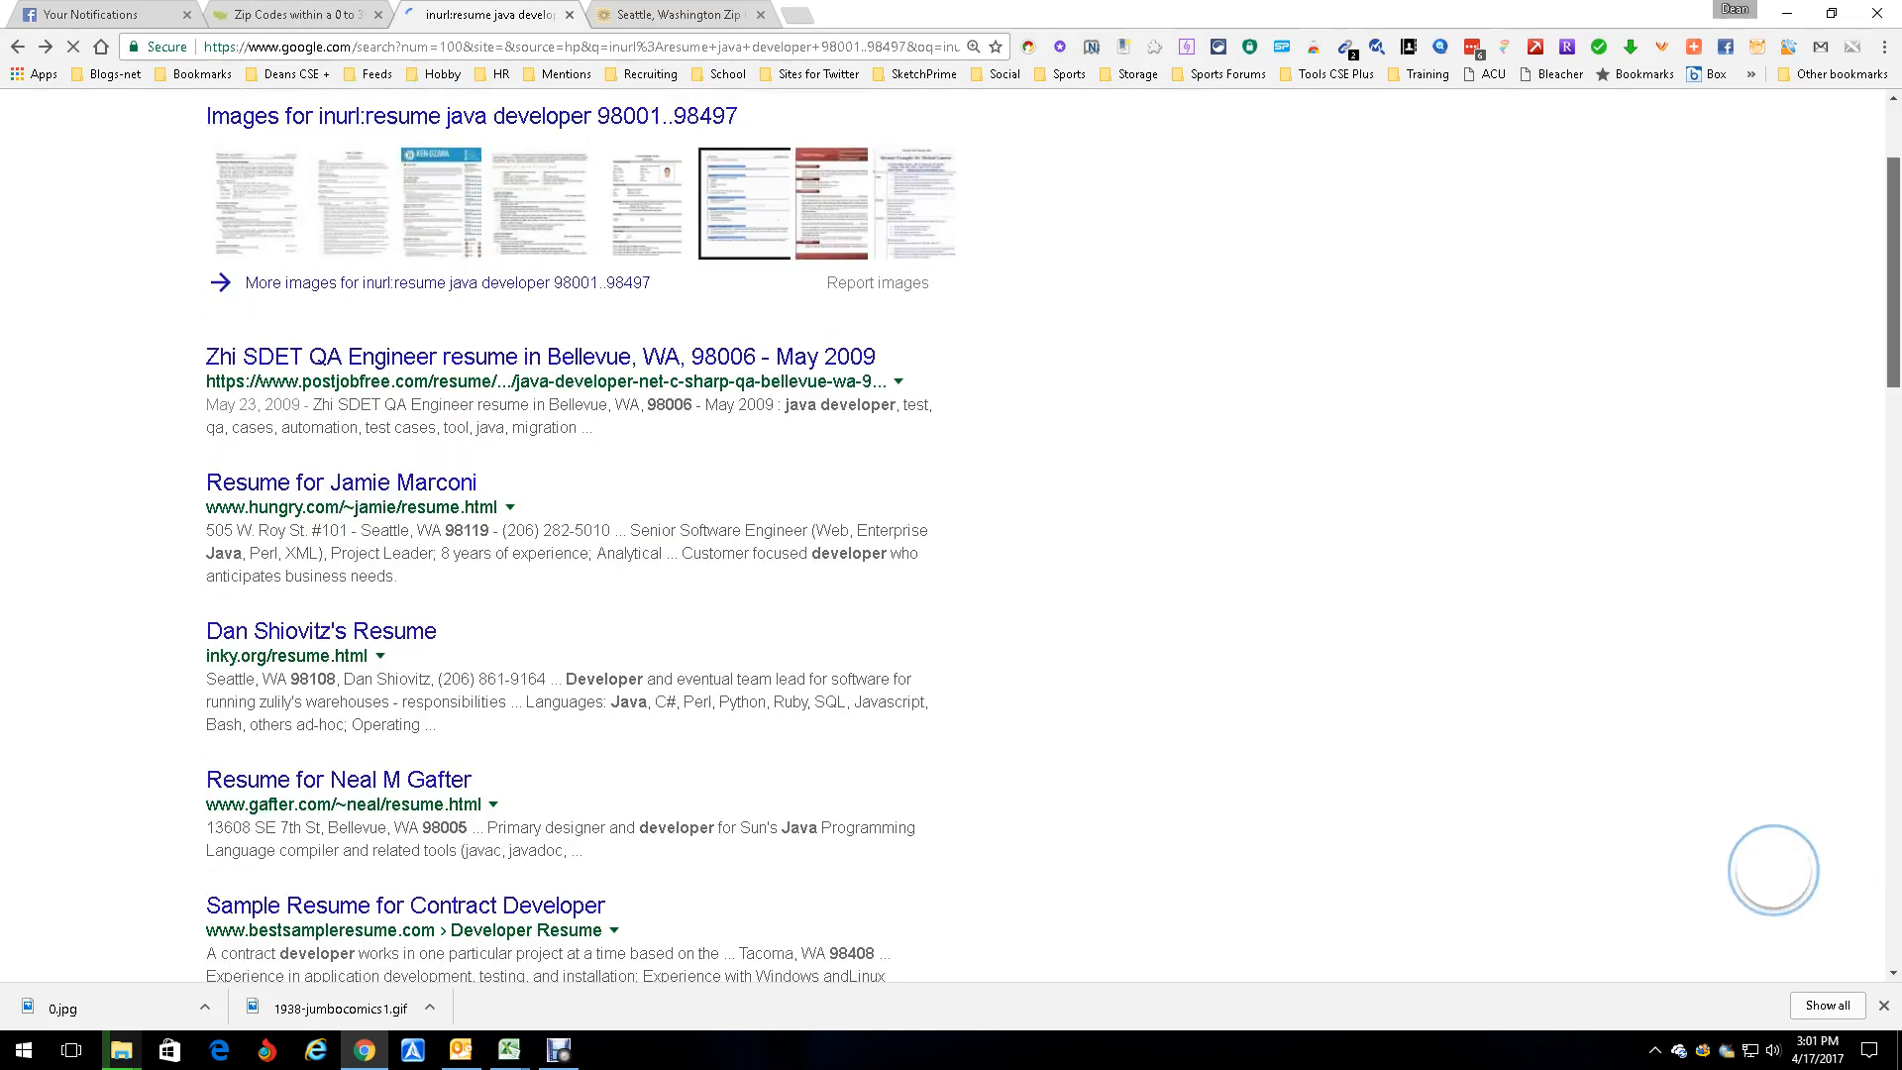
left_click(285, 13)
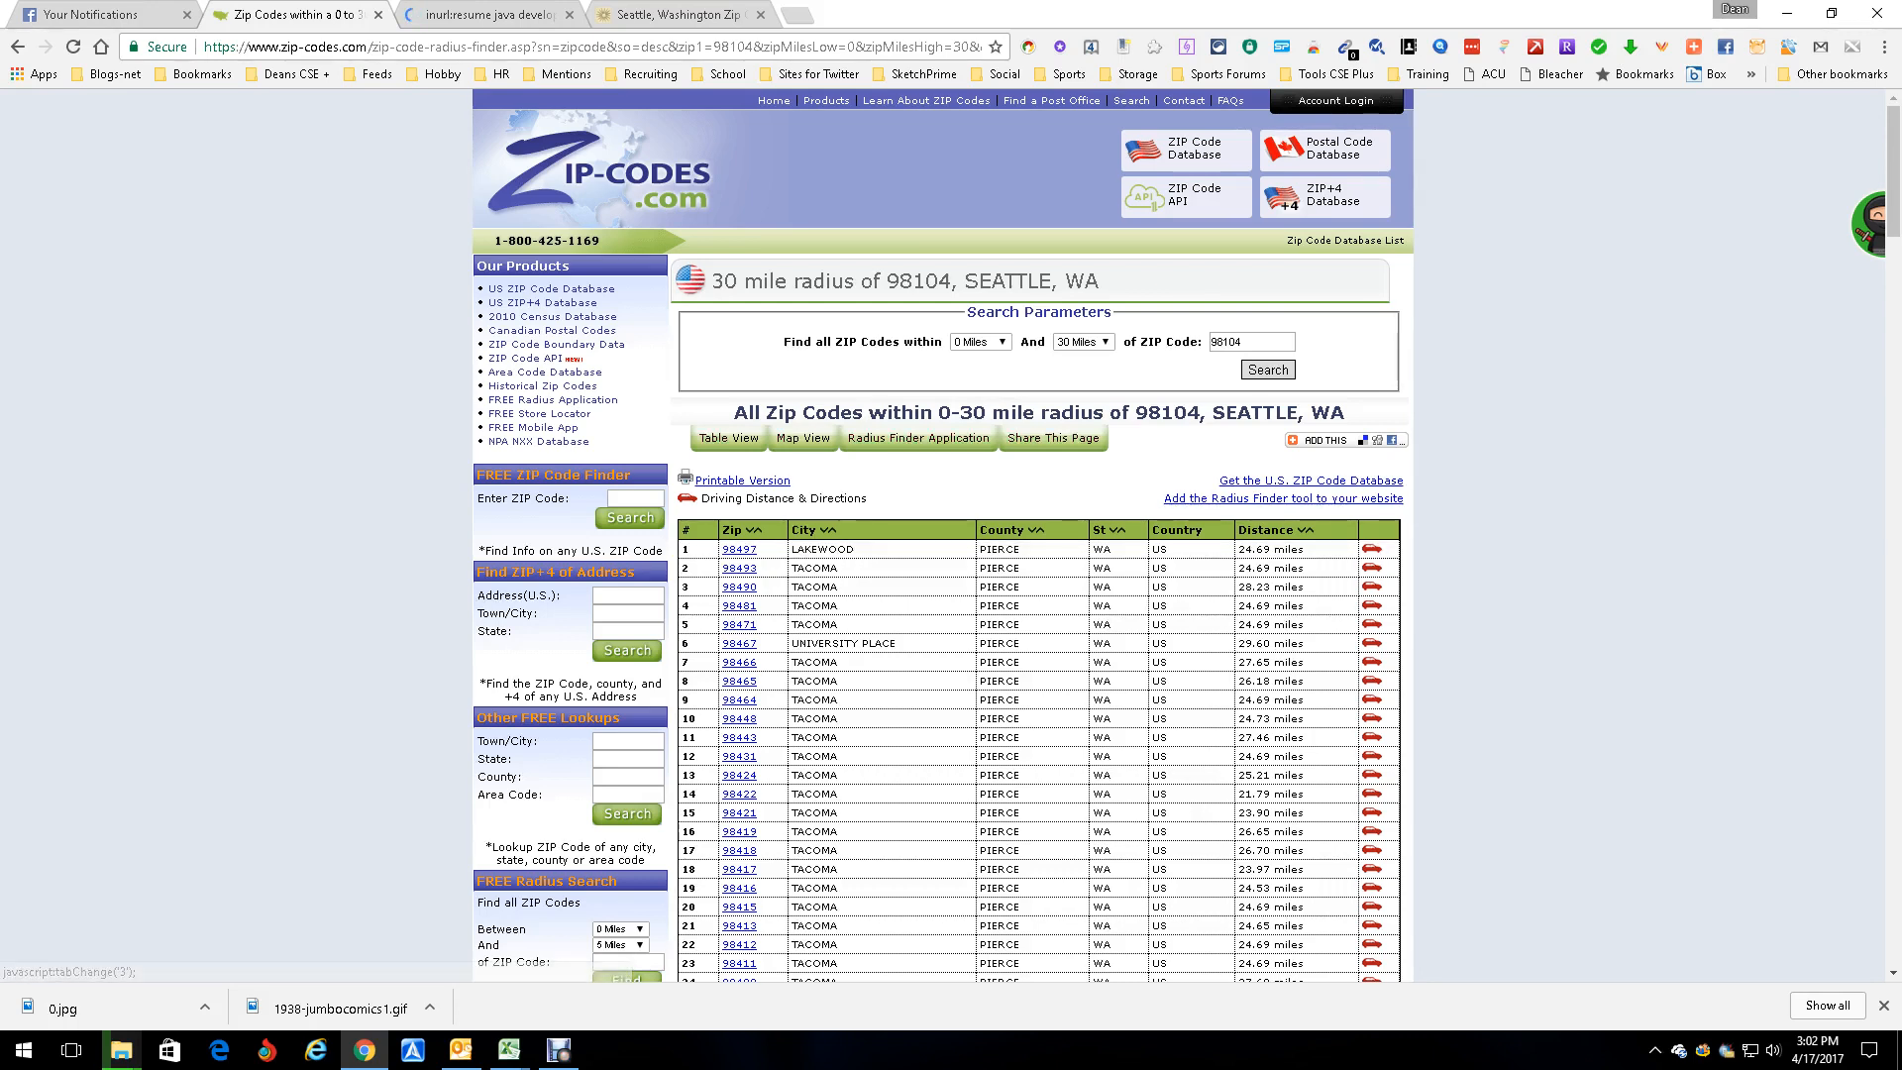
left_click(485, 12)
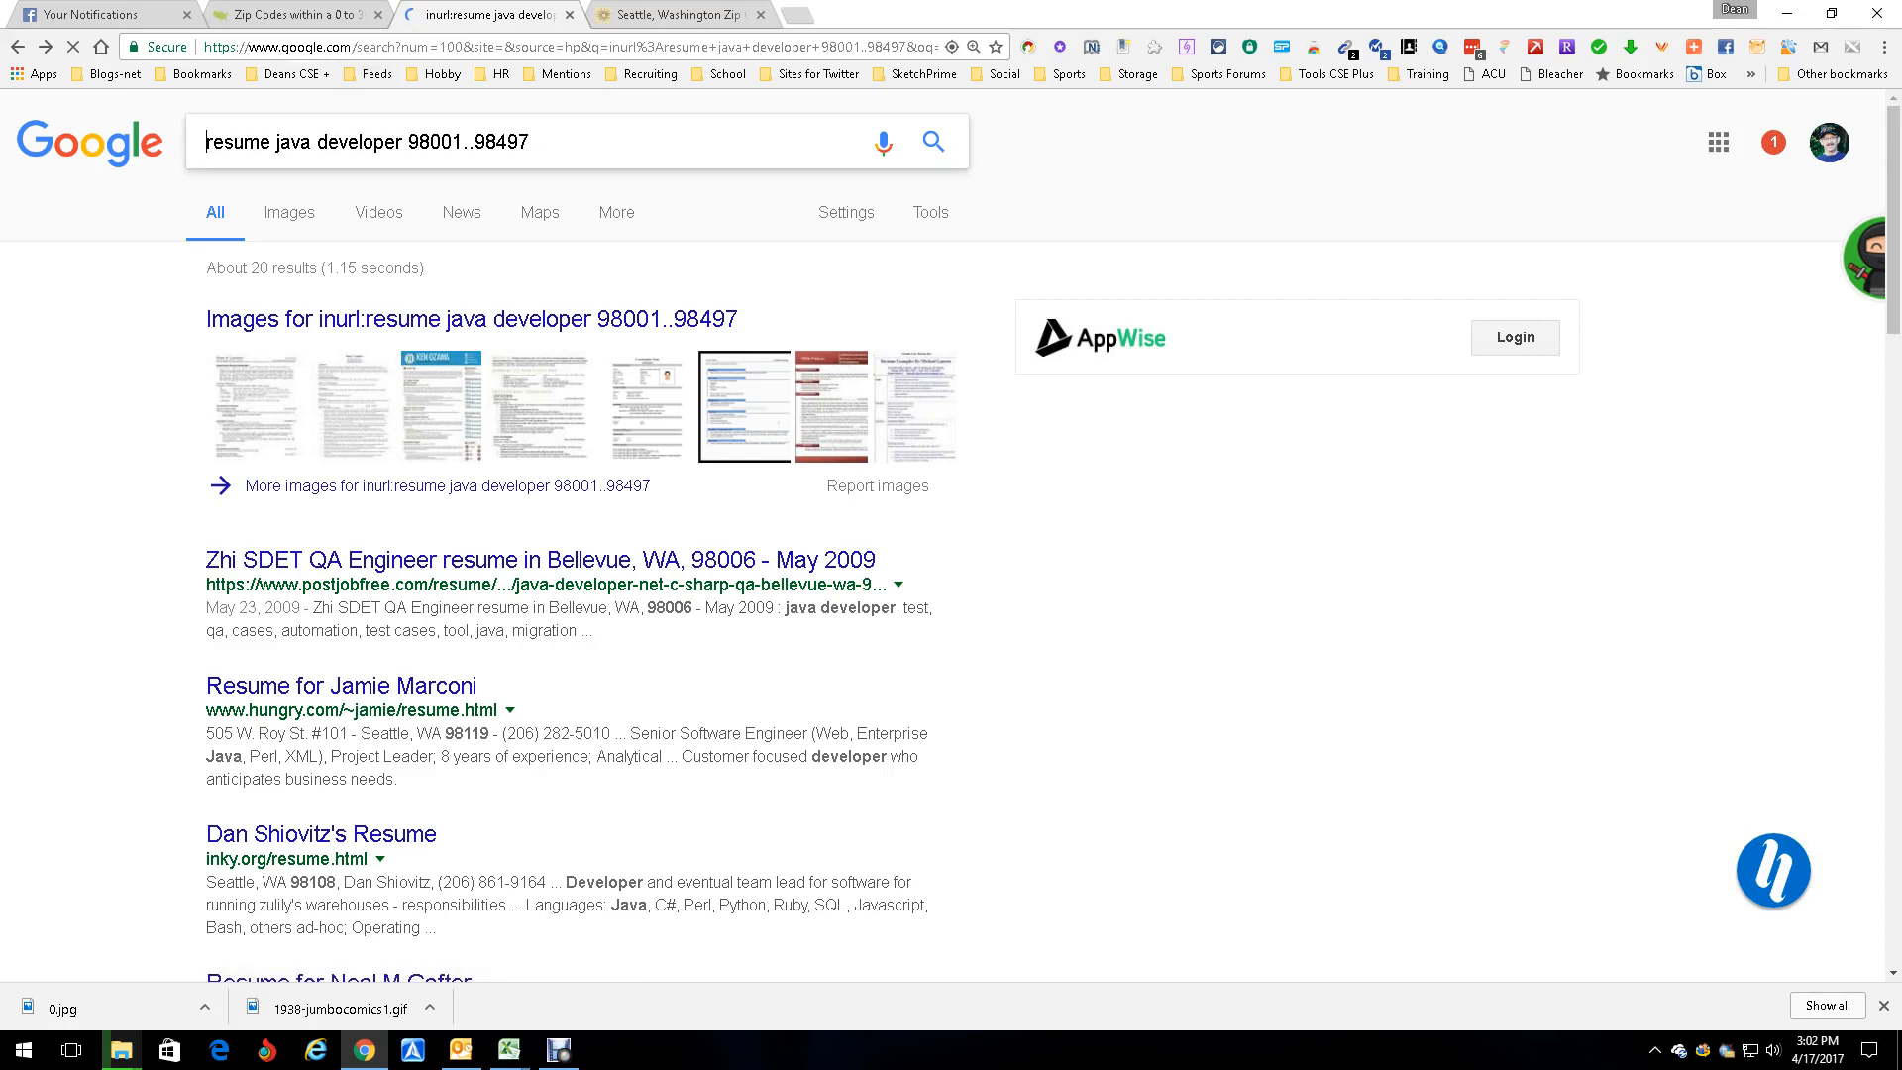
- Add 'filetype:pdf' to the zip-range resume query and search for PDF resumes
type("f")
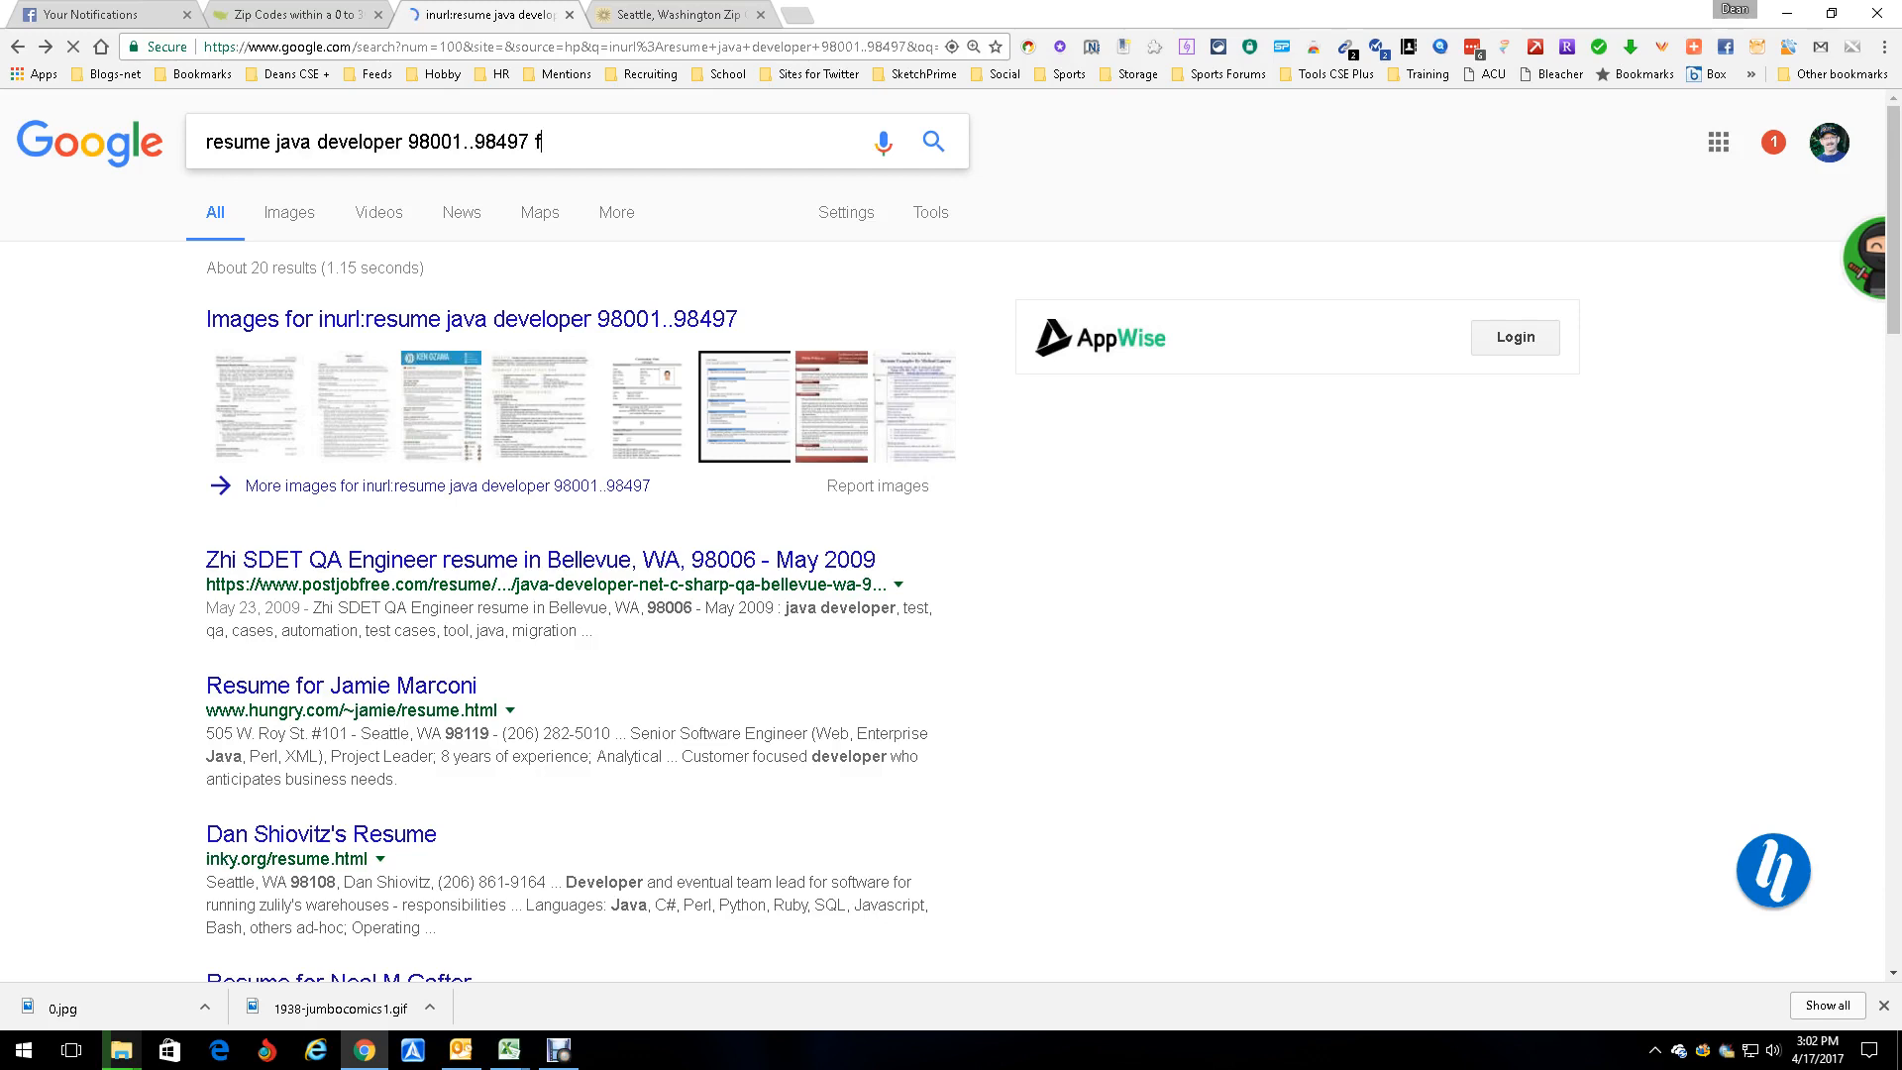
type("iletryp")
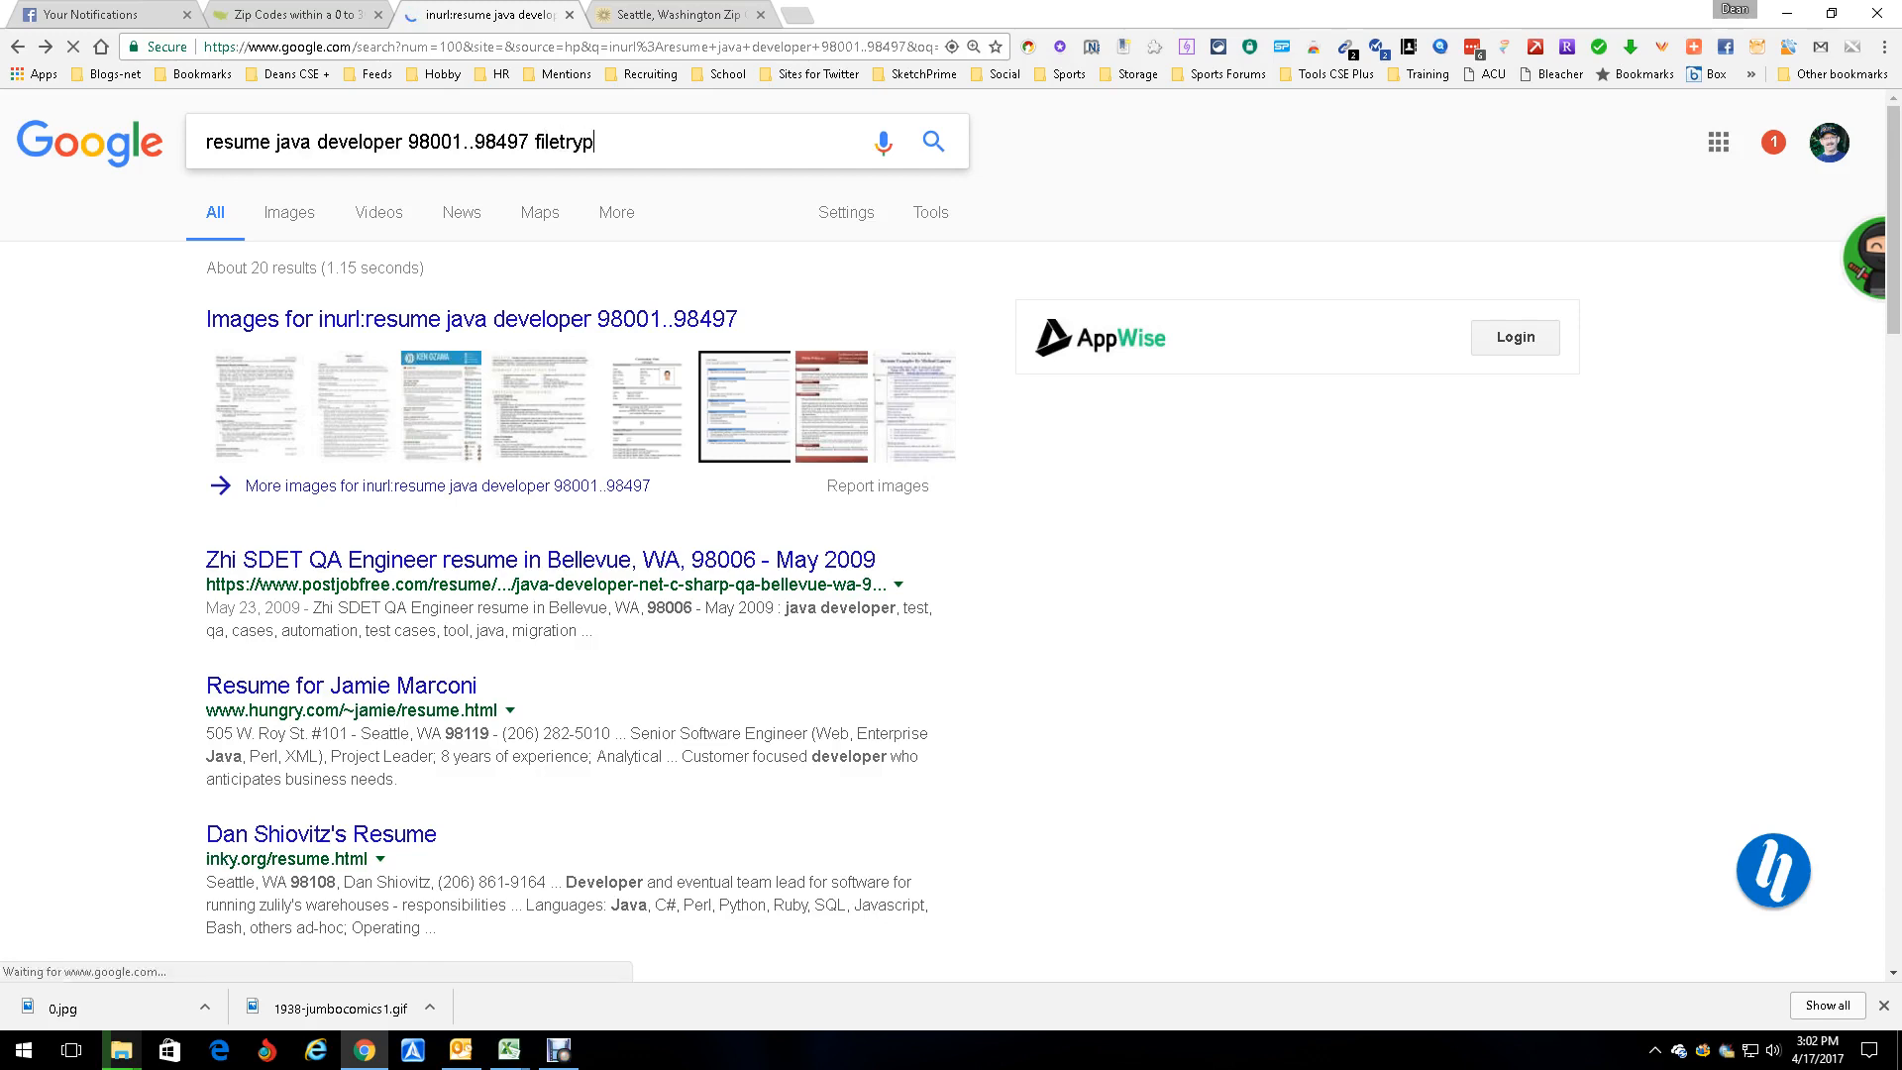
type(":d")
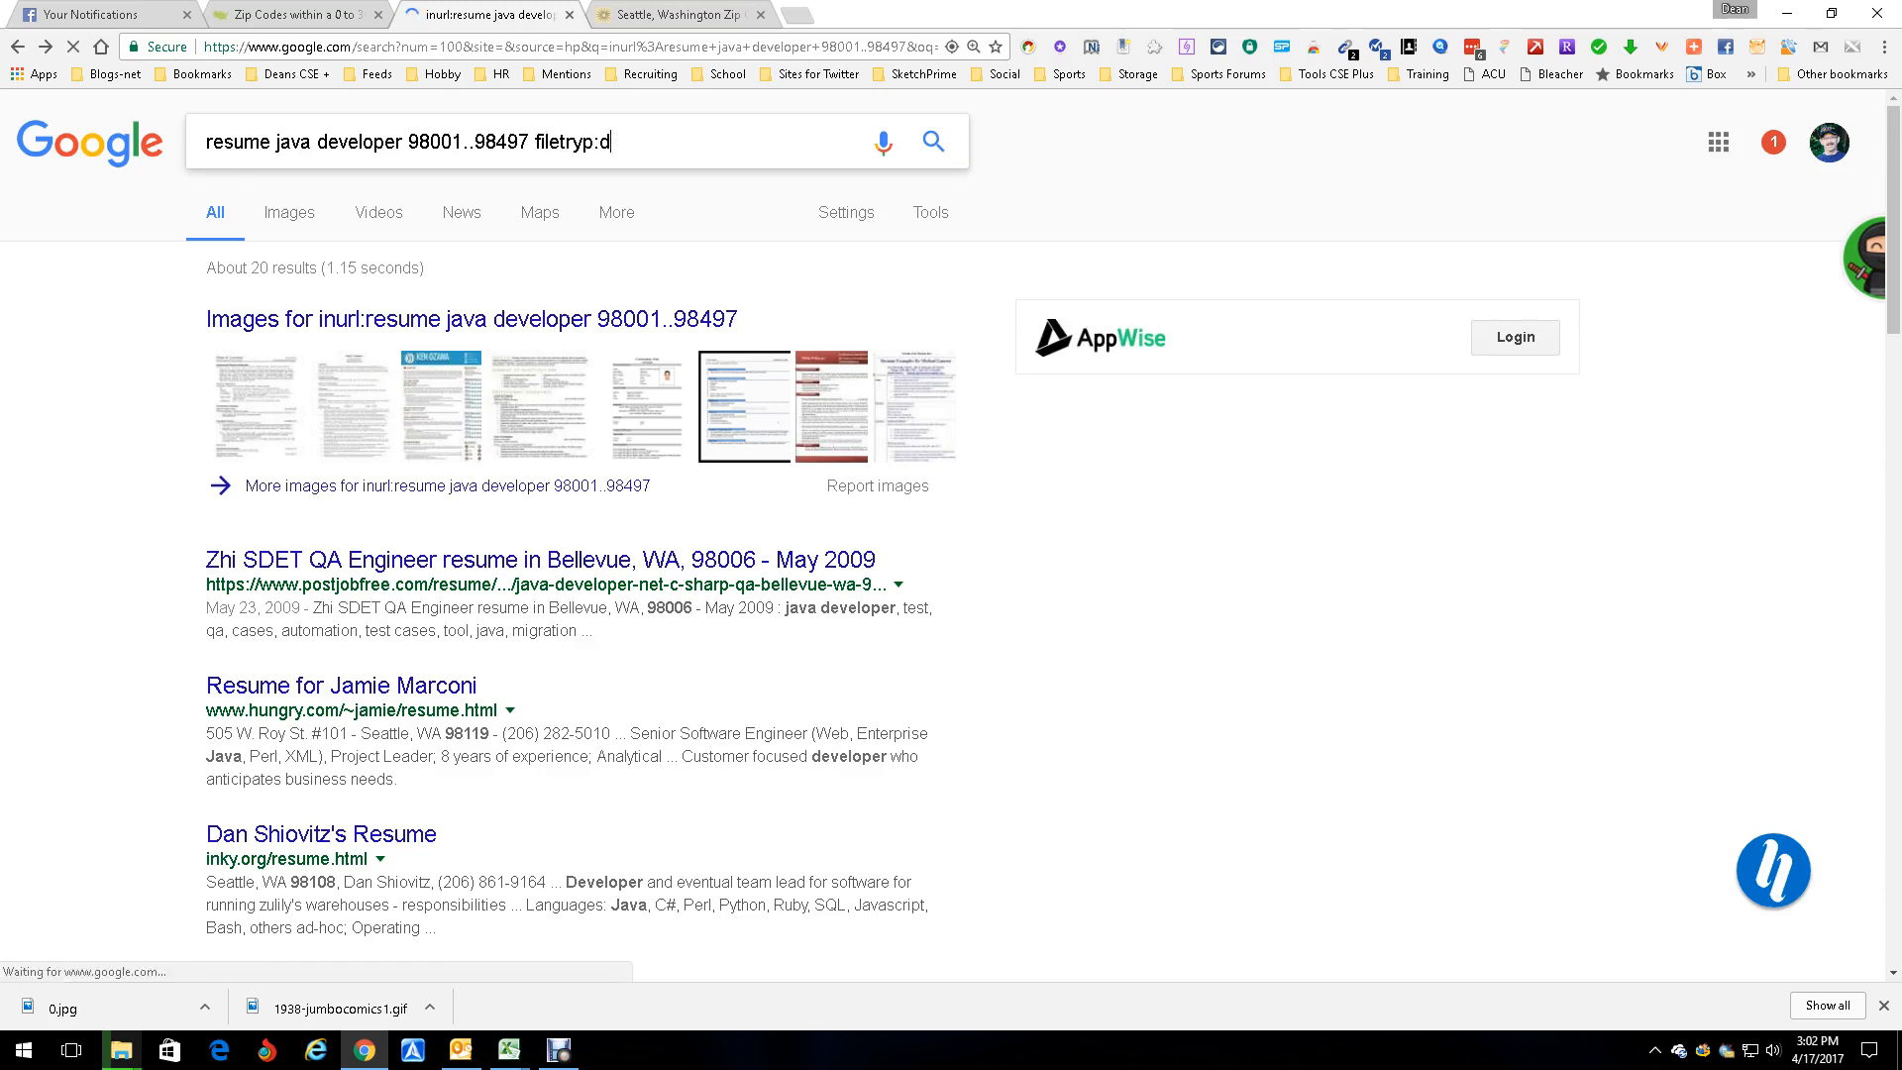
key("Backspace")
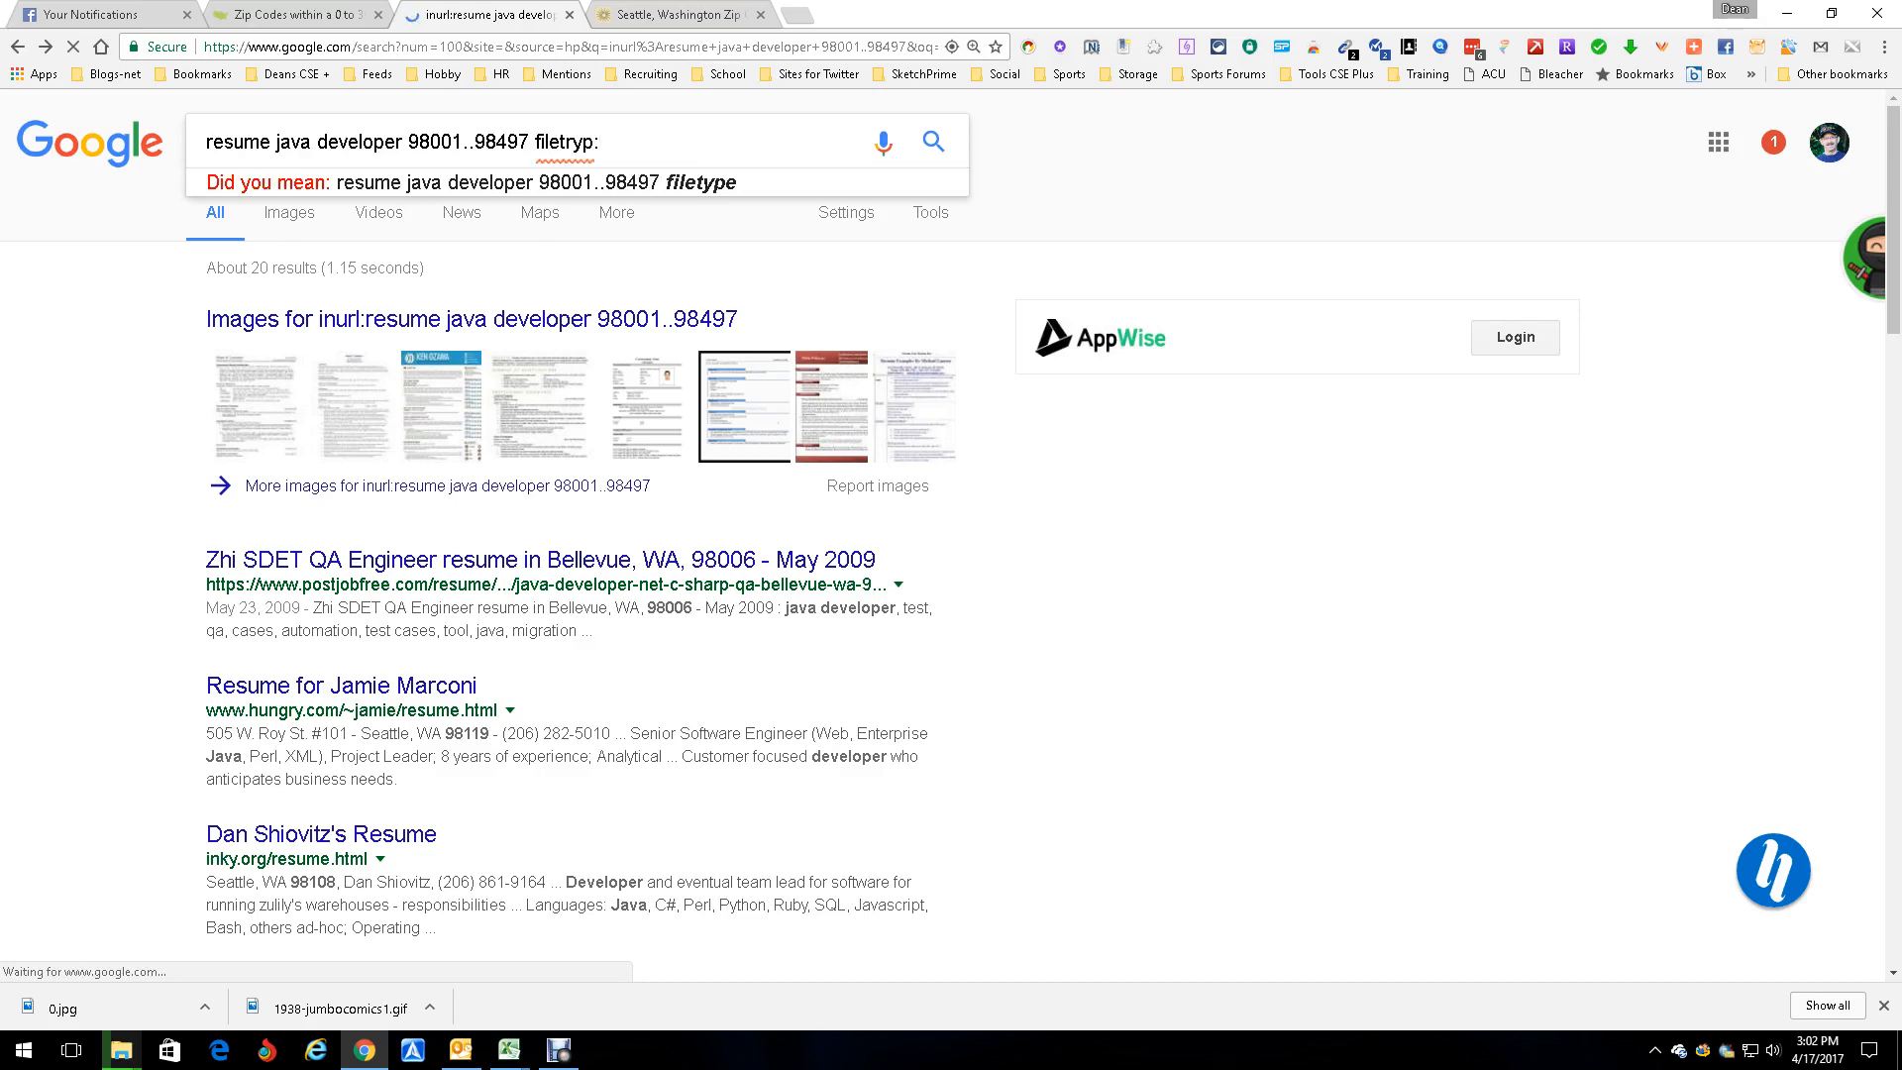
type(":pdf")
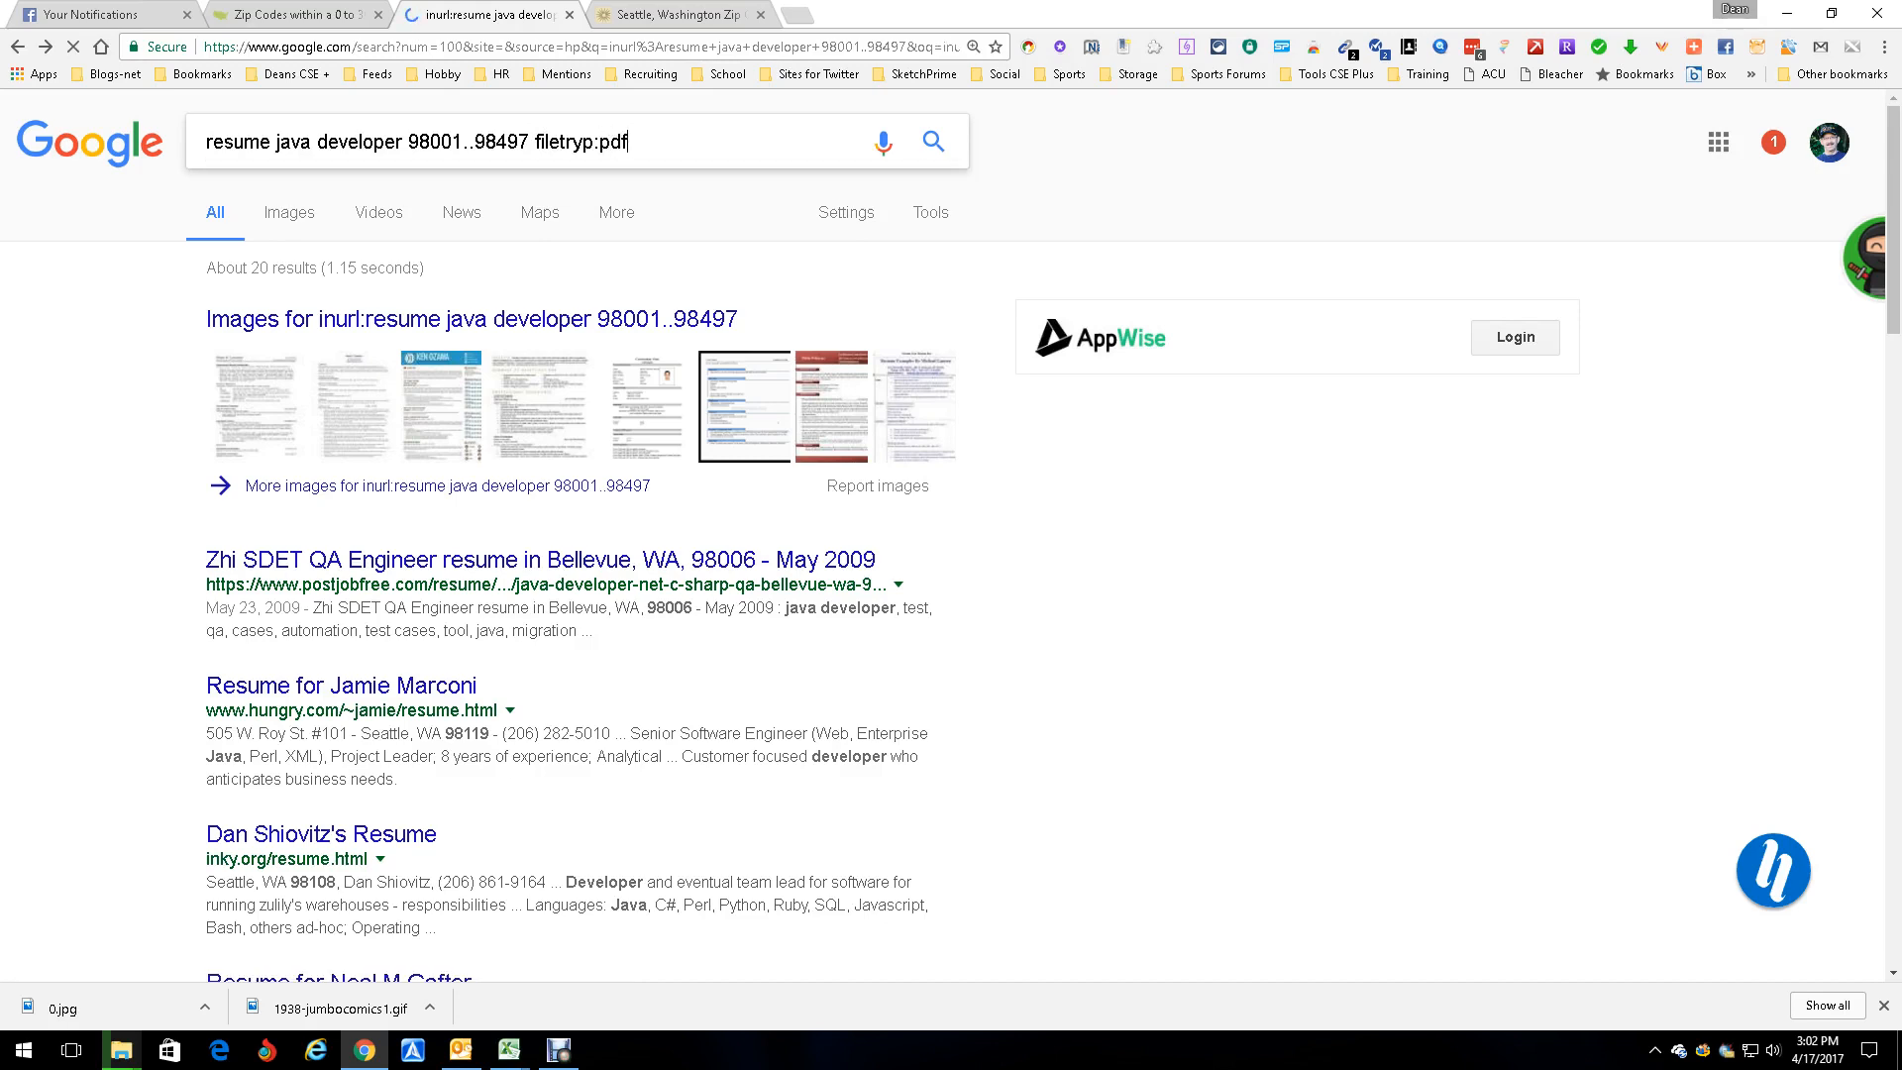
key("Return")
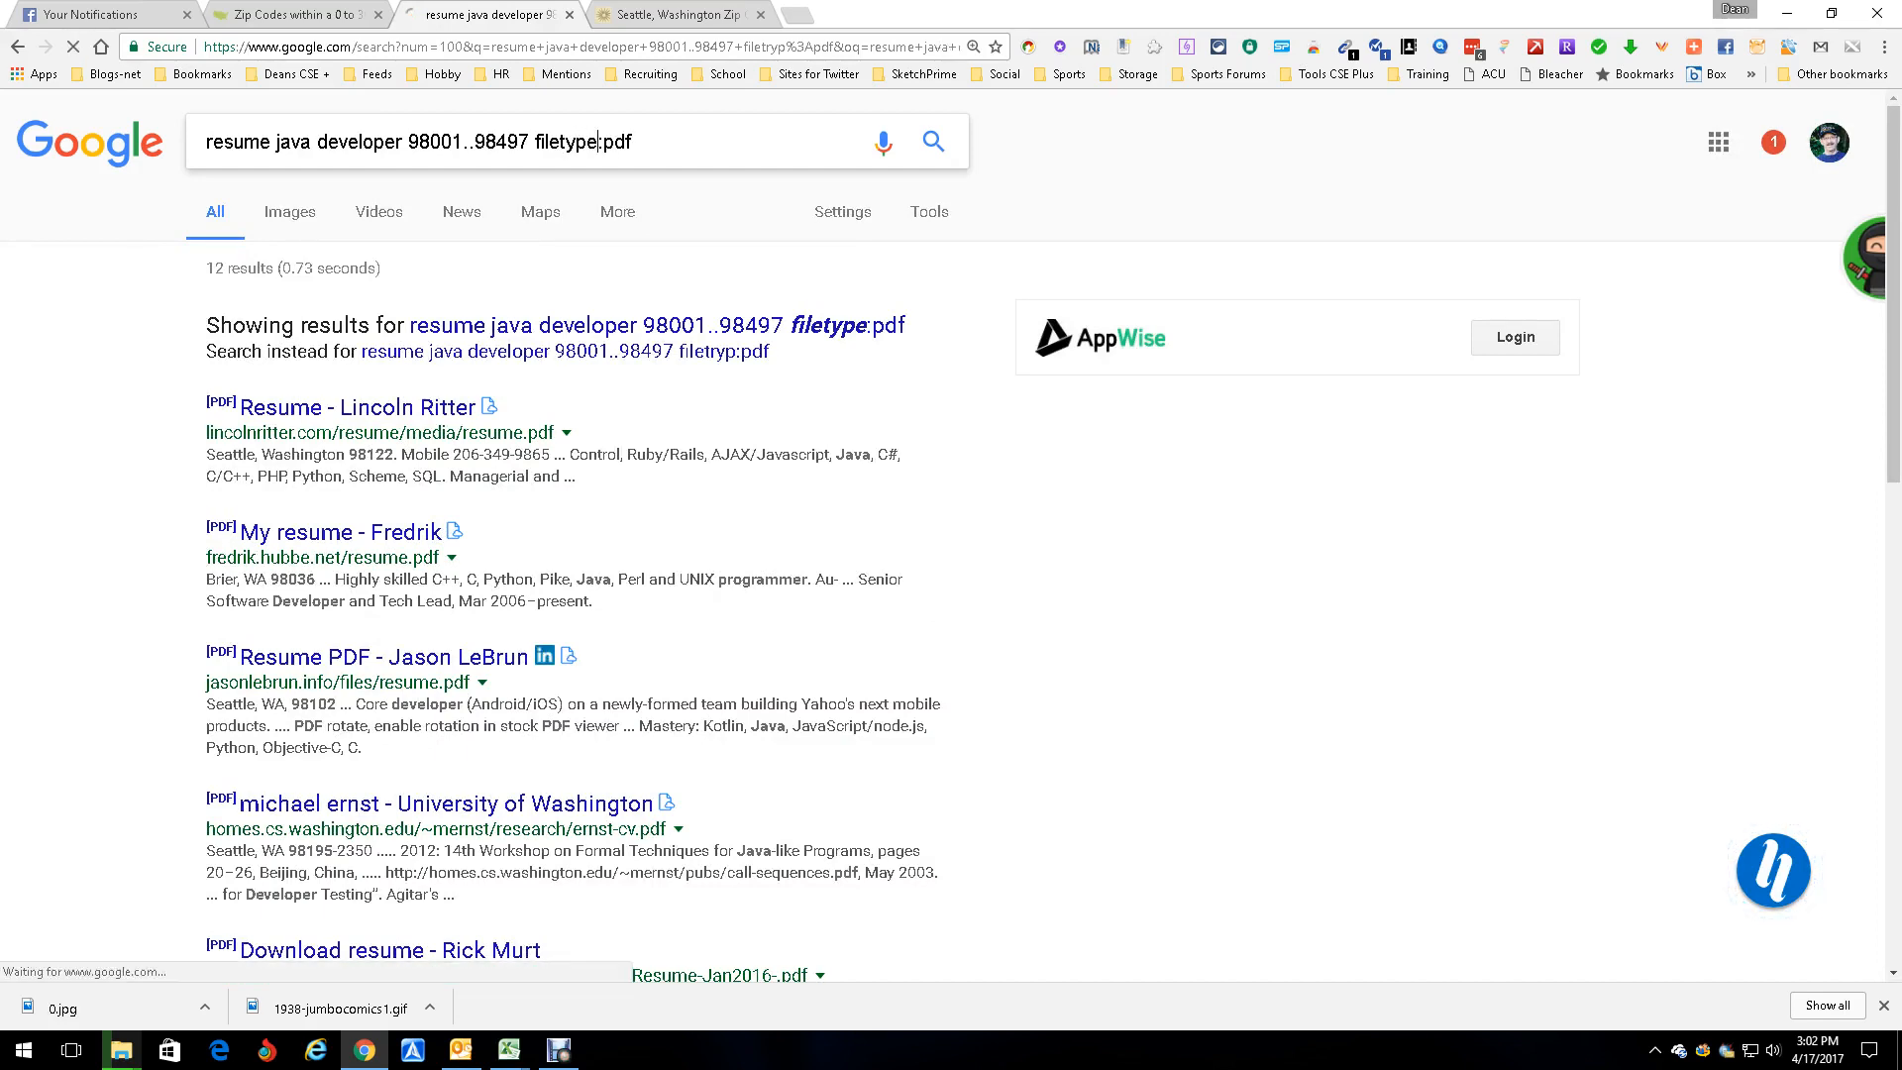
- Run the corrected 'resume java developer 98001..98497 filetype:pdf' query and scroll through the 12 PDF resumes
left_click(933, 140)
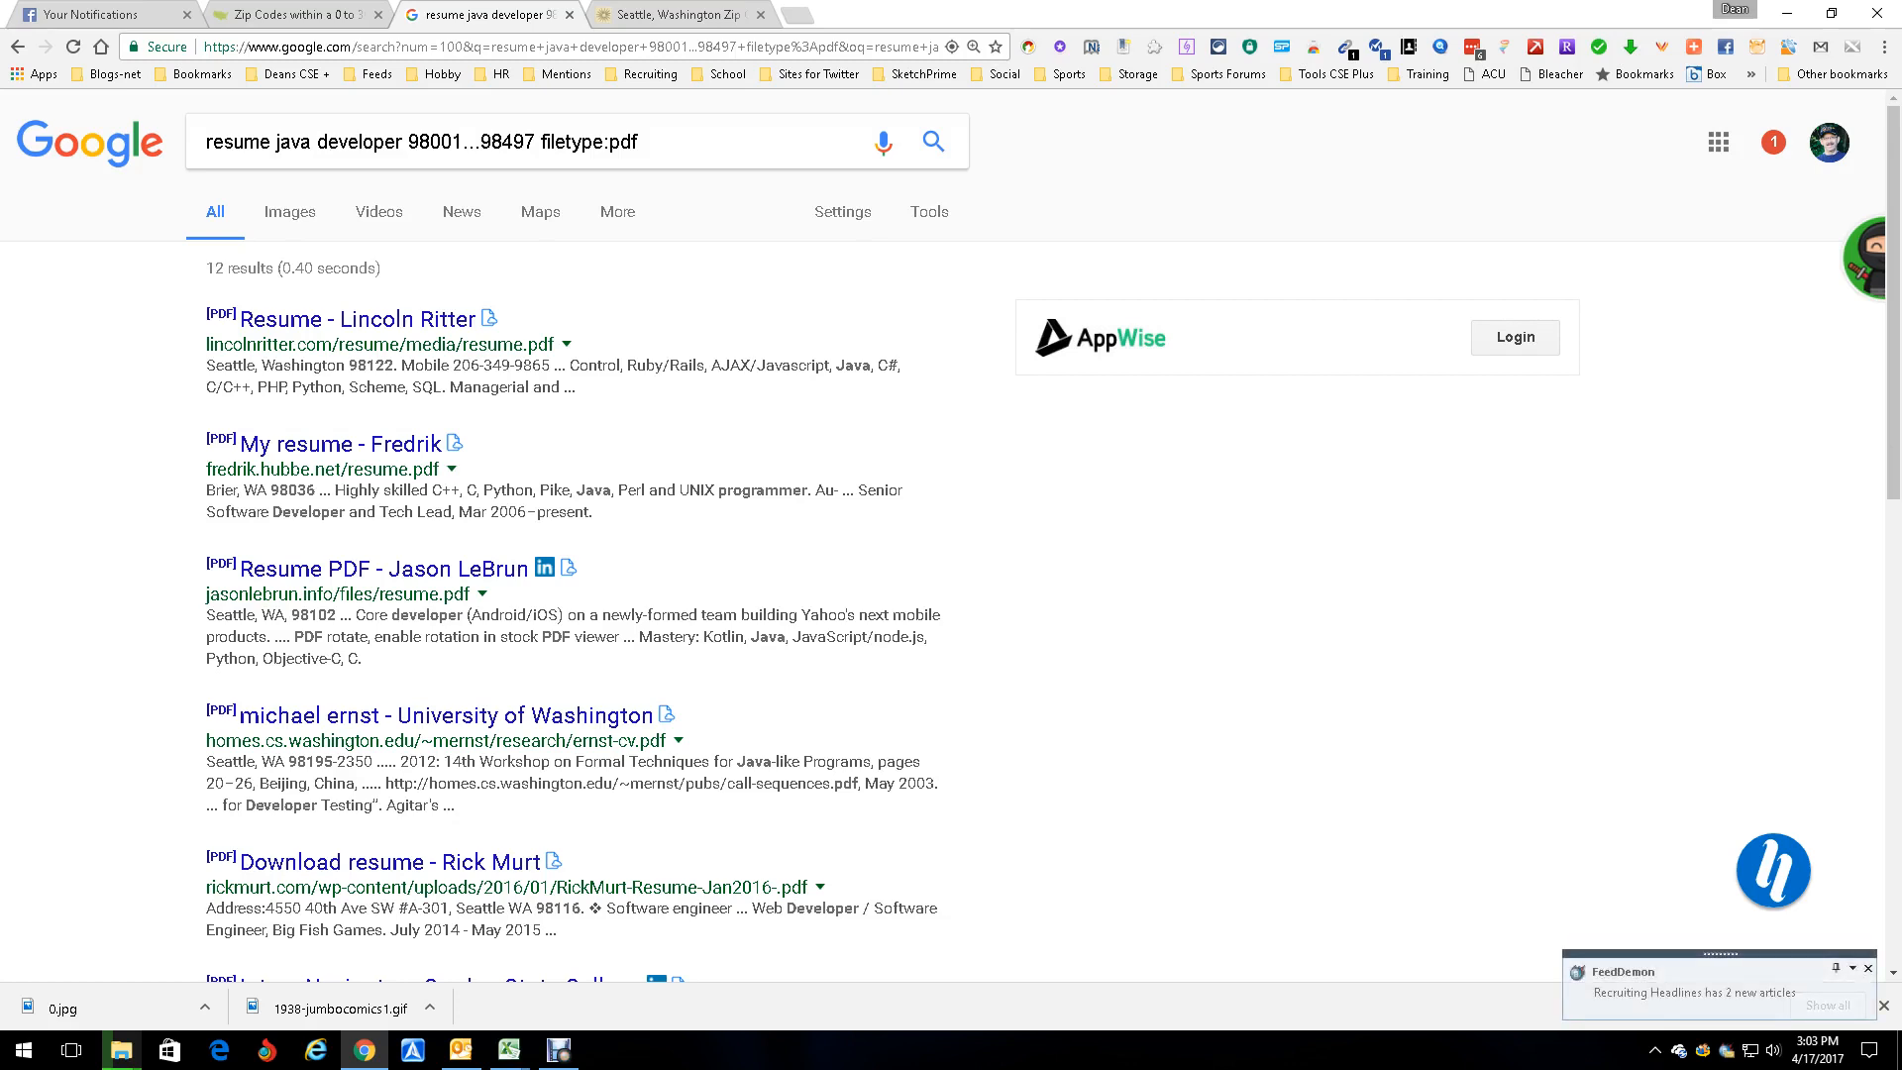
scroll("down", 3)
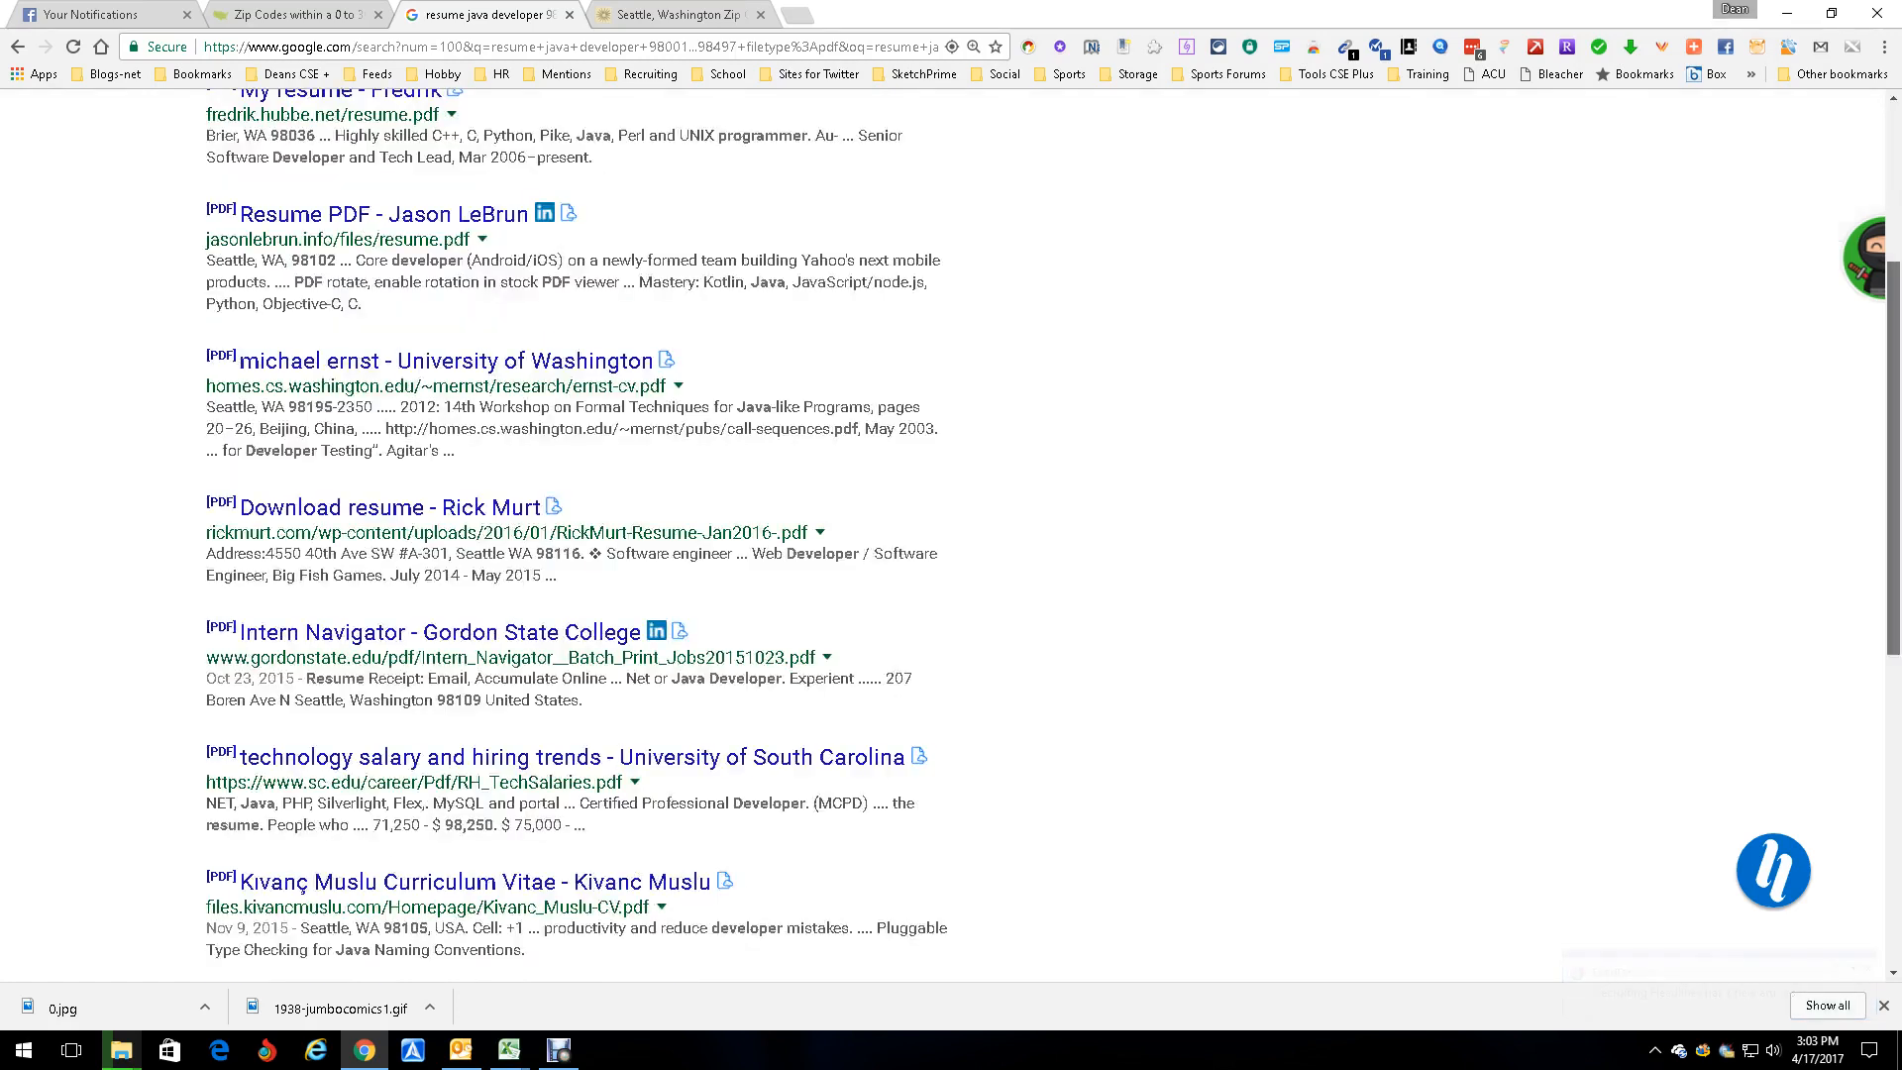
scroll("down", 3)
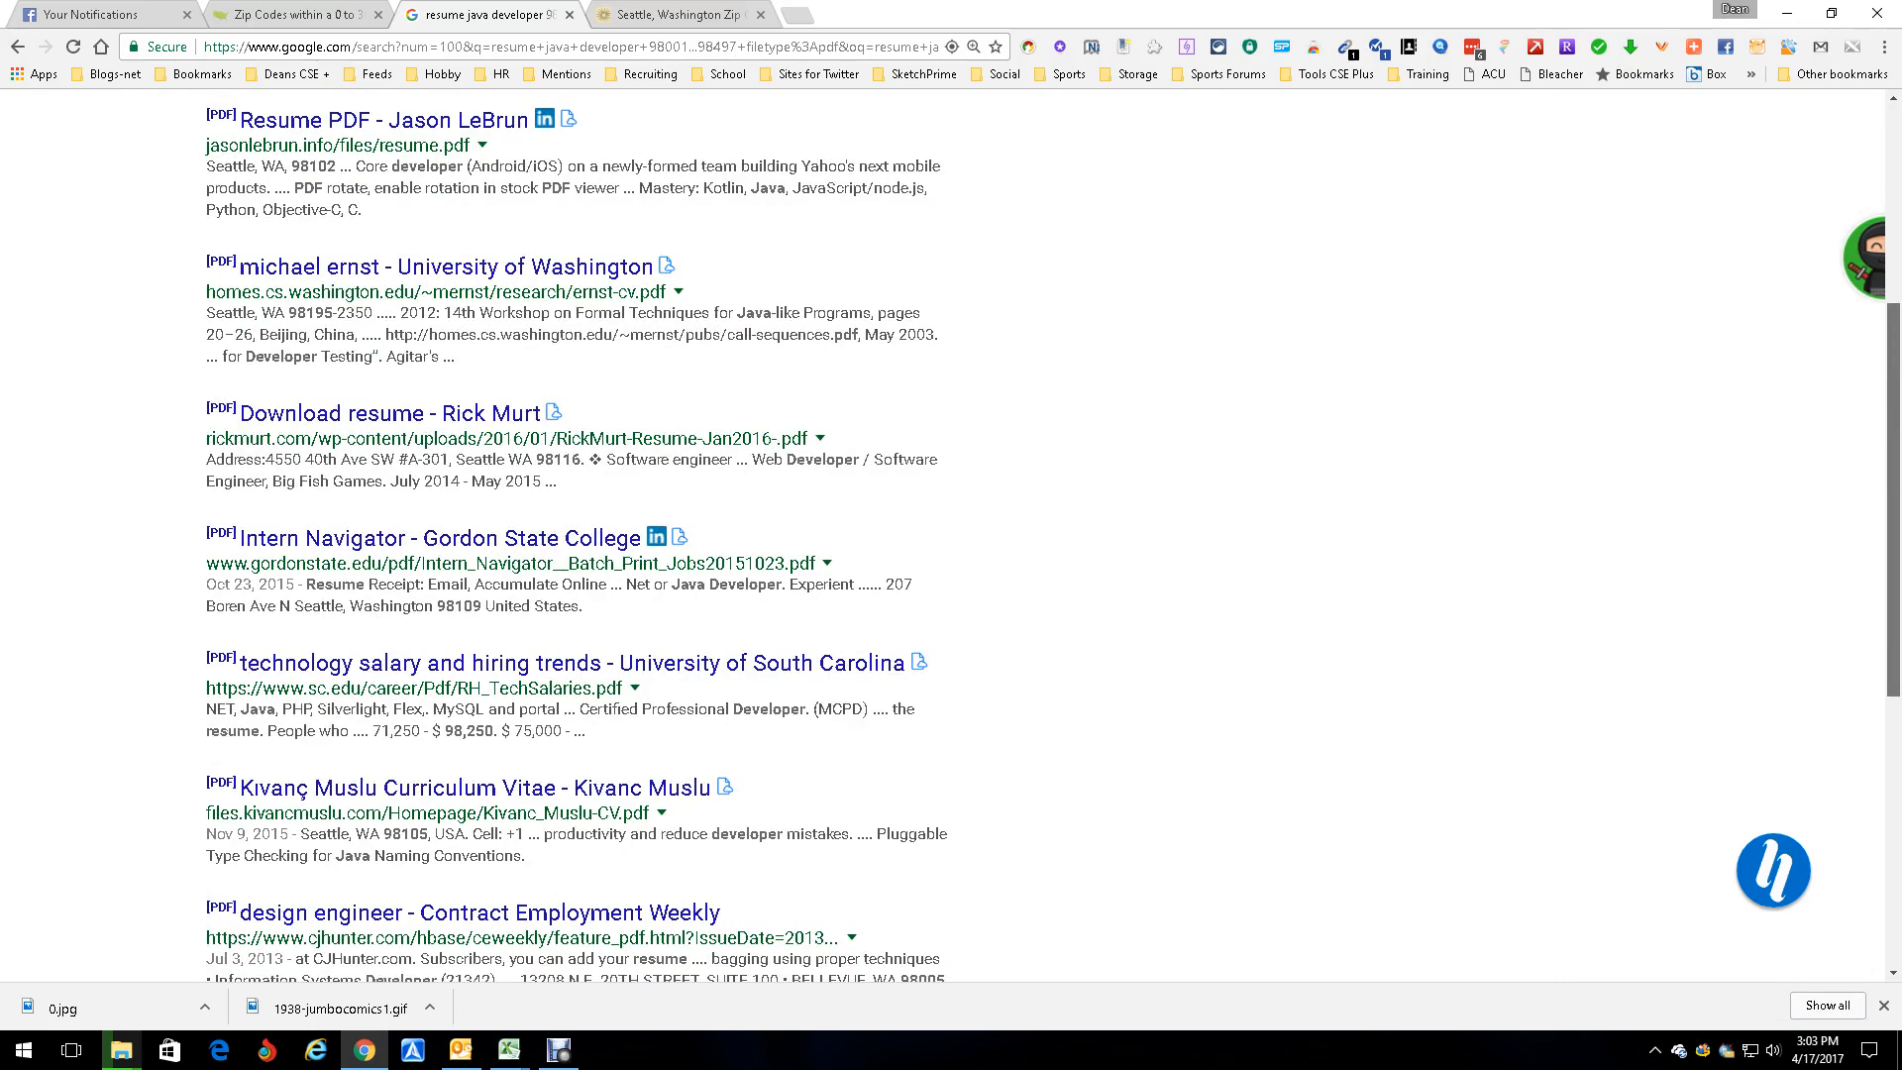
scroll("up", 3)
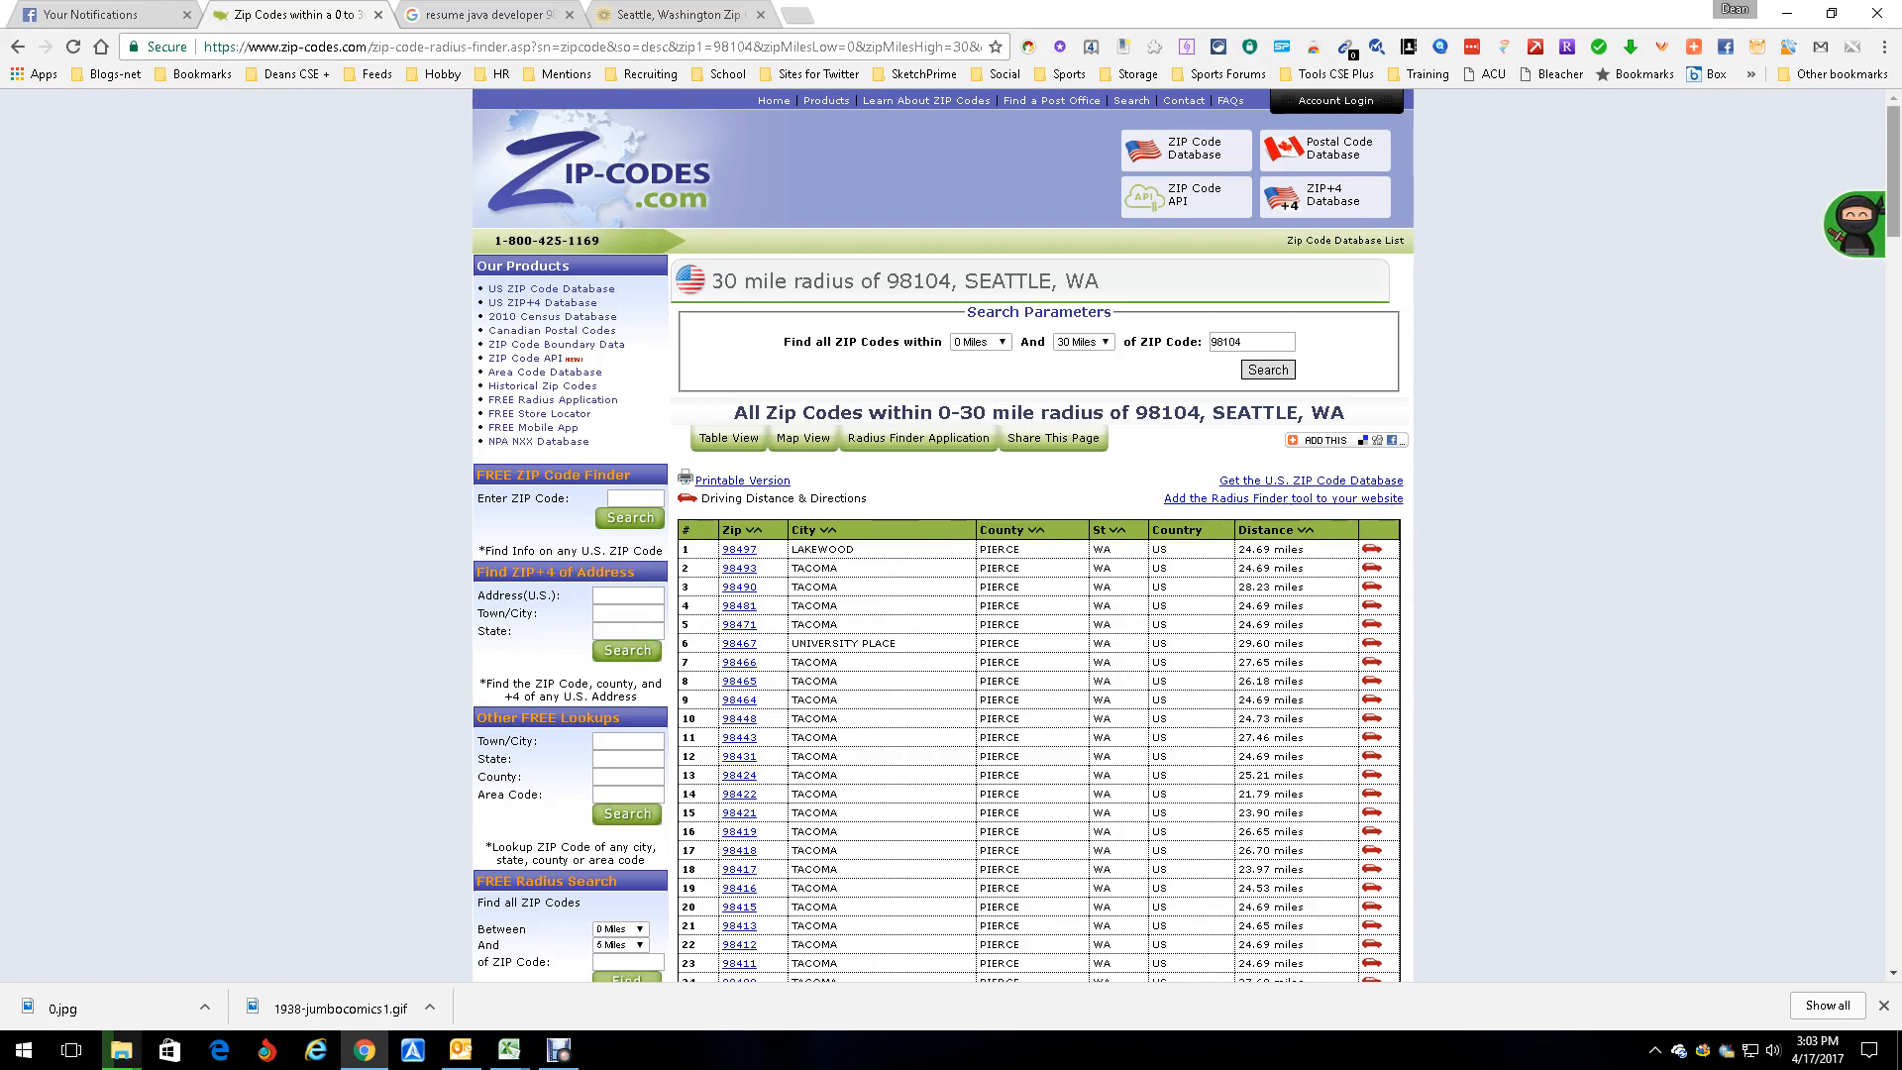
scroll("down", 3)
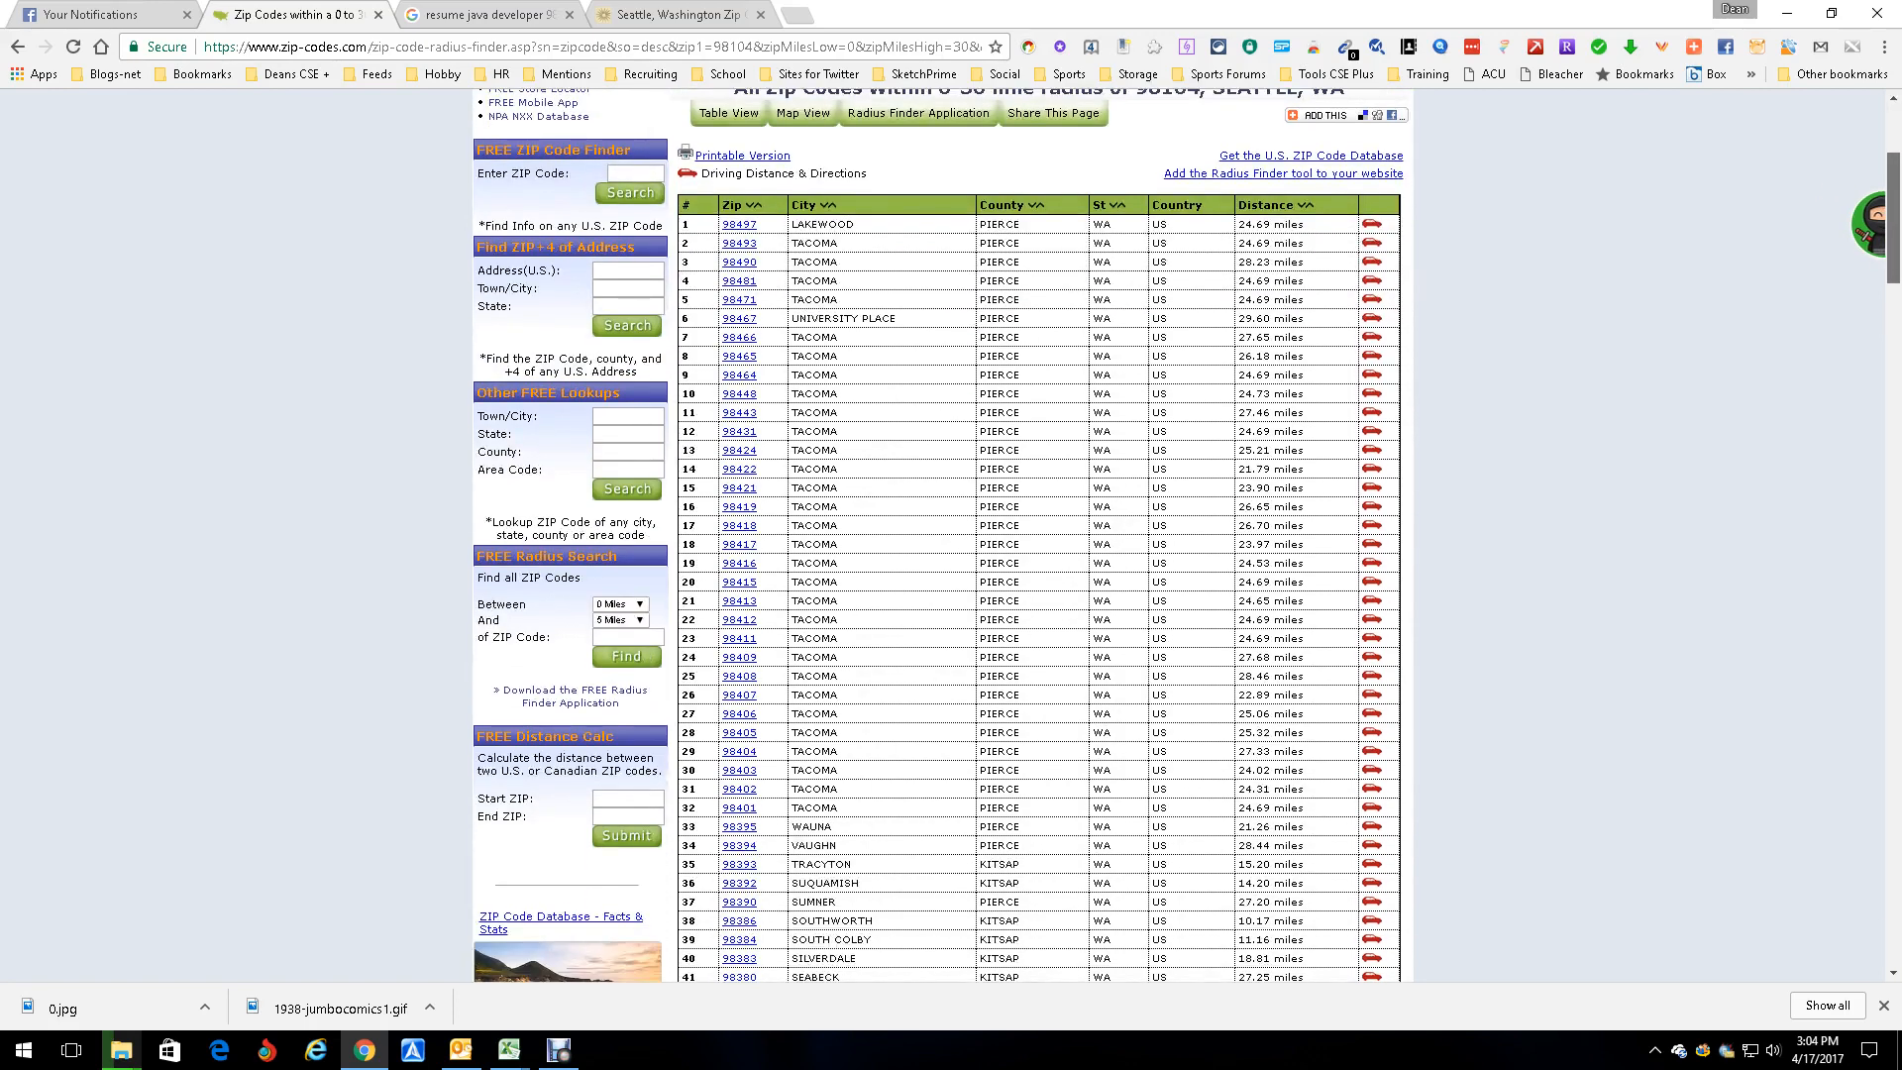
scroll("down", 3)
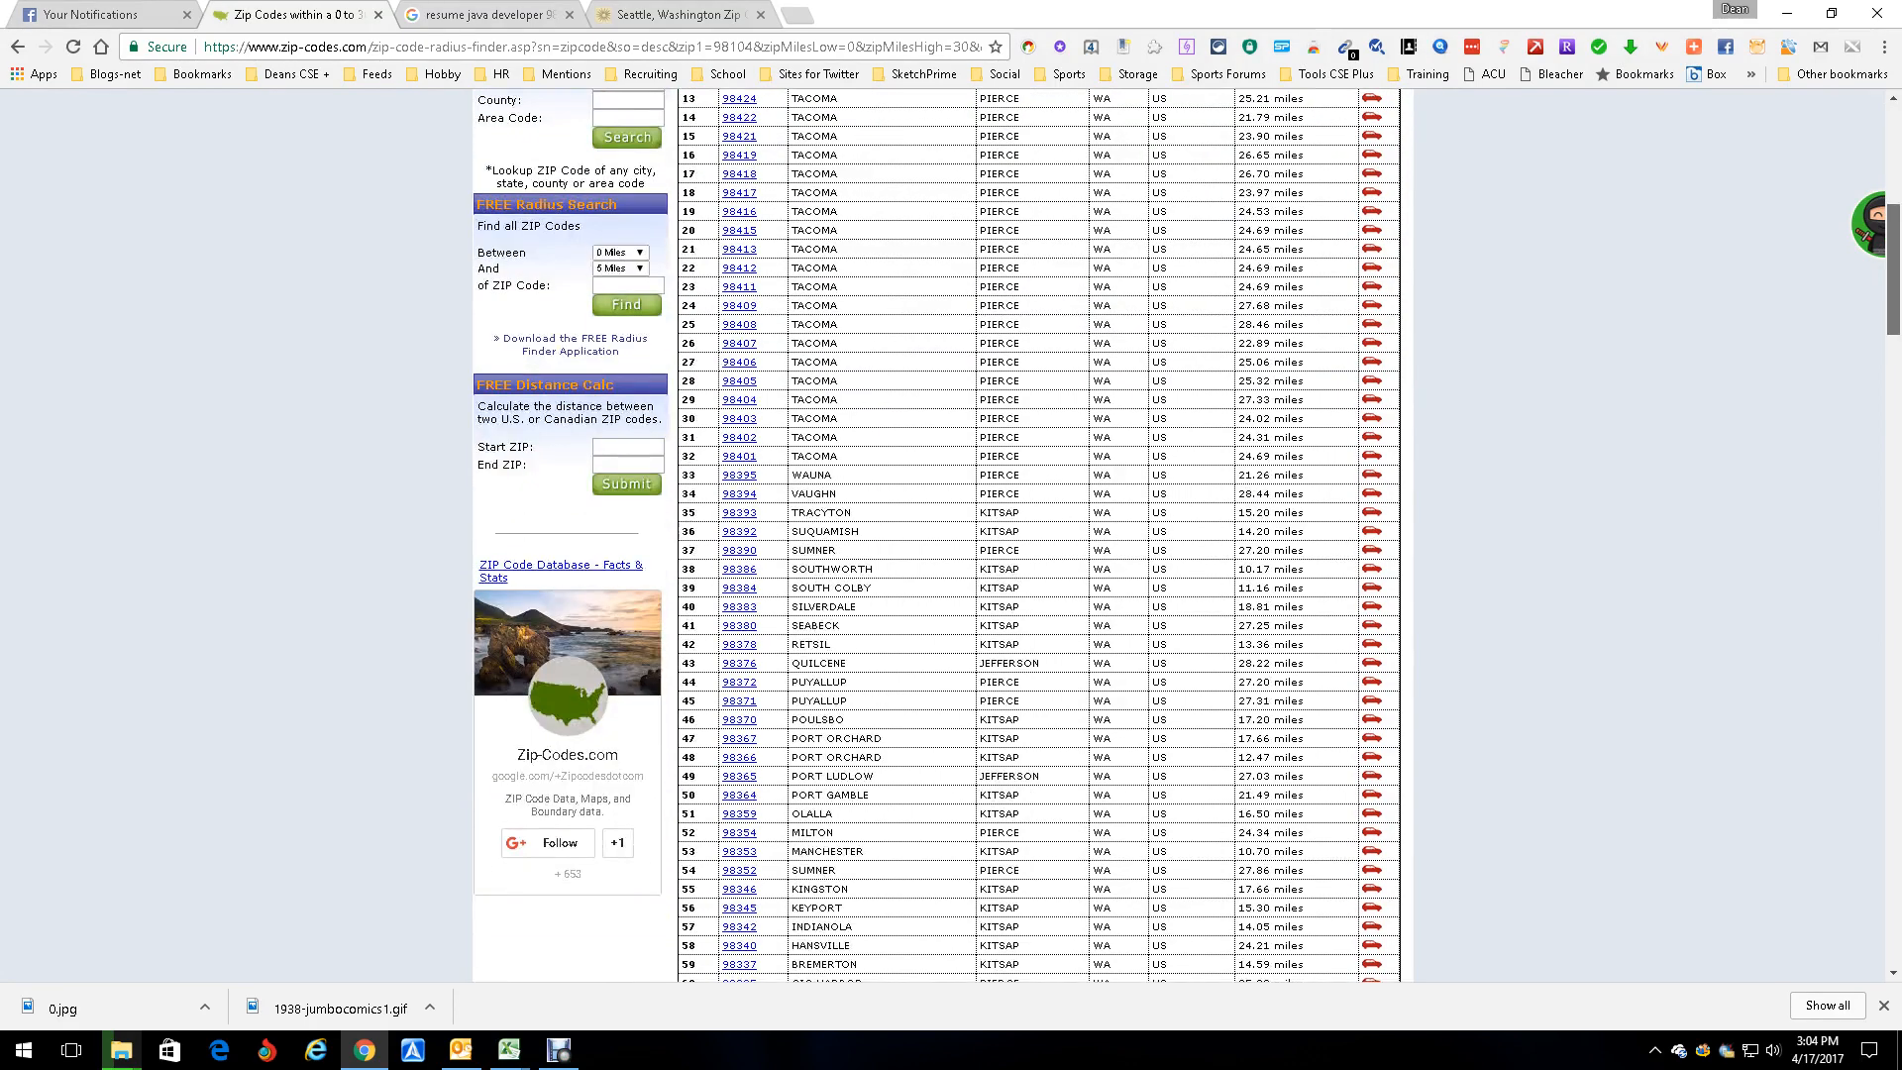
scroll("up", 3)
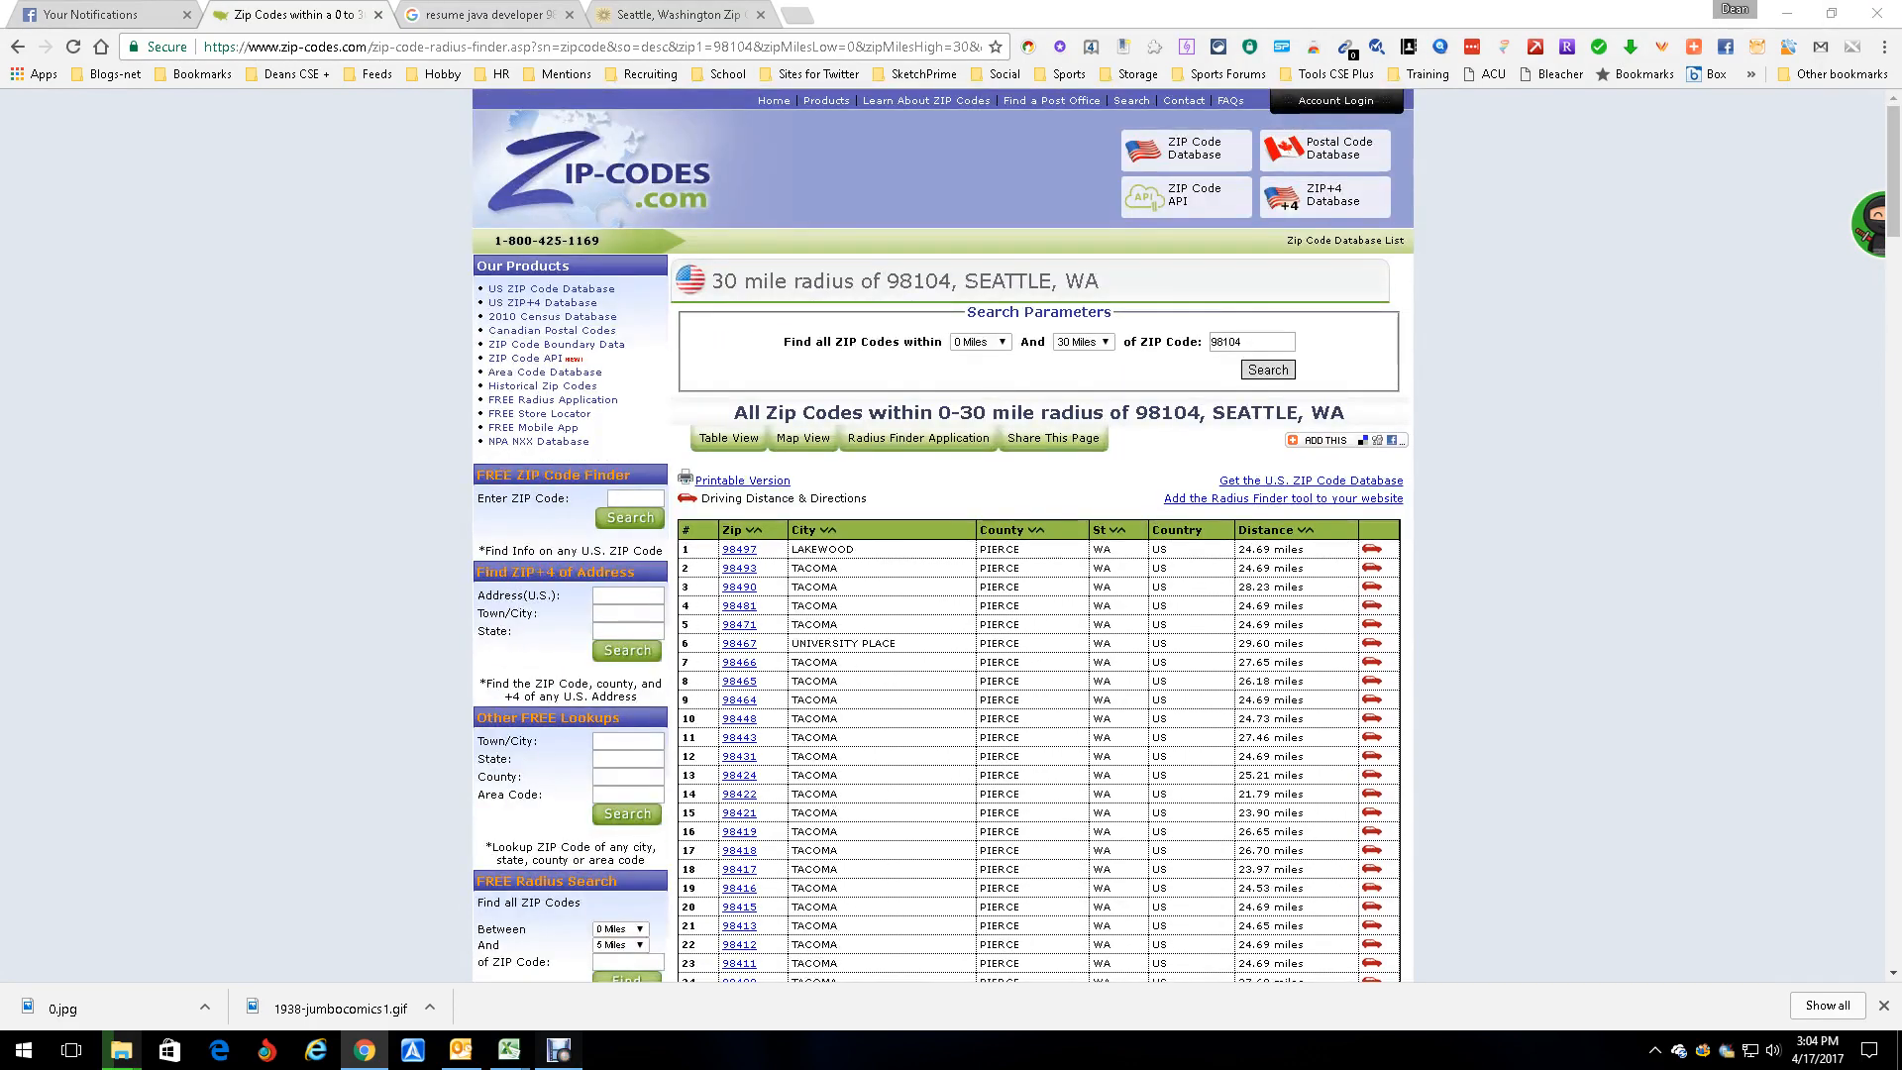